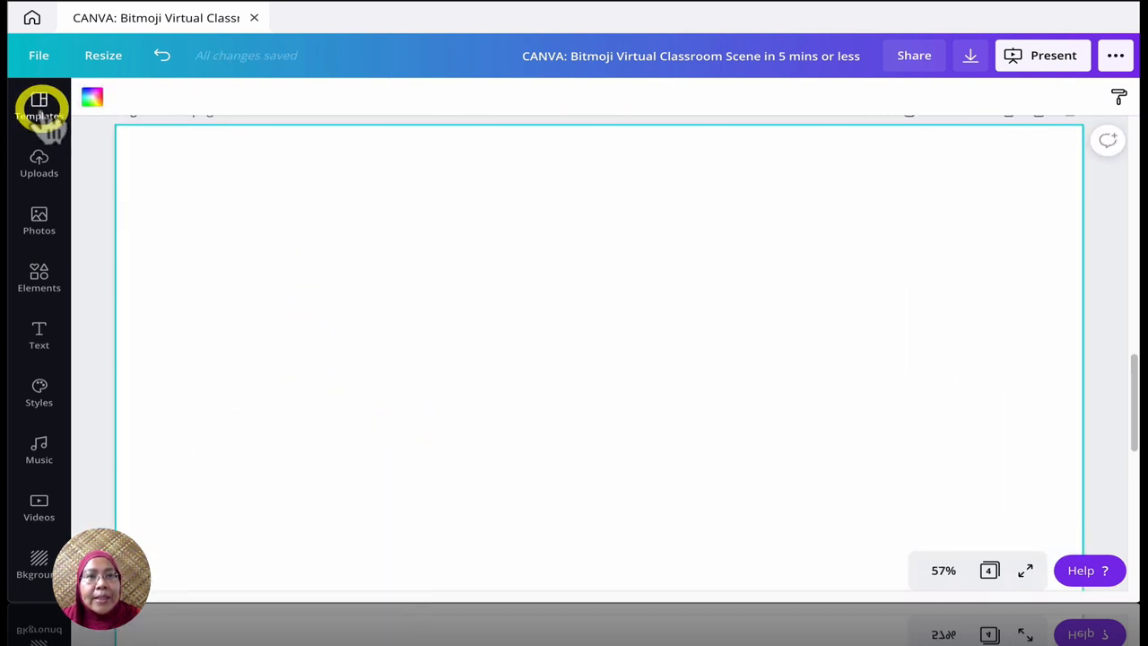
Step: Search Canva templates for 'virtual classroom' and browse the classroom scene results
left_click(39, 106)
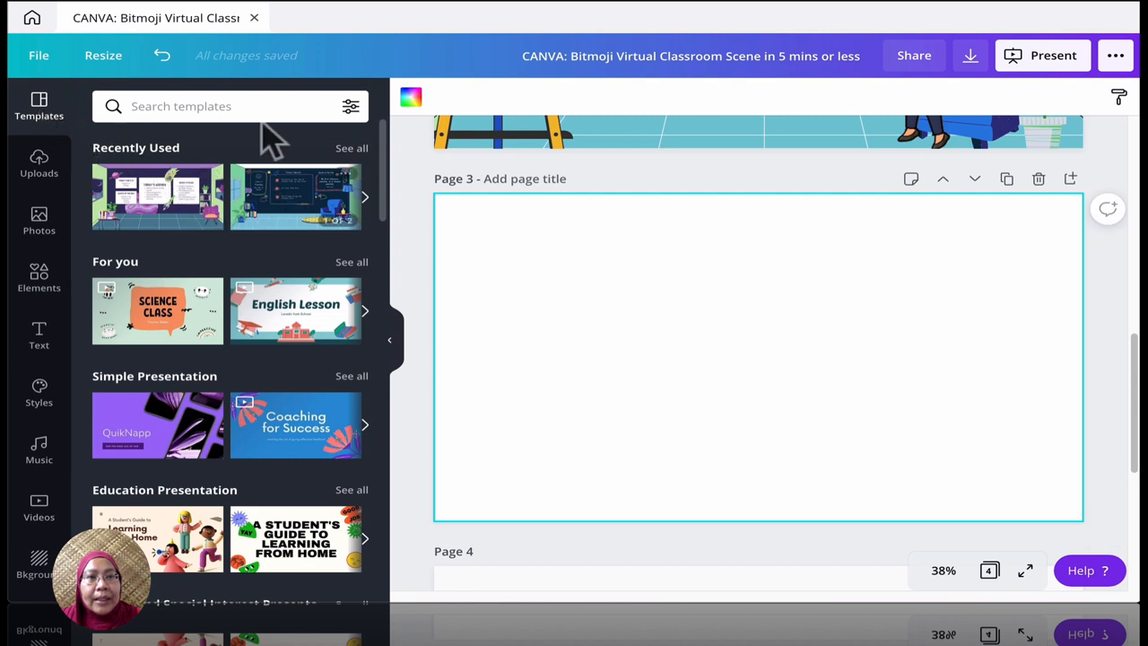
type("v")
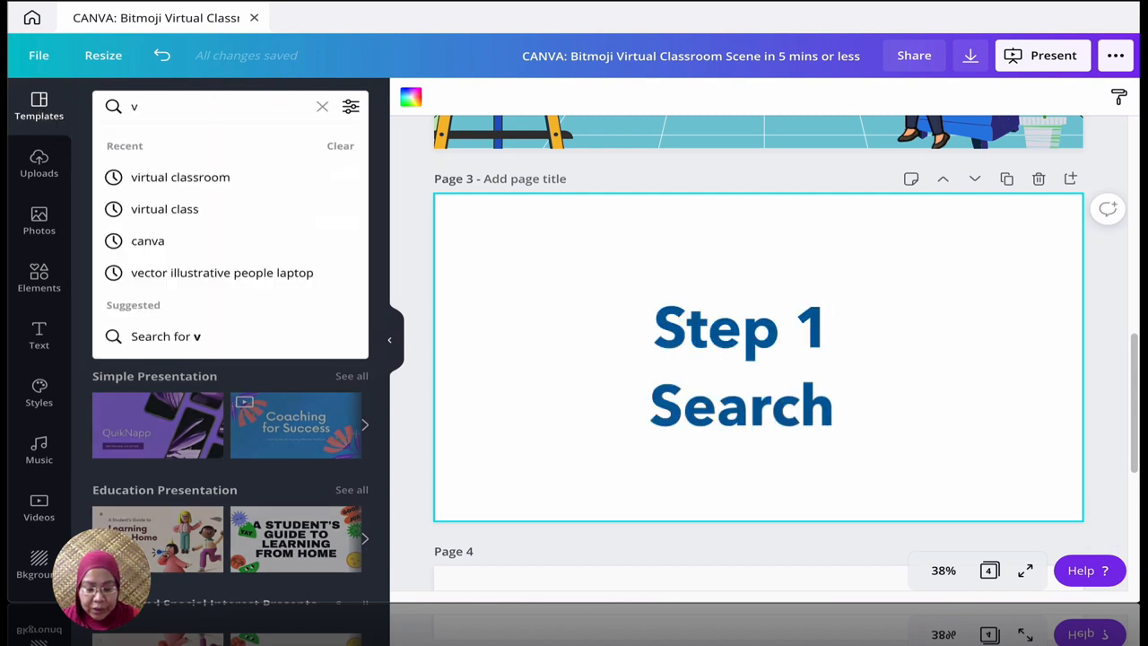
type("irtual")
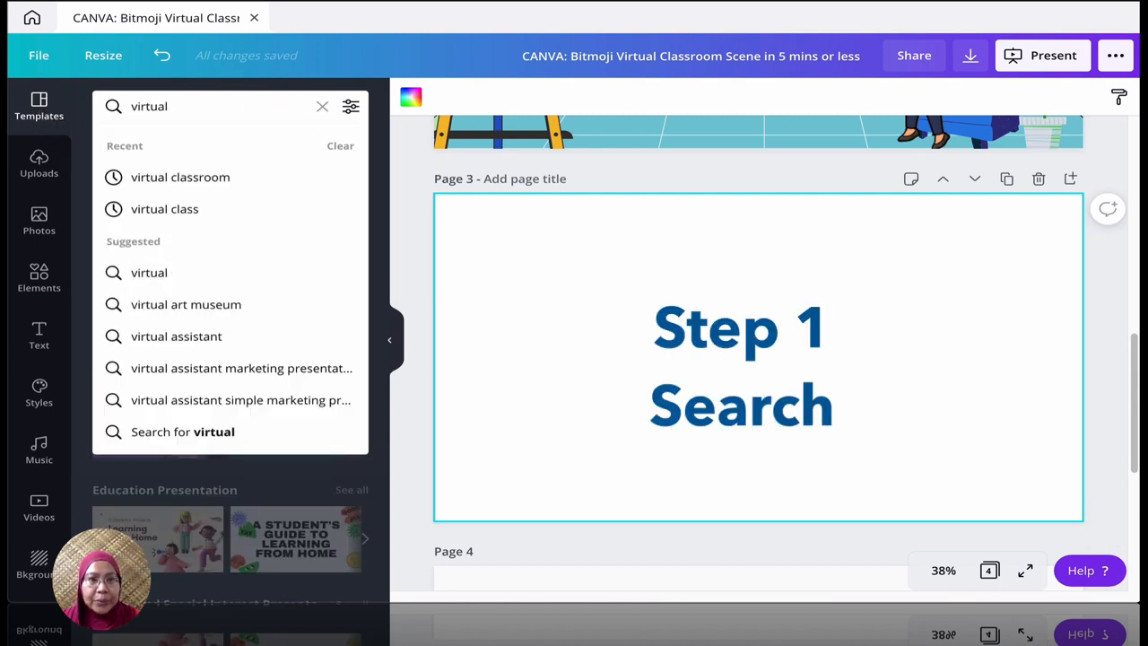
left_click(179, 177)
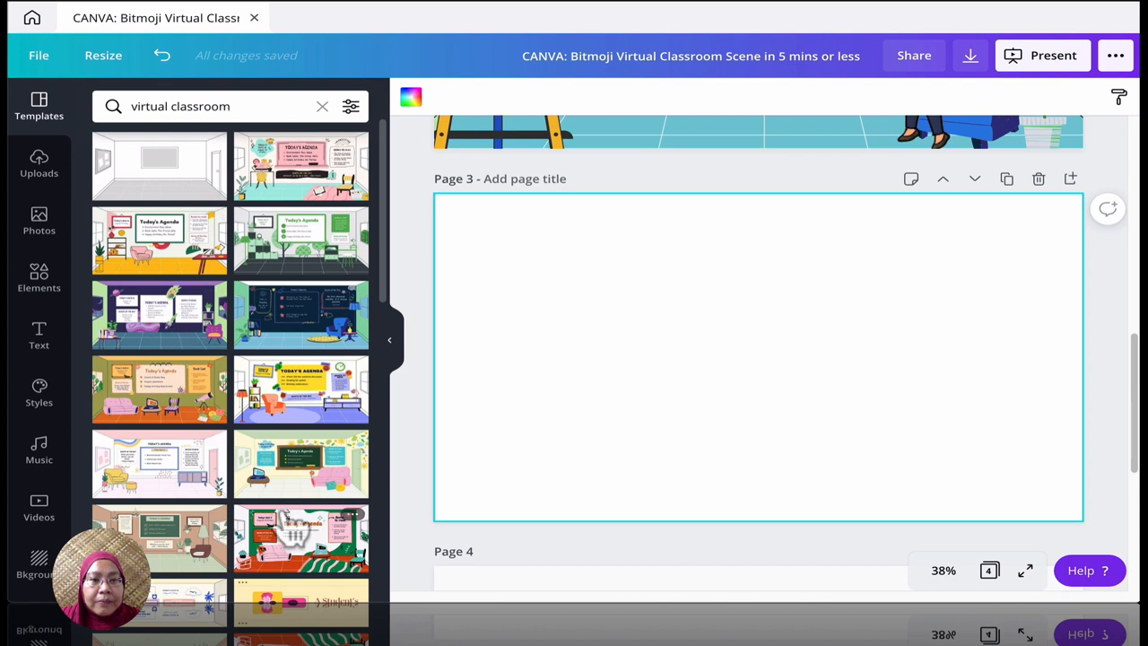
mouse_move(161, 287)
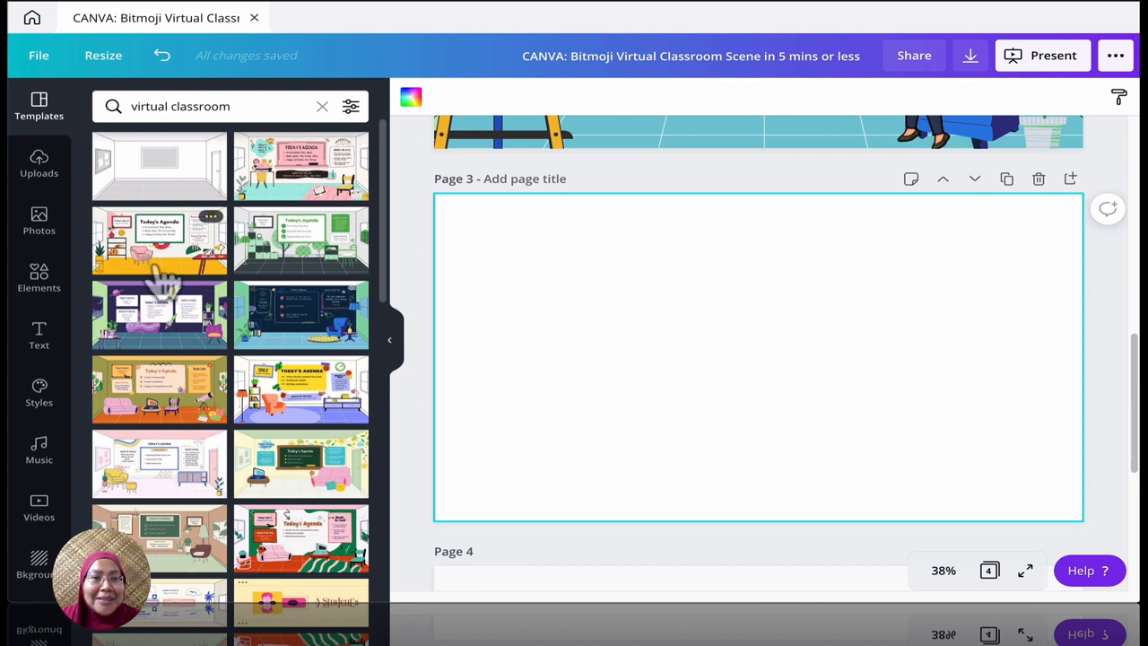
mouse_move(308, 385)
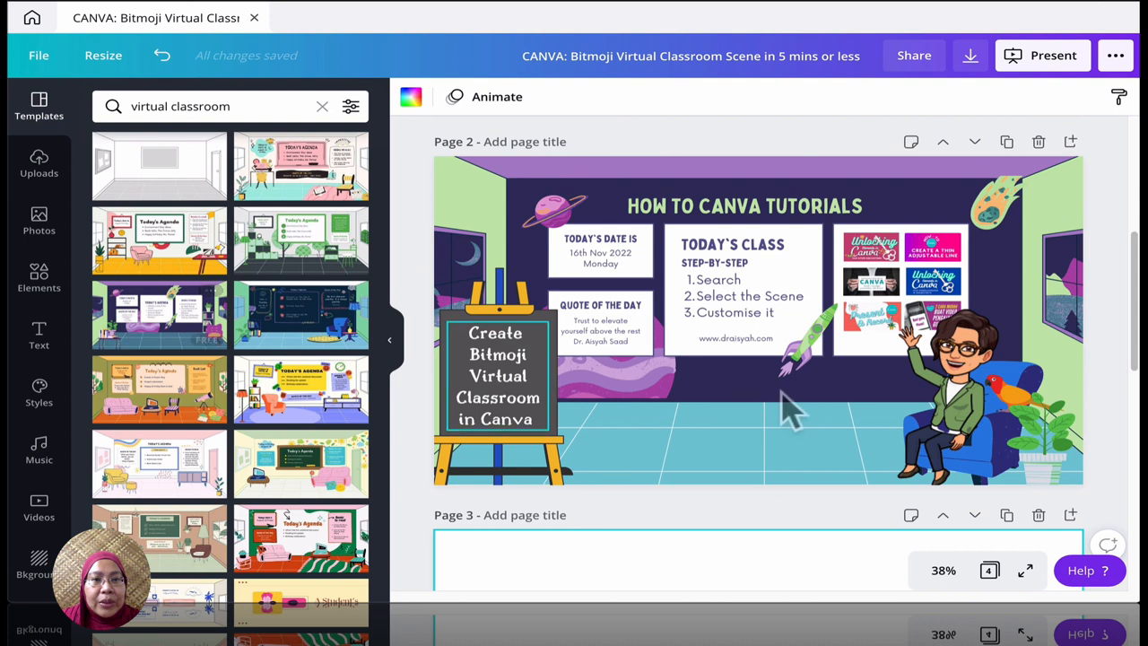
scroll("down", 3)
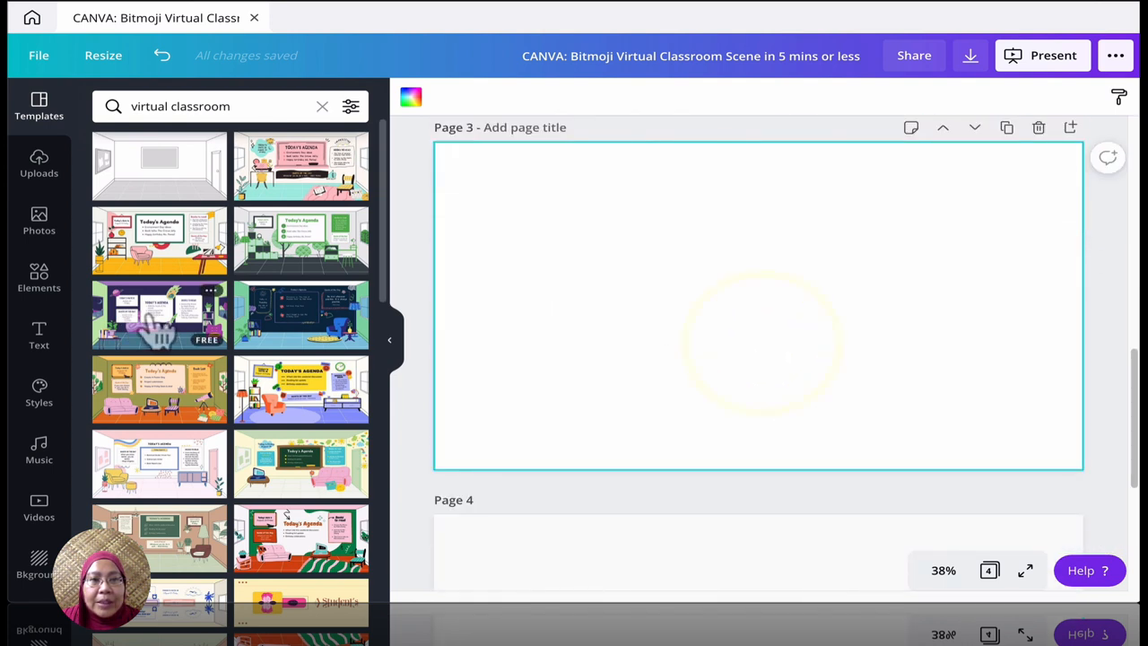
Step: Apply the purple space-themed classroom template to page 3 and select its table of books and plant
left_click(159, 314)
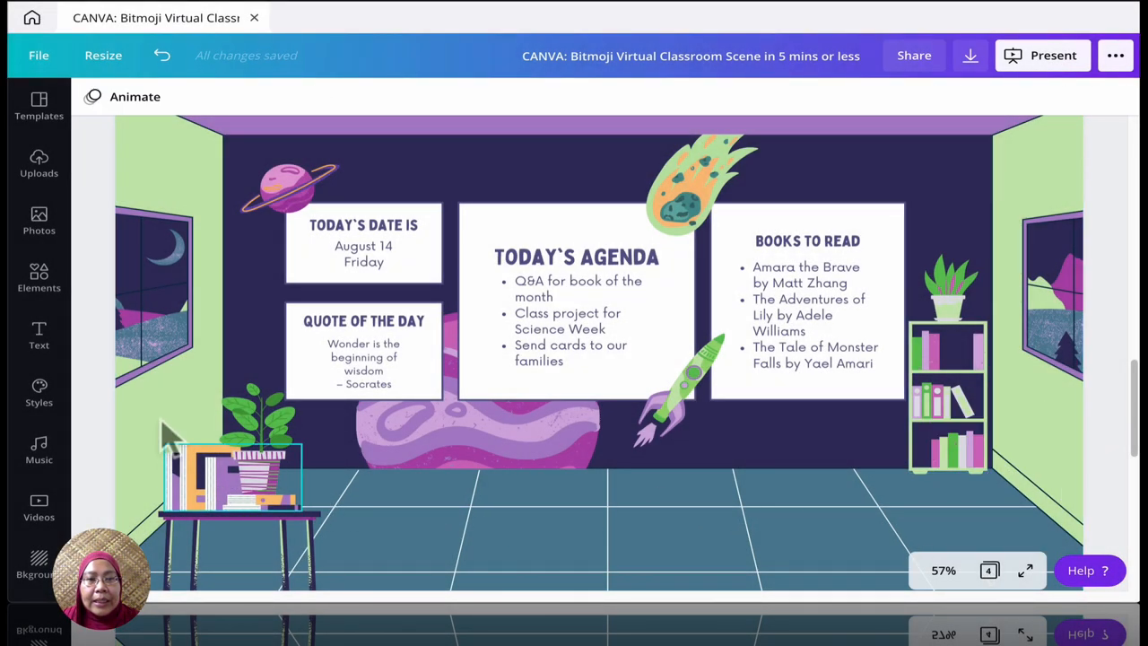
left_click(229, 475)
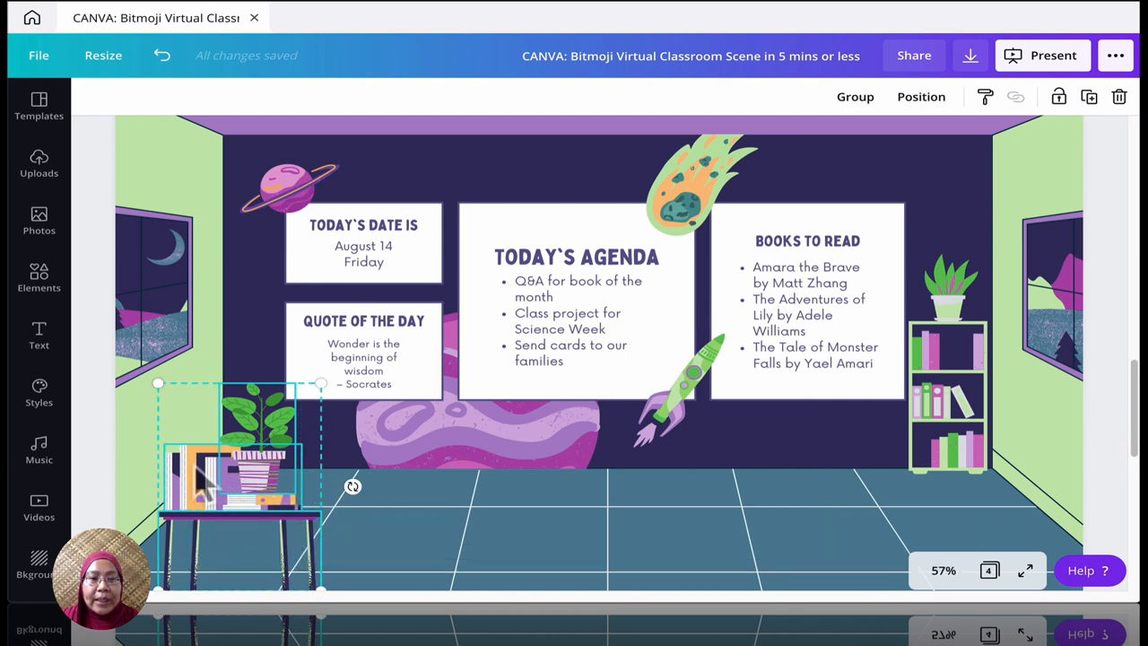
left_click(713, 184)
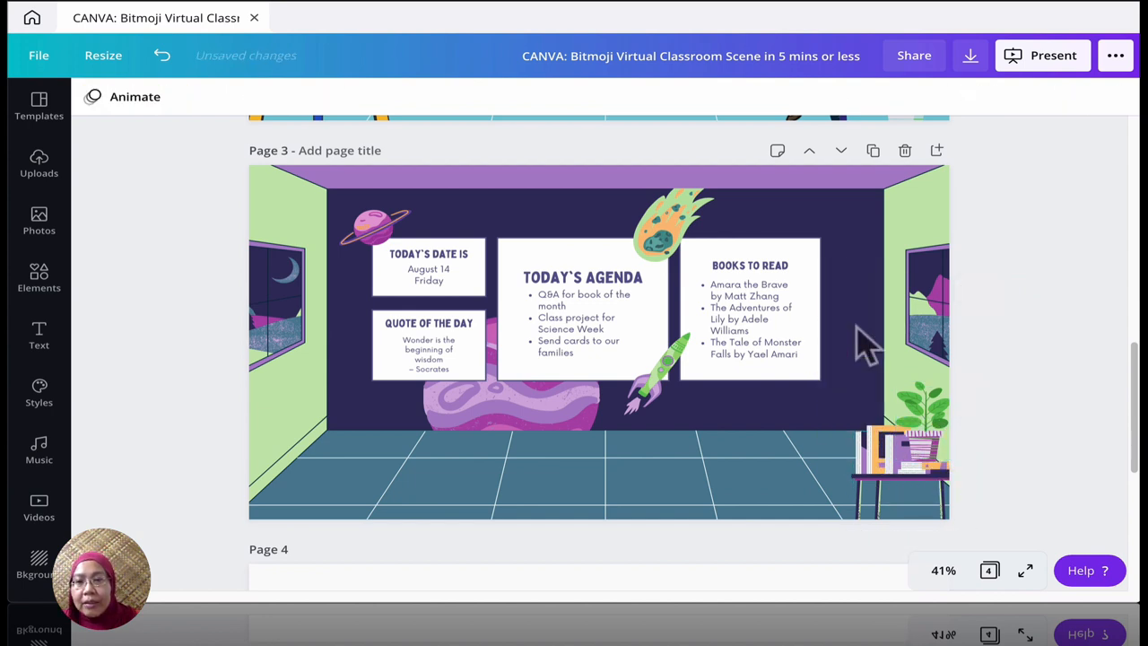
Step: Remove the corner table and books, and recolour the plant's purple pot white and green
left_click(897, 453)
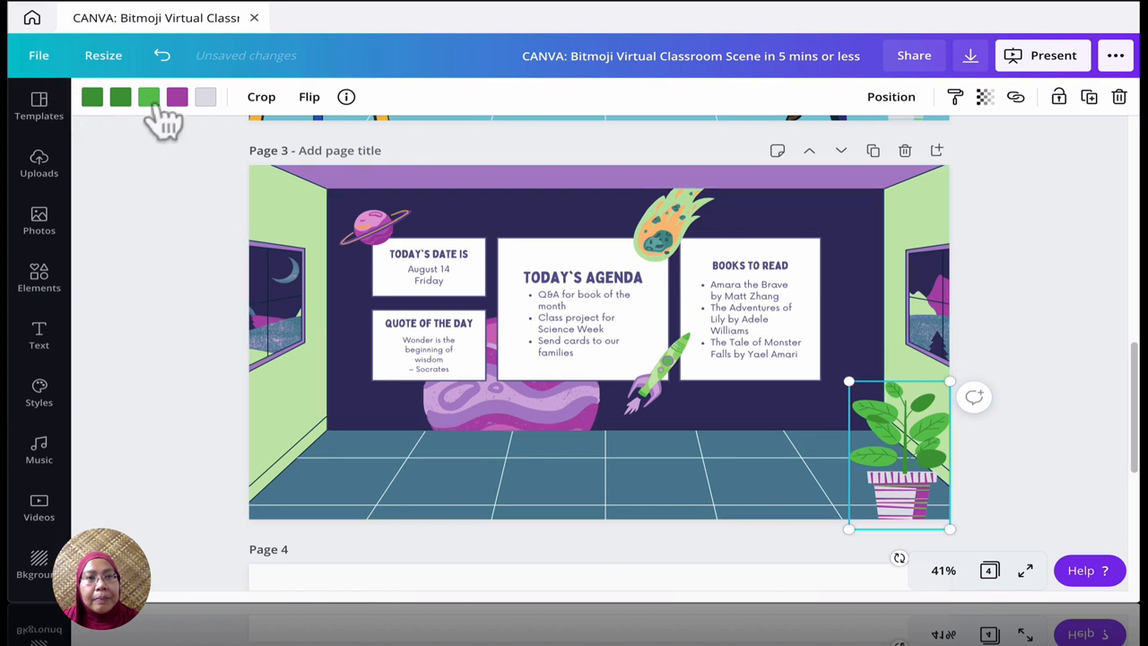
left_click(176, 97)
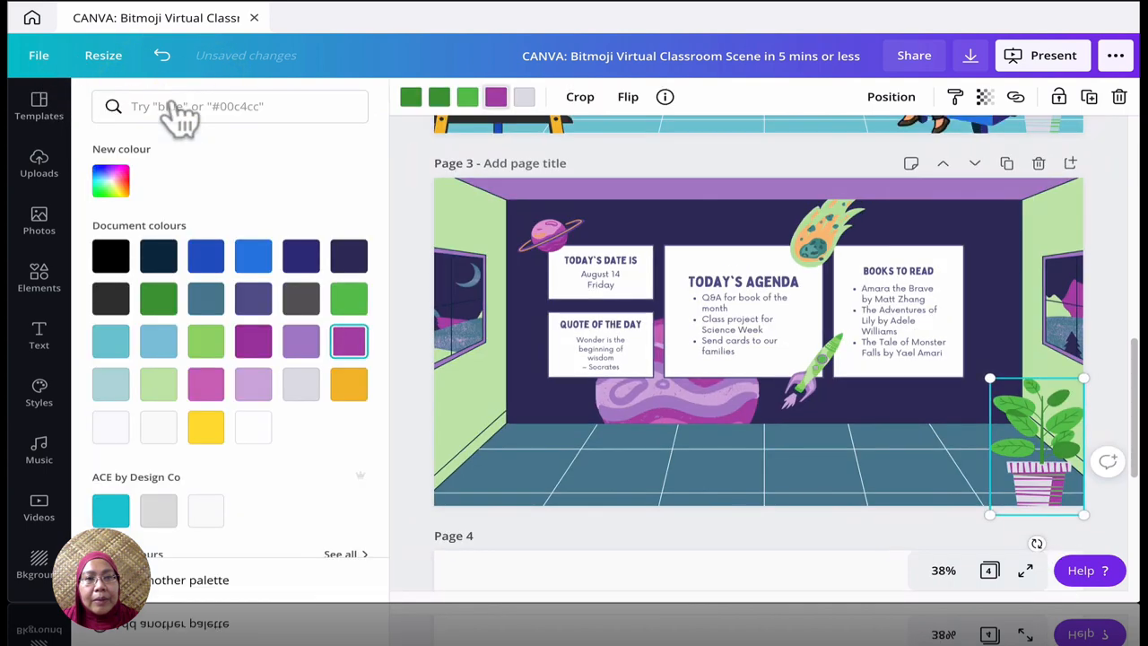
left_click(159, 427)
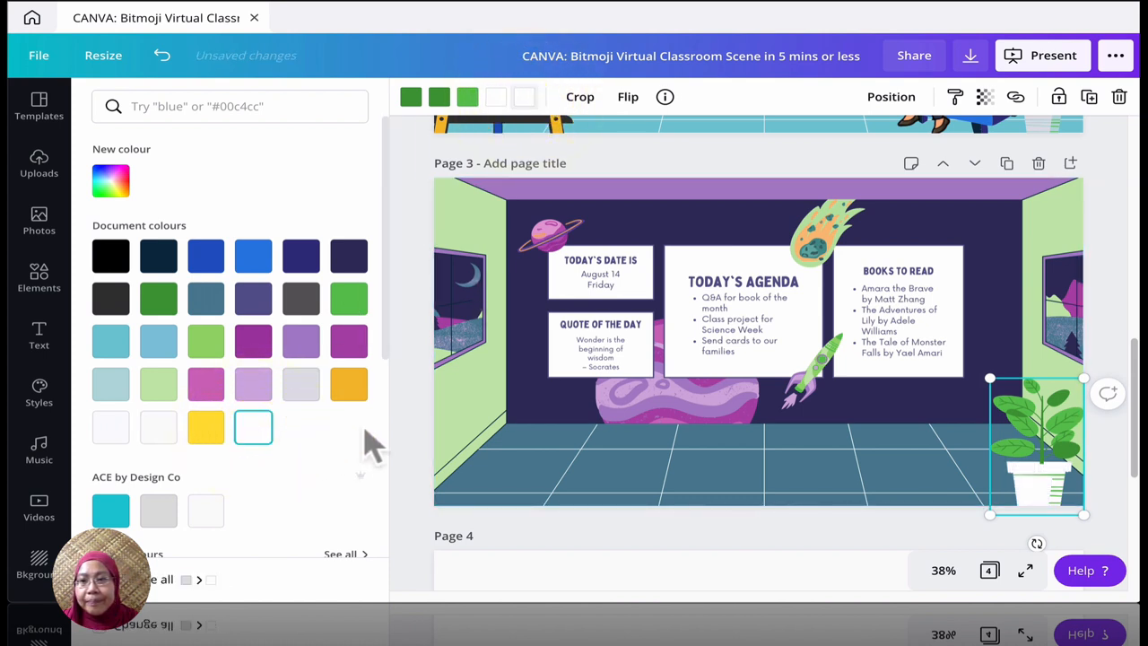
left_click(158, 298)
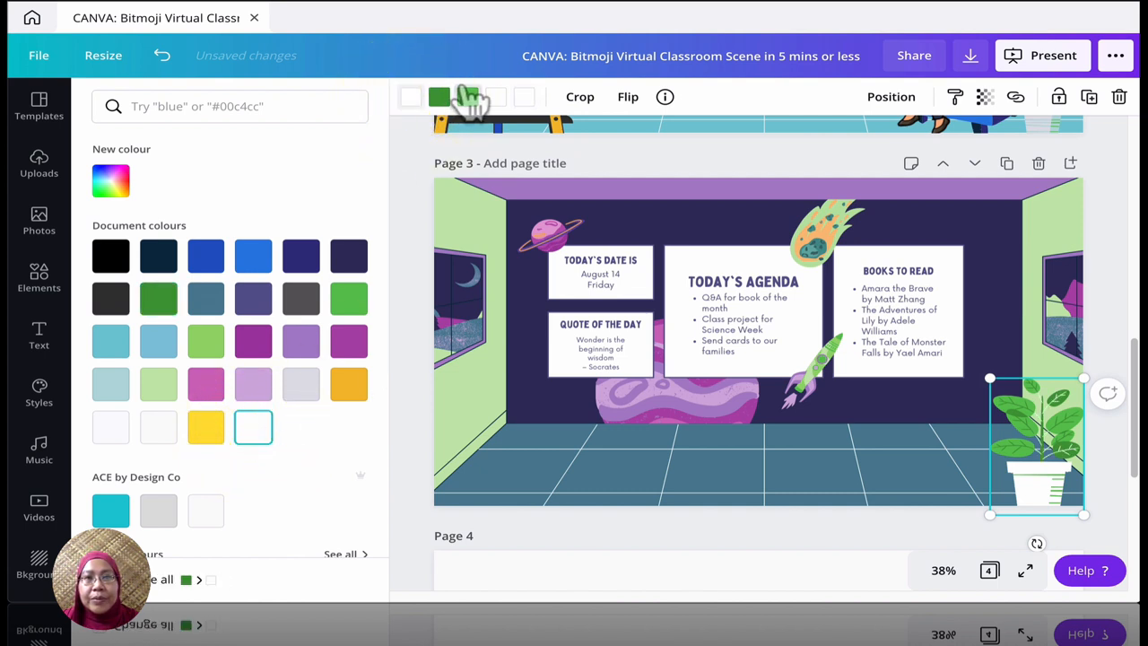
left_click(158, 298)
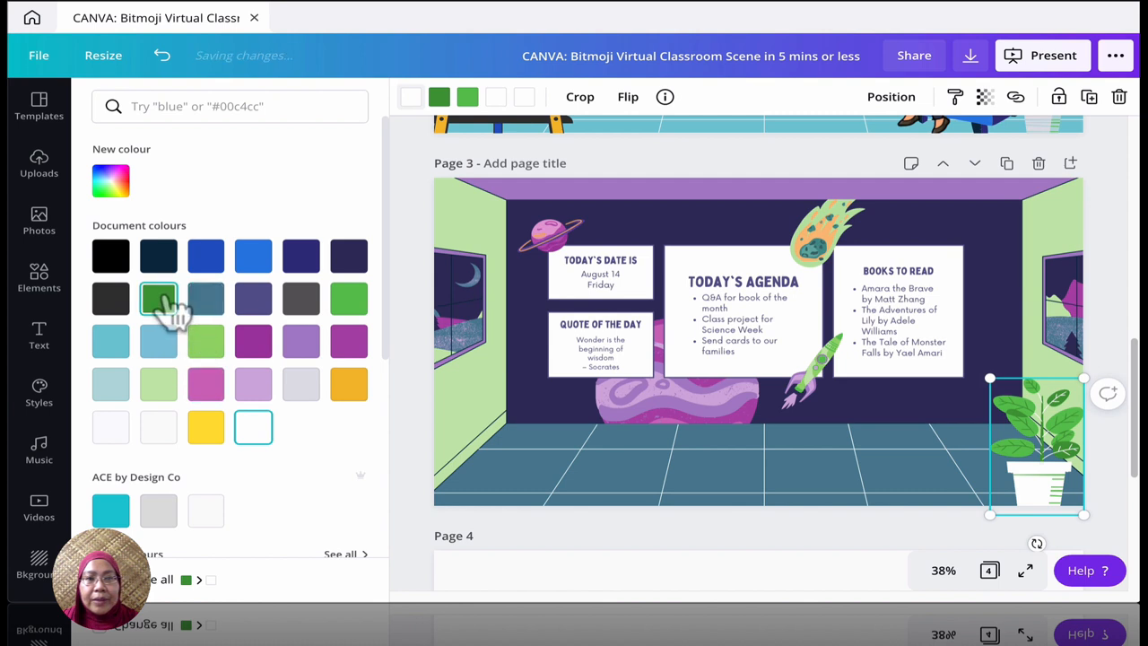
left_click(158, 298)
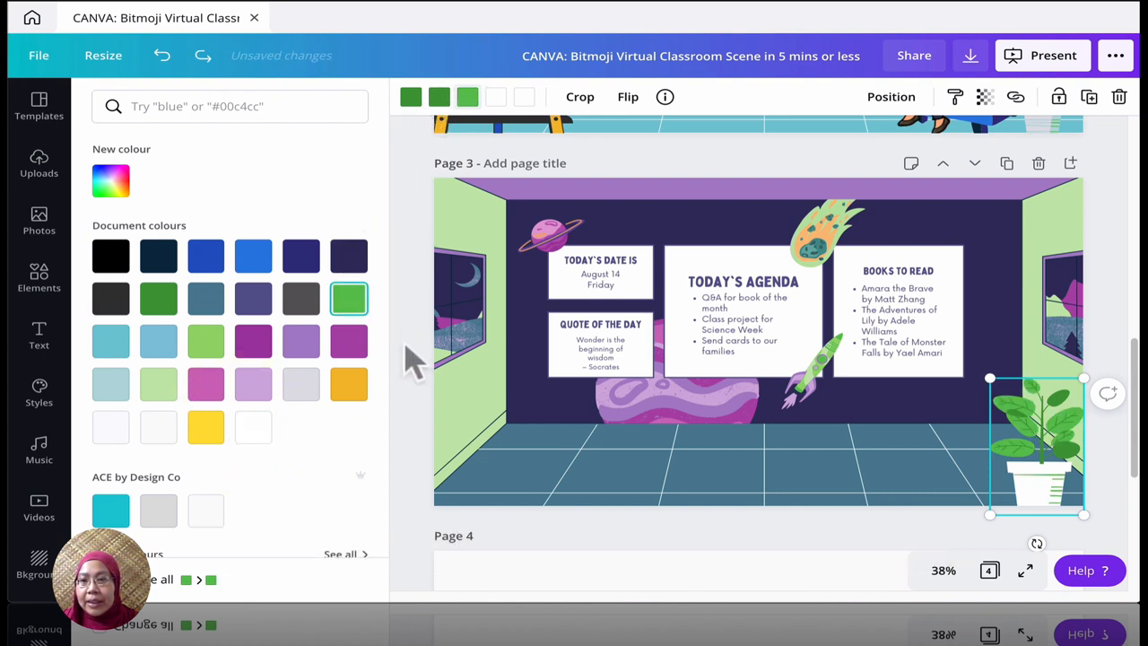
mouse_move(1058, 489)
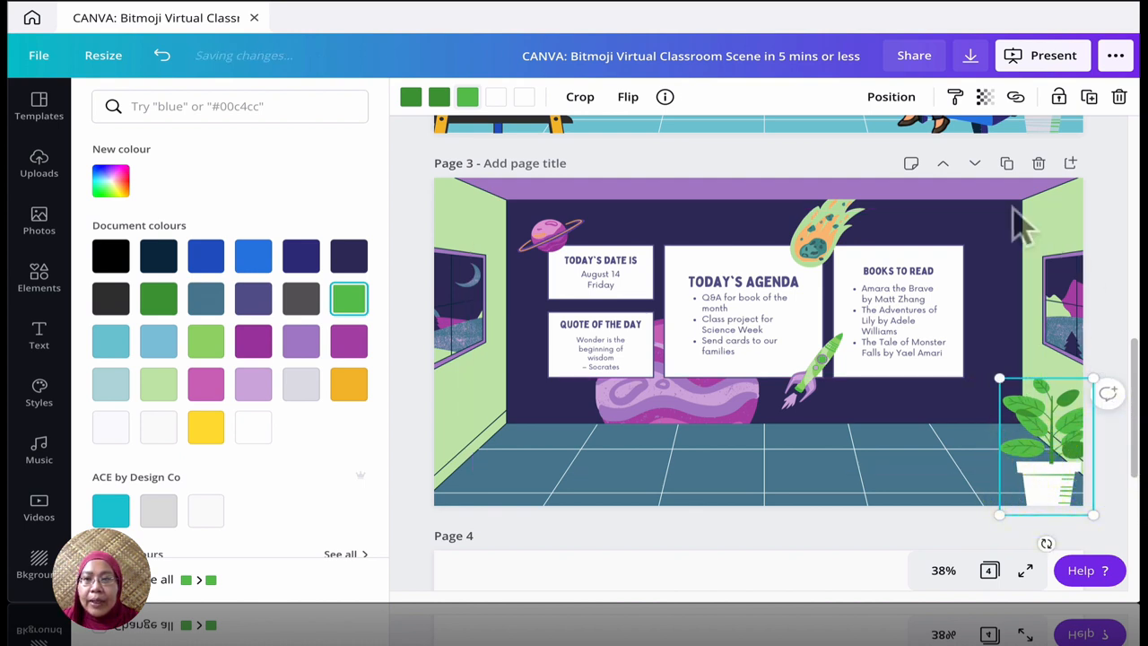
mouse_move(718, 471)
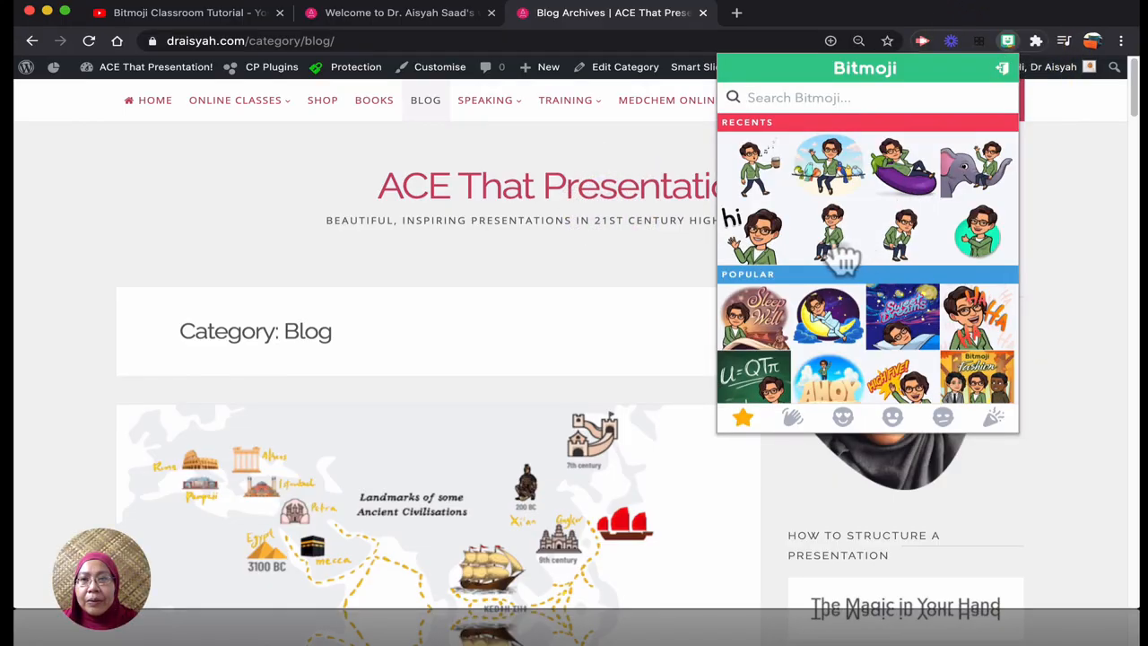
mouse_move(828, 230)
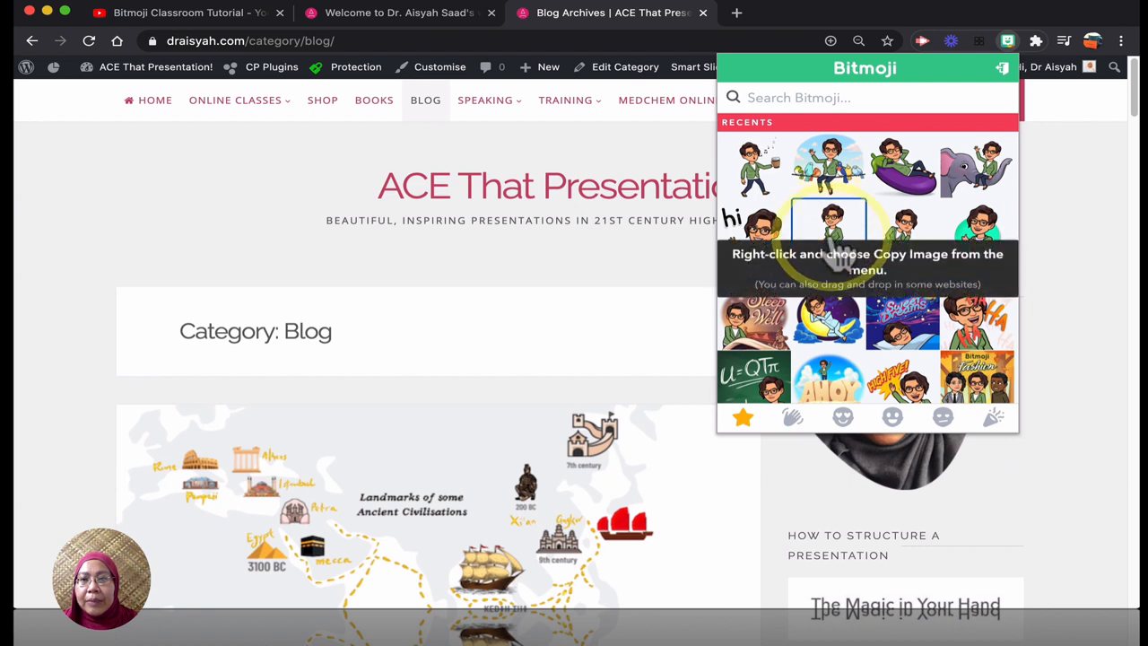
Step: Copy the sitting Bitmoji avatar image from the Bitmoji Chrome extension
right_click(829, 222)
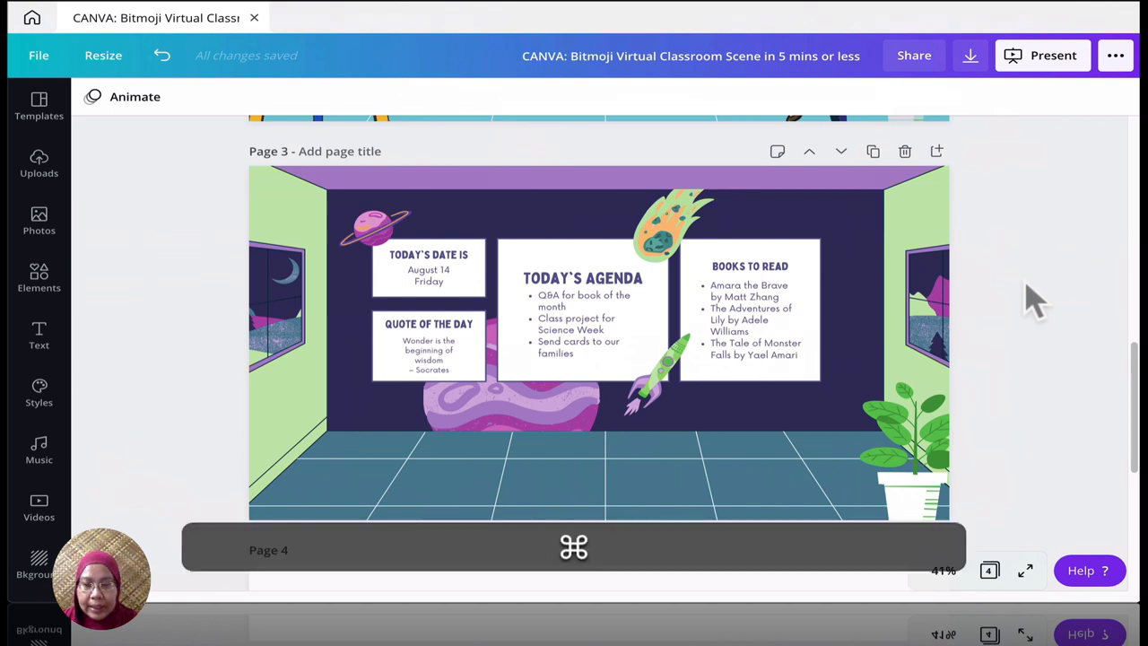
Step: Paste the sitting Bitmoji onto page 3 and place it on the right side of the floor
key("cmd+v")
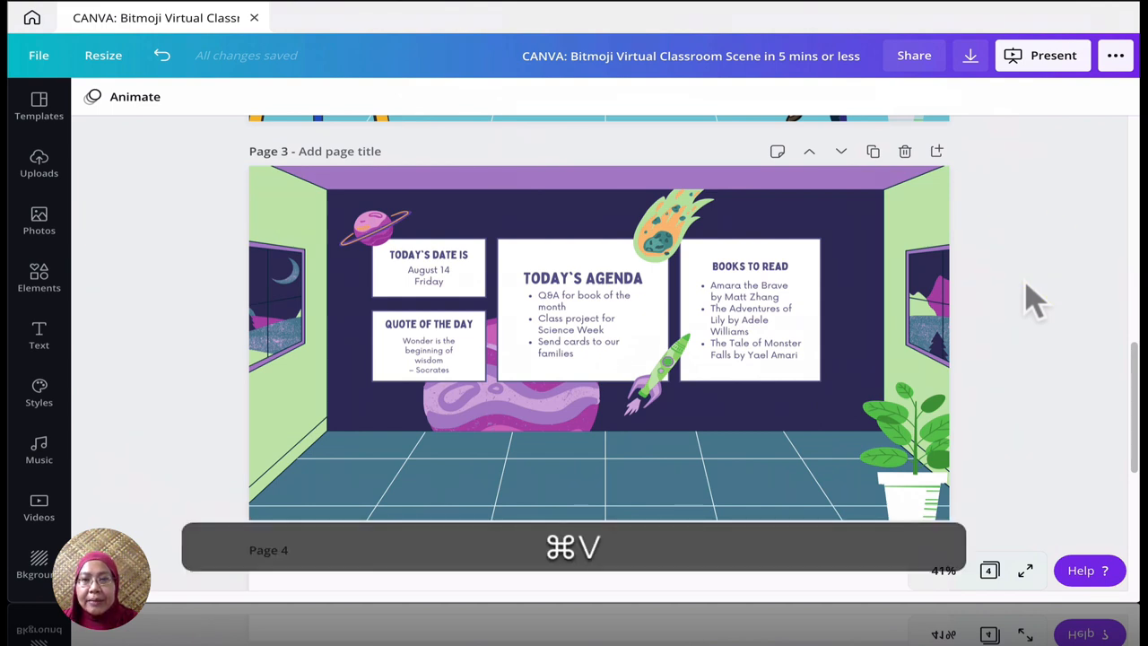
key("cmd+v")
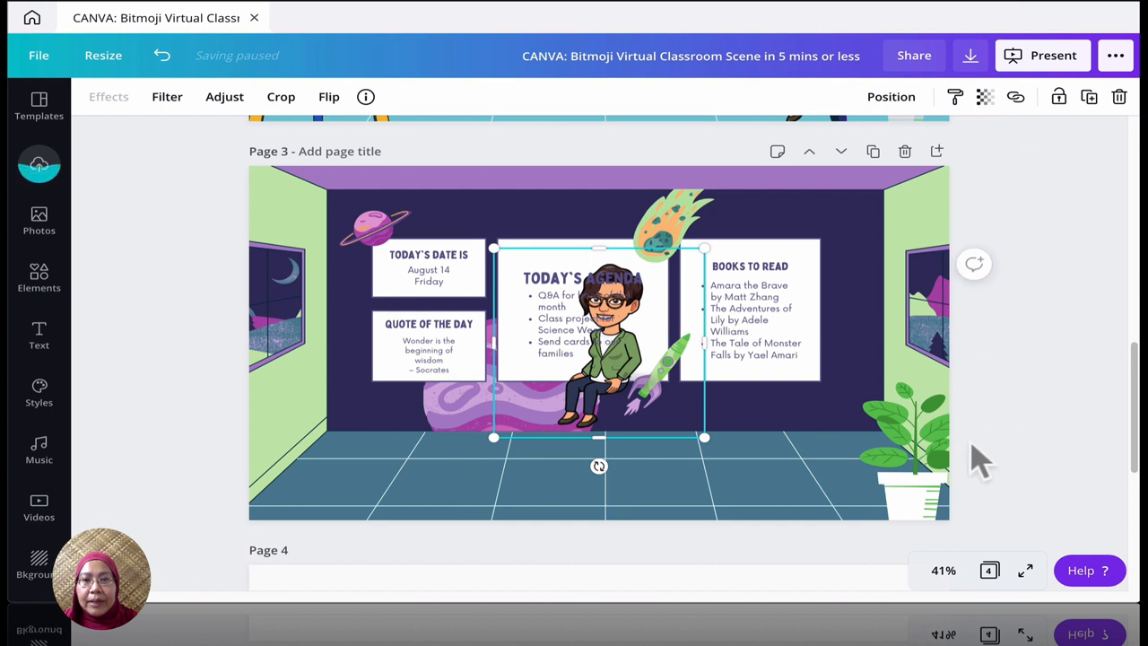
mouse_move(890, 97)
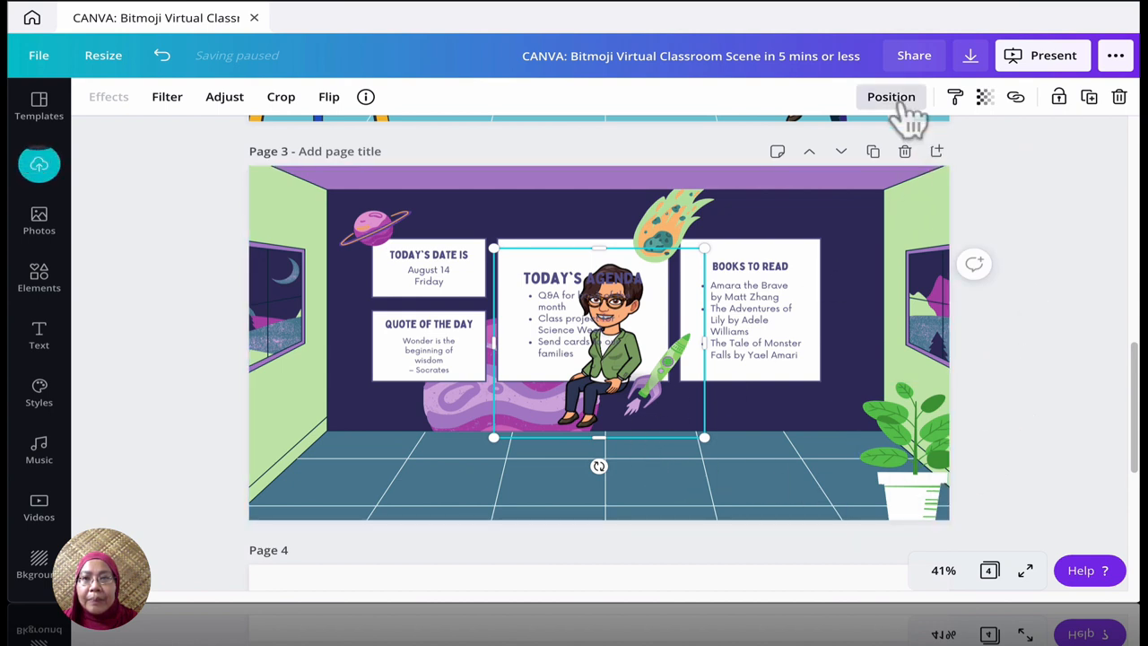
left_click(891, 96)
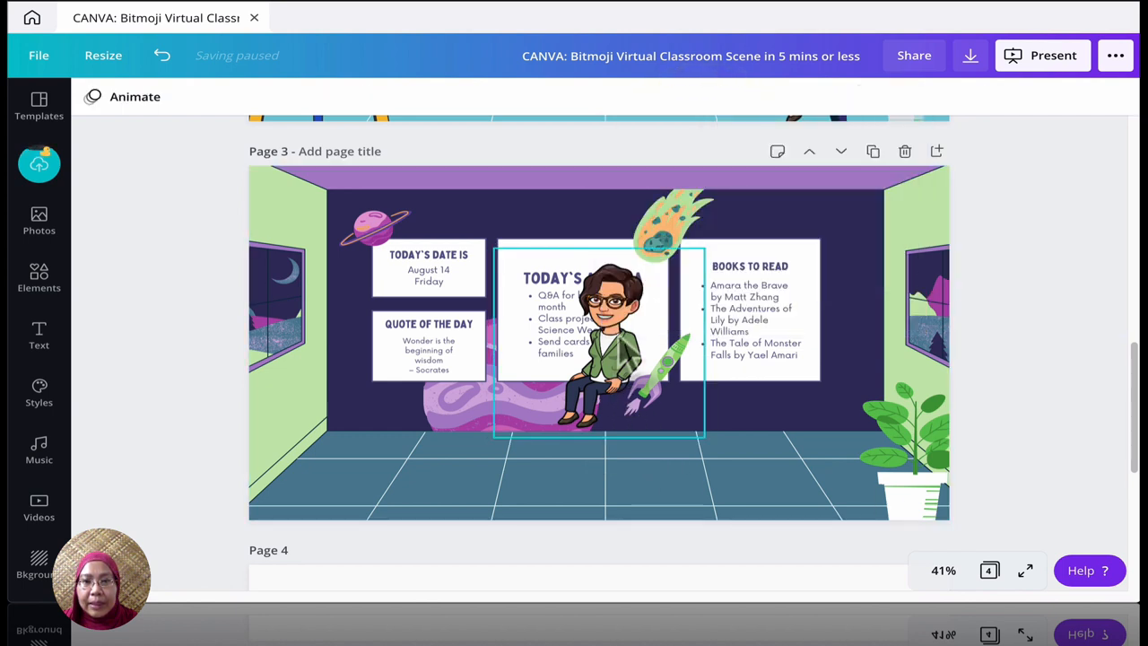
left_click_drag(587, 341, 695, 421)
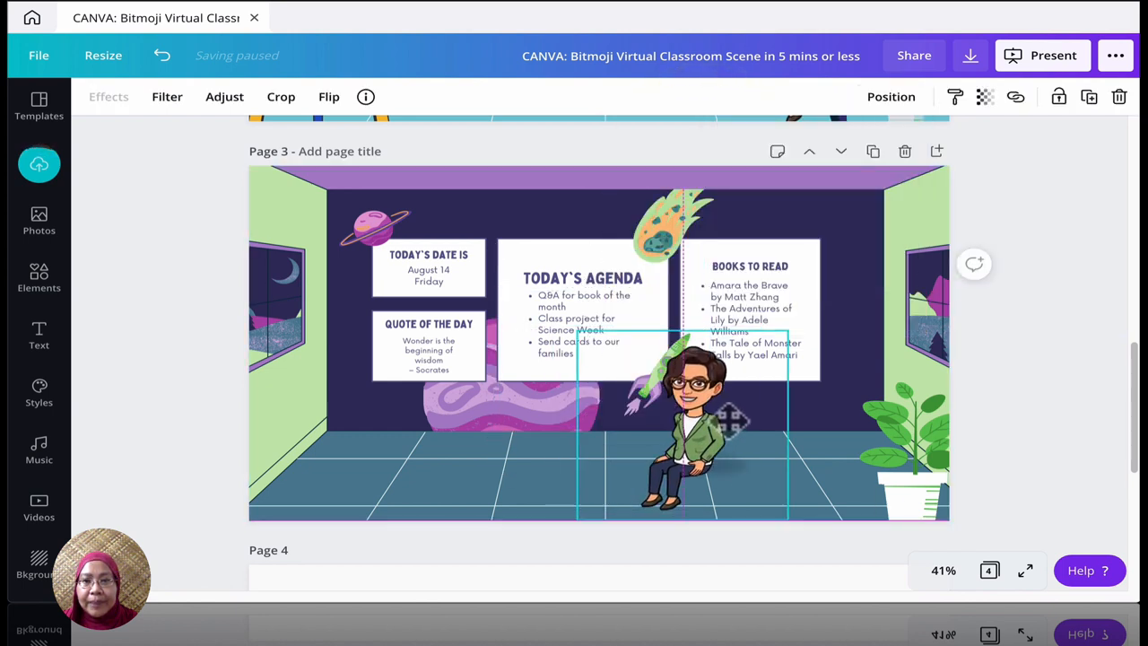
left_click_drag(682, 421, 753, 422)
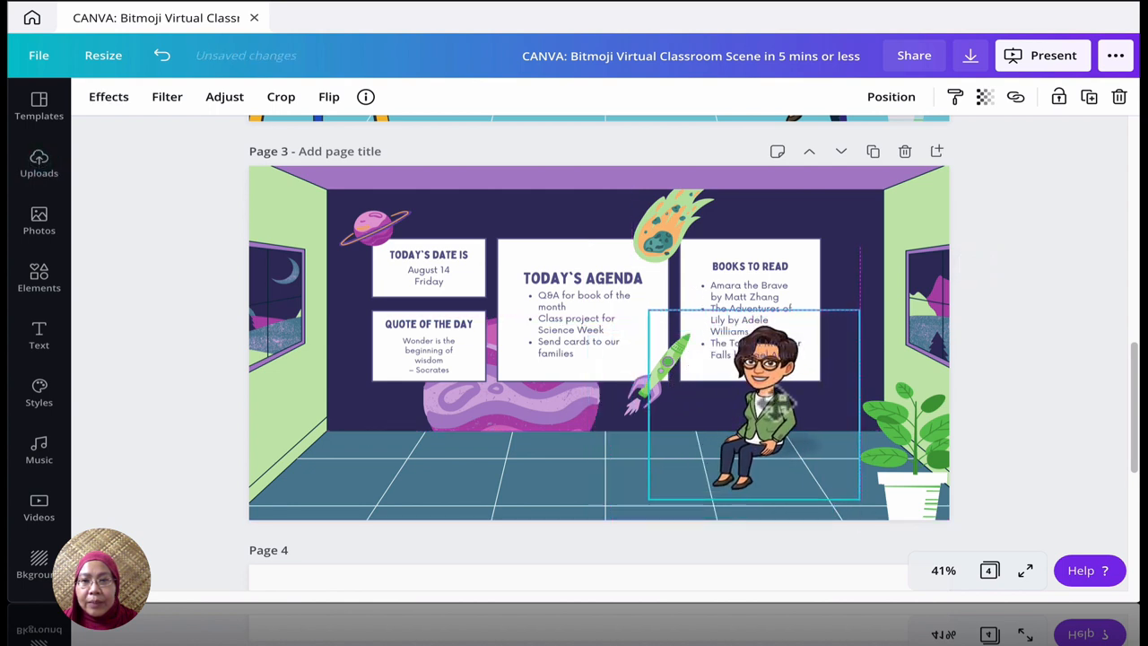
left_click(890, 96)
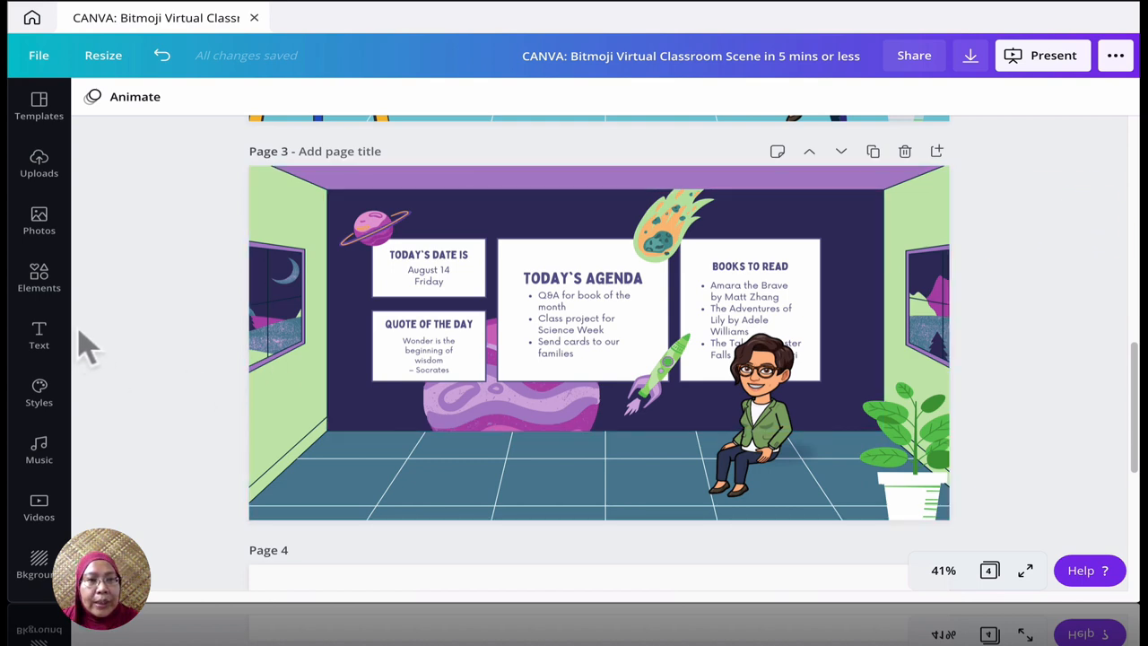
Step: Add a red armchair from the 'sofa' elements search at the right of the room
left_click(38, 278)
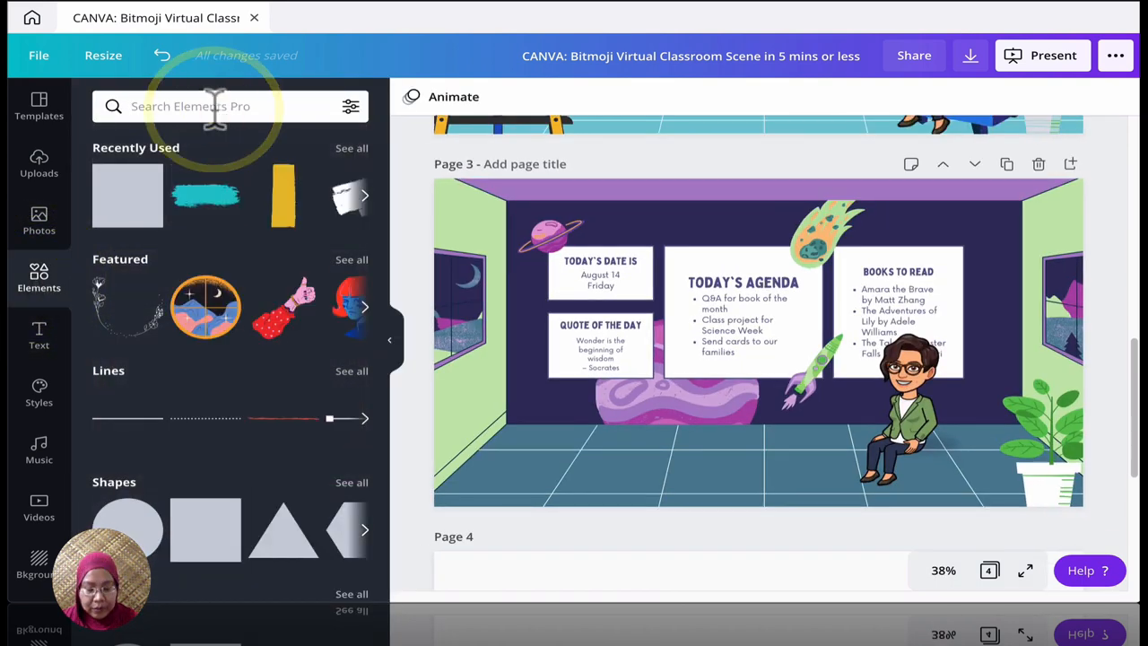
type("sofa")
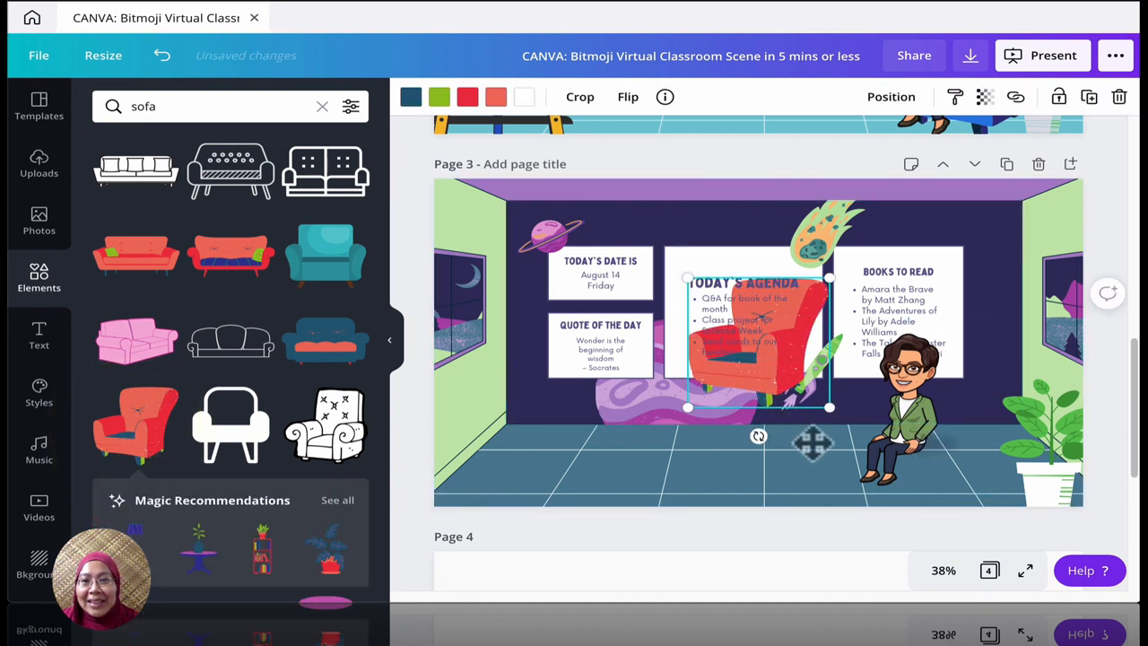
left_click_drag(757, 345, 959, 421)
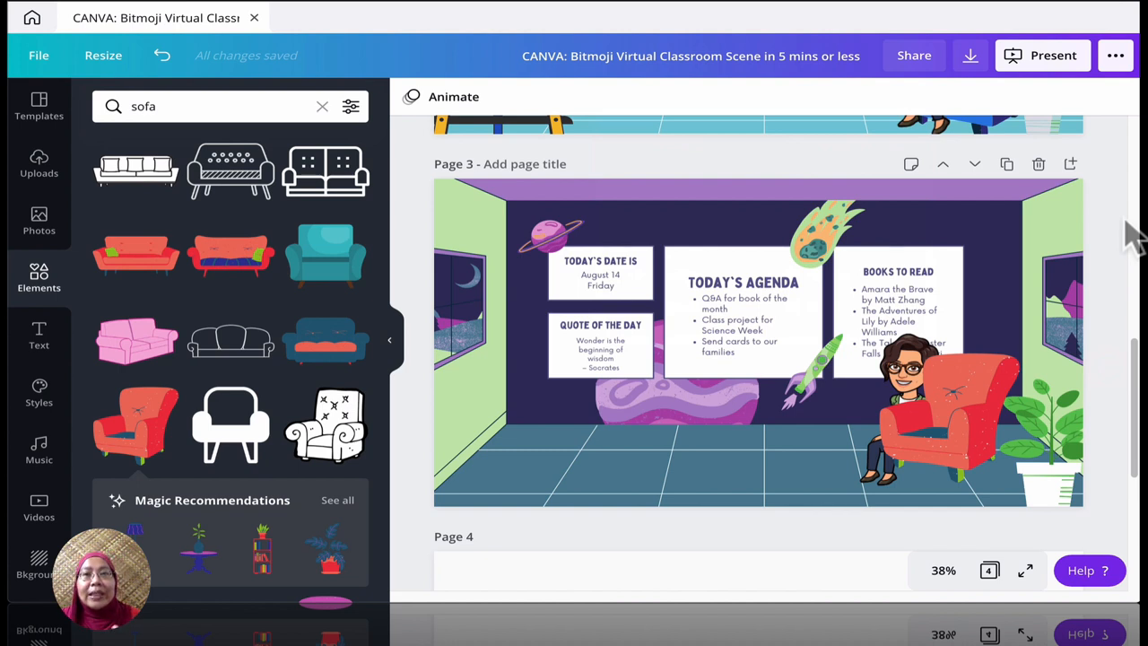
mouse_move(1116, 251)
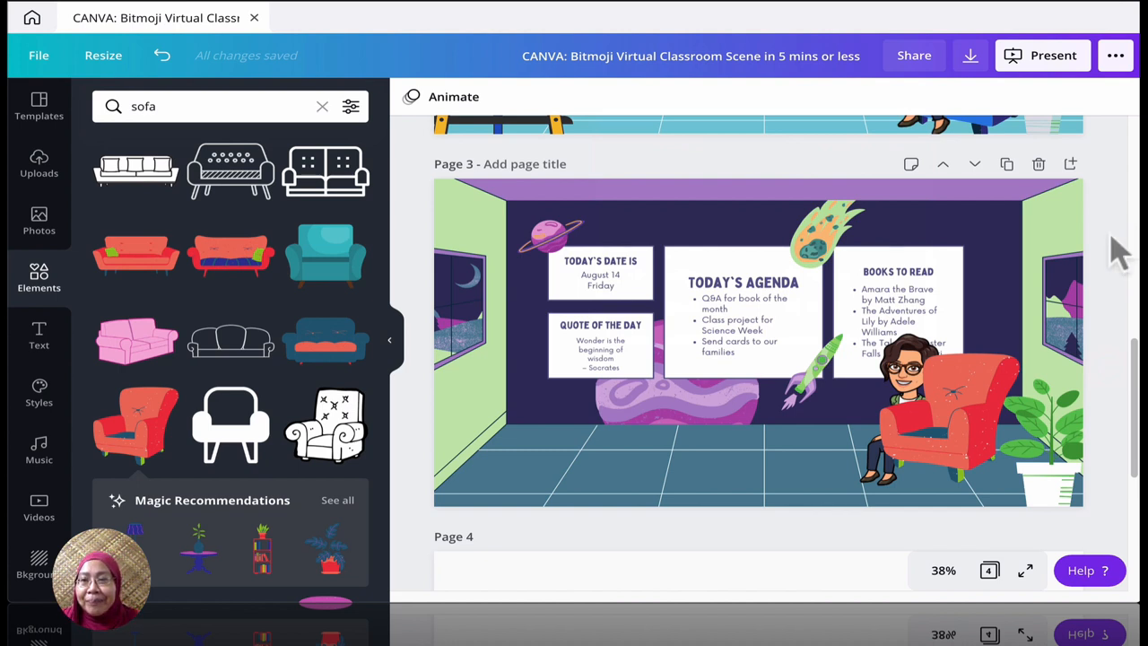
left_click(951, 421)
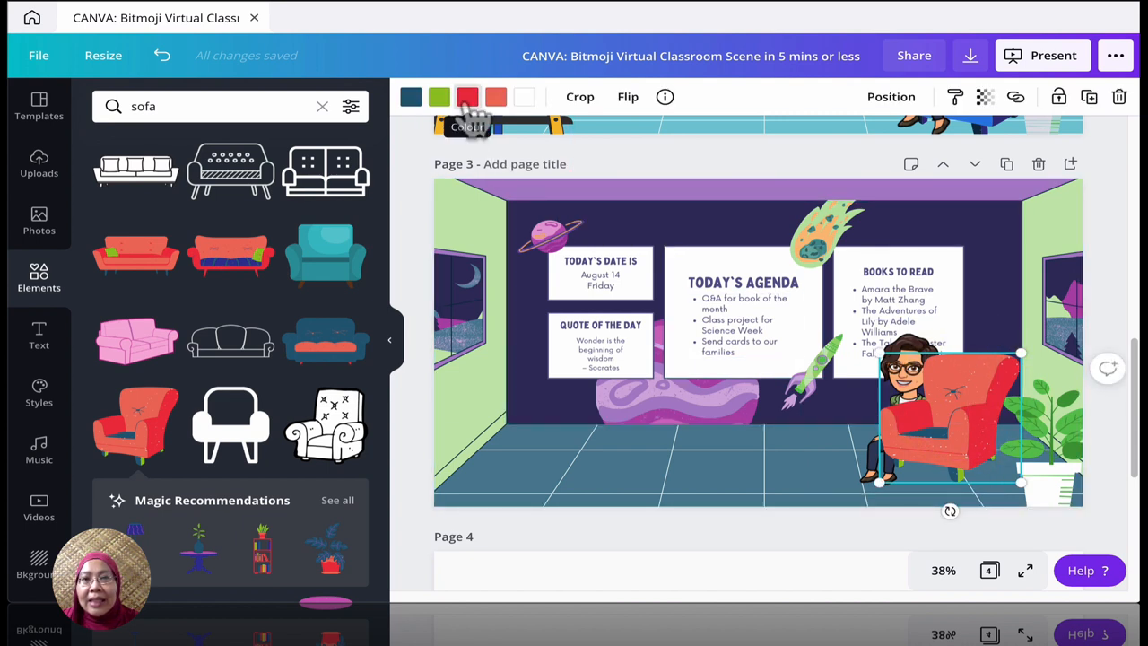
left_click(890, 96)
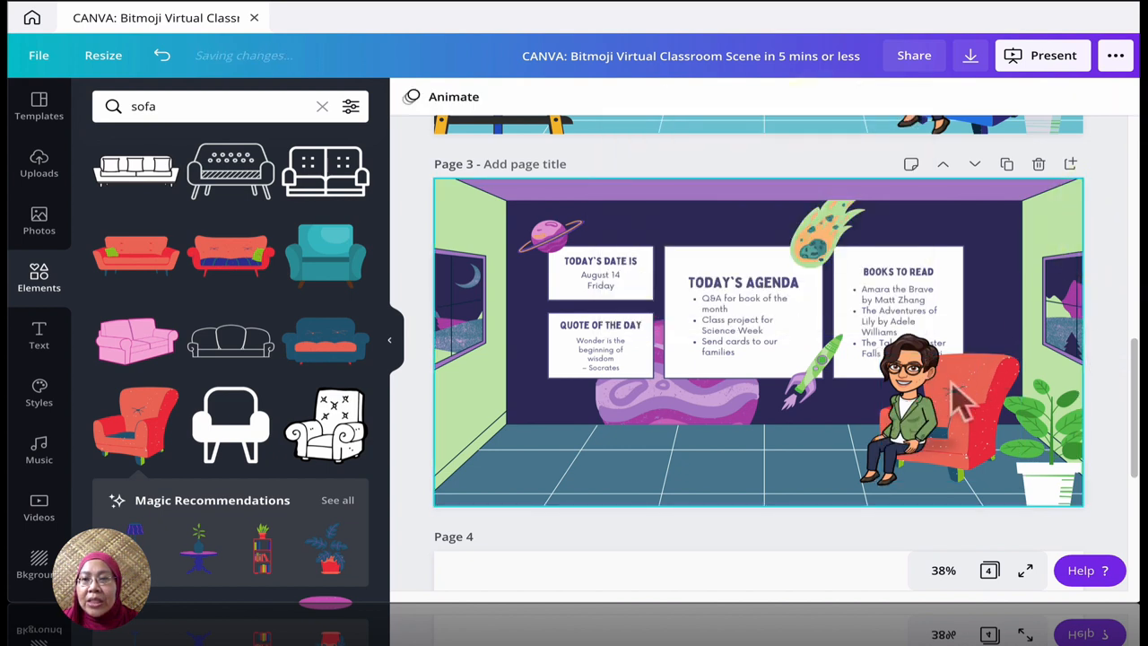
Step: Move the Bitmoji teacher so it sits in the red armchair
left_click(906, 413)
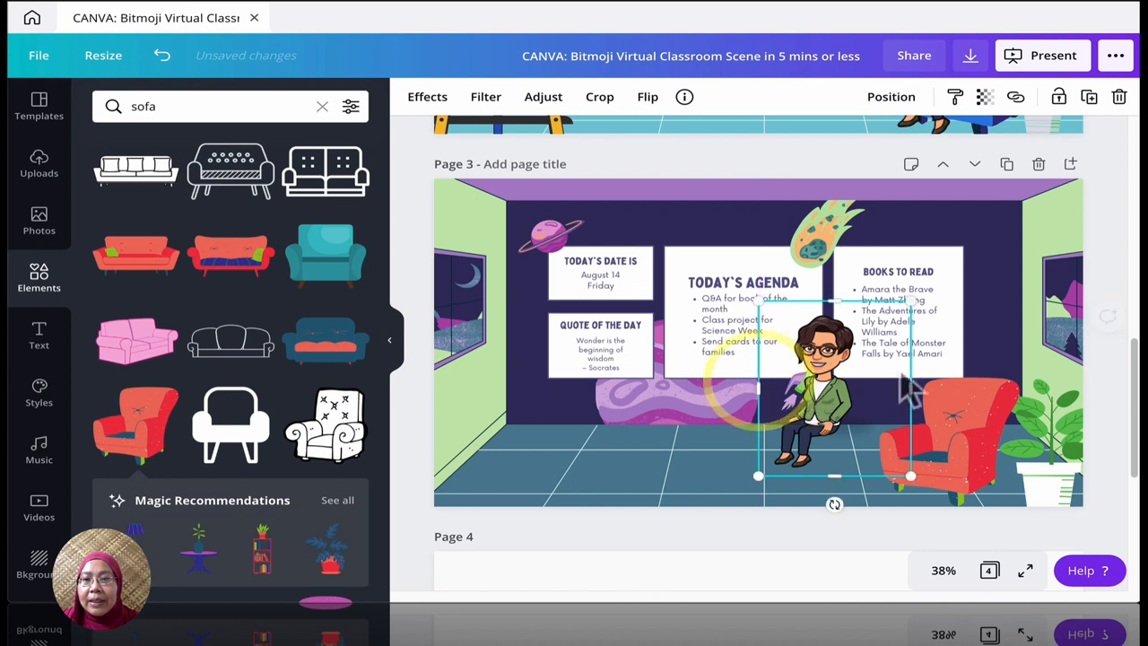
left_click_drag(911, 386, 884, 386)
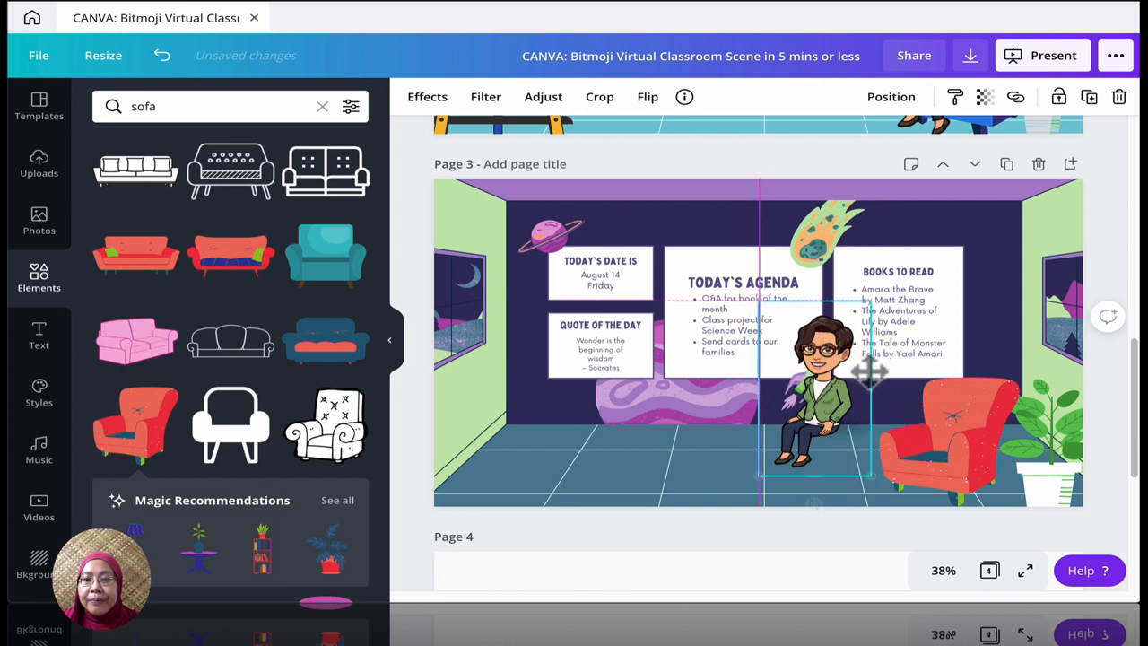
left_click_drag(820, 385, 915, 422)
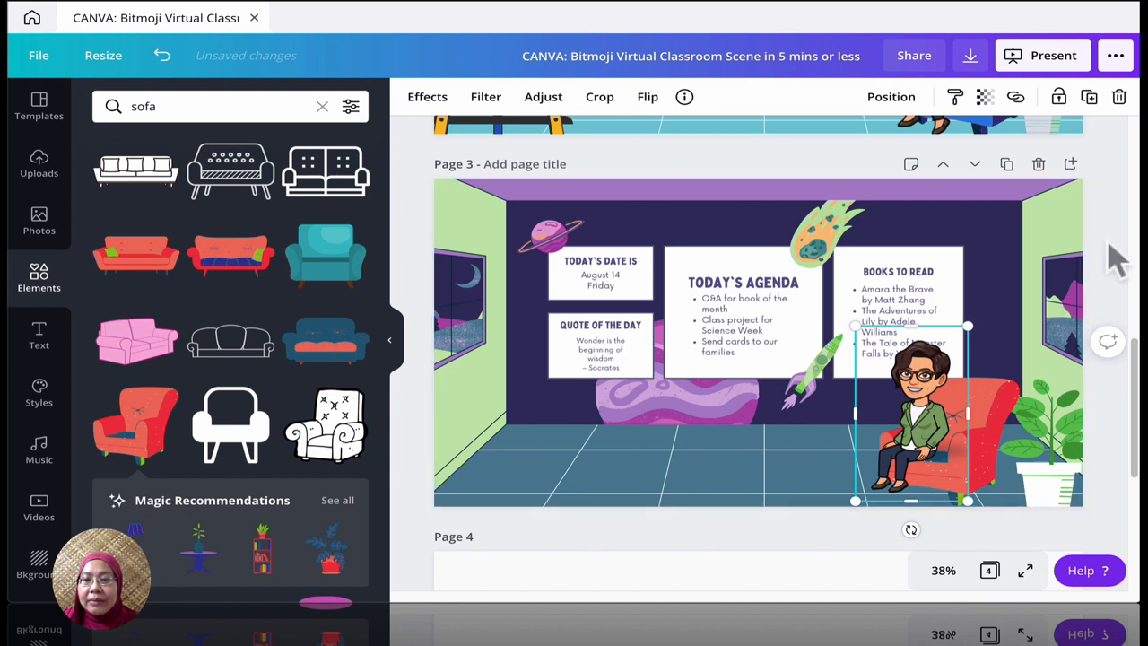
mouse_move(966, 452)
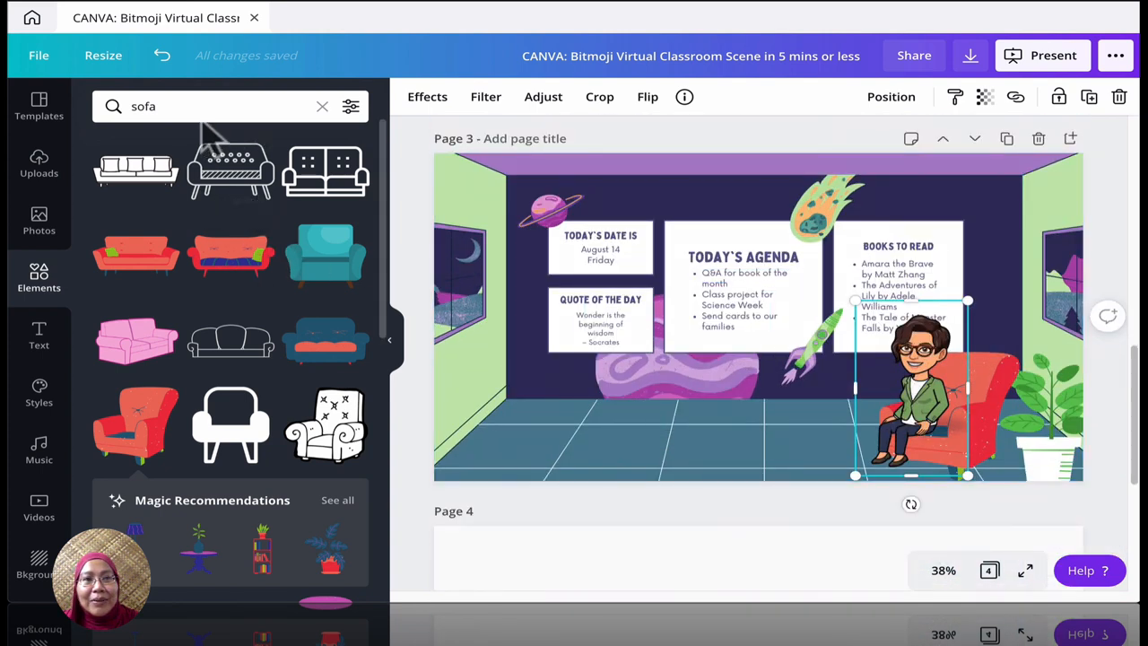
Step: Search elements for 'parrot' and perch a green parrot on the armchair beside the Bitmoji
type("pa")
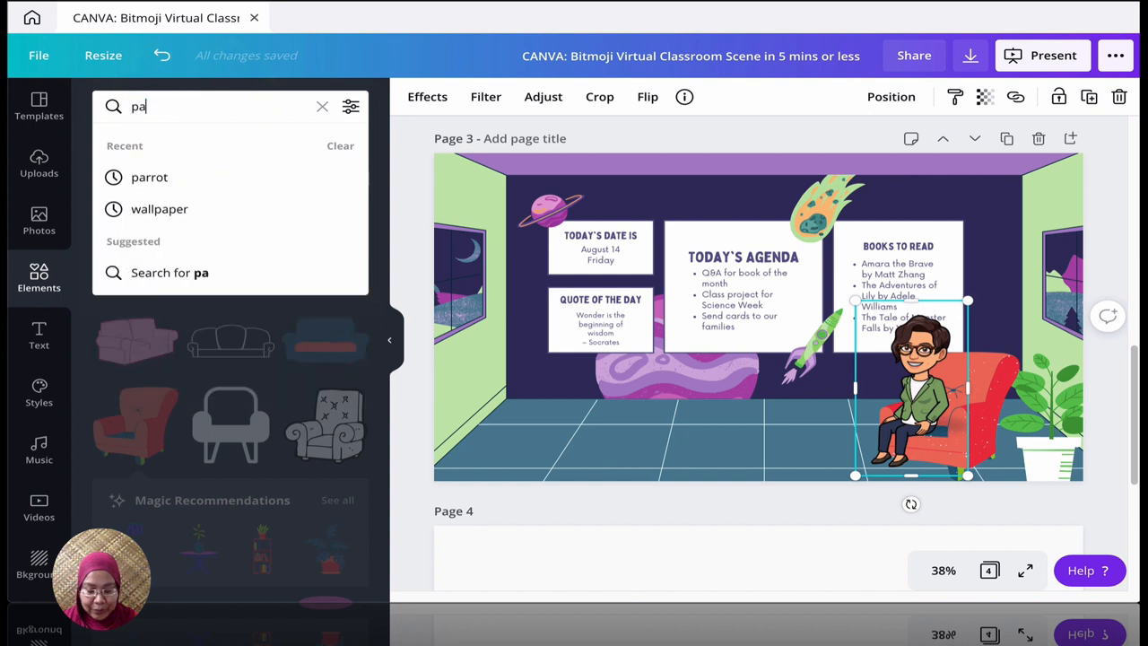
left_click(149, 176)
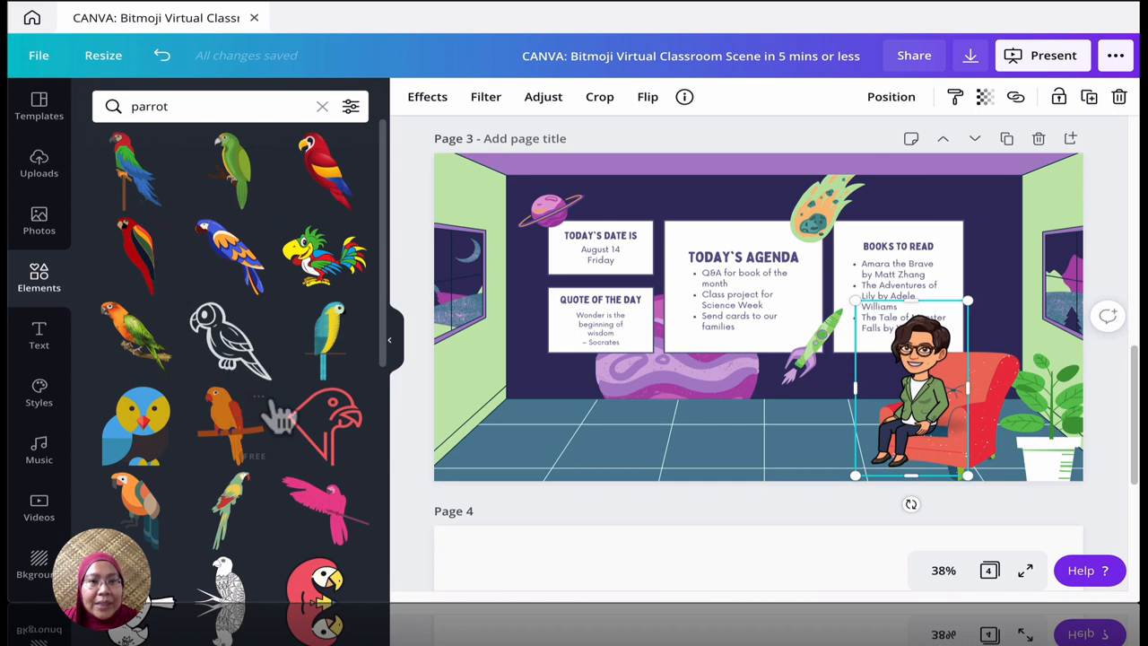
scroll("down", 3)
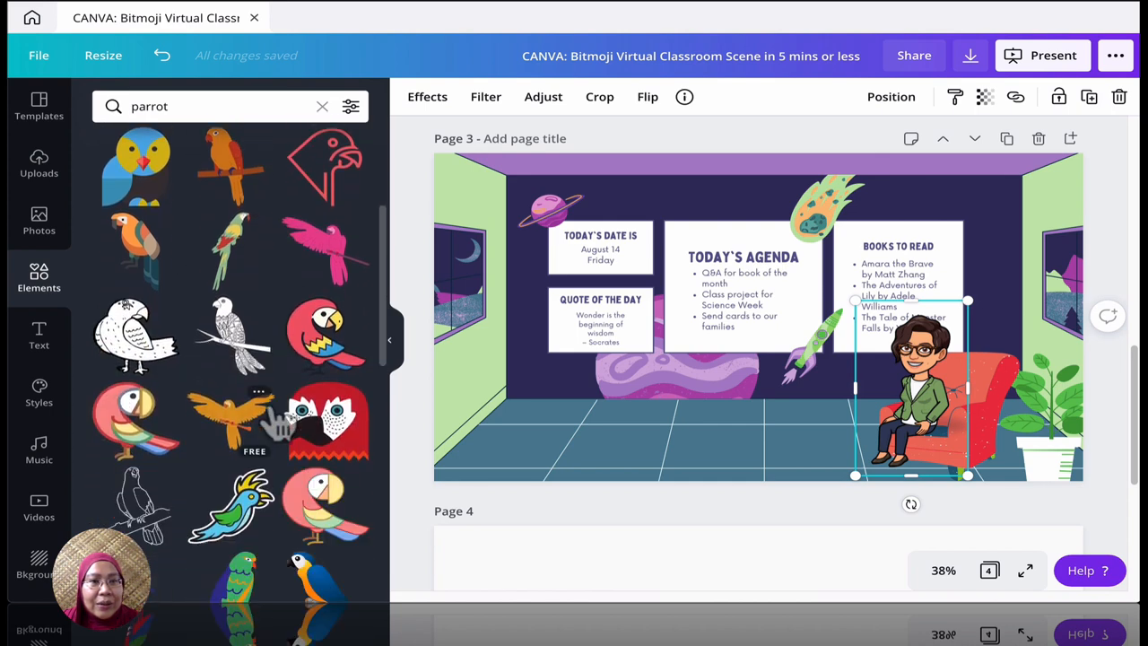
scroll("down", 3)
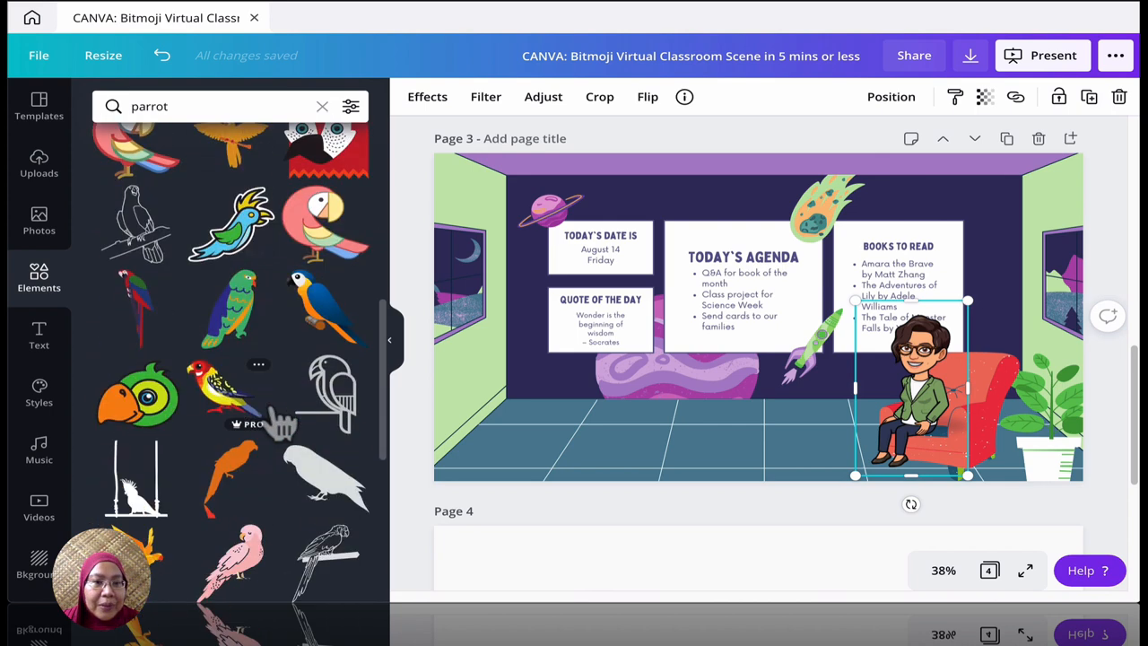
scroll("down", 3)
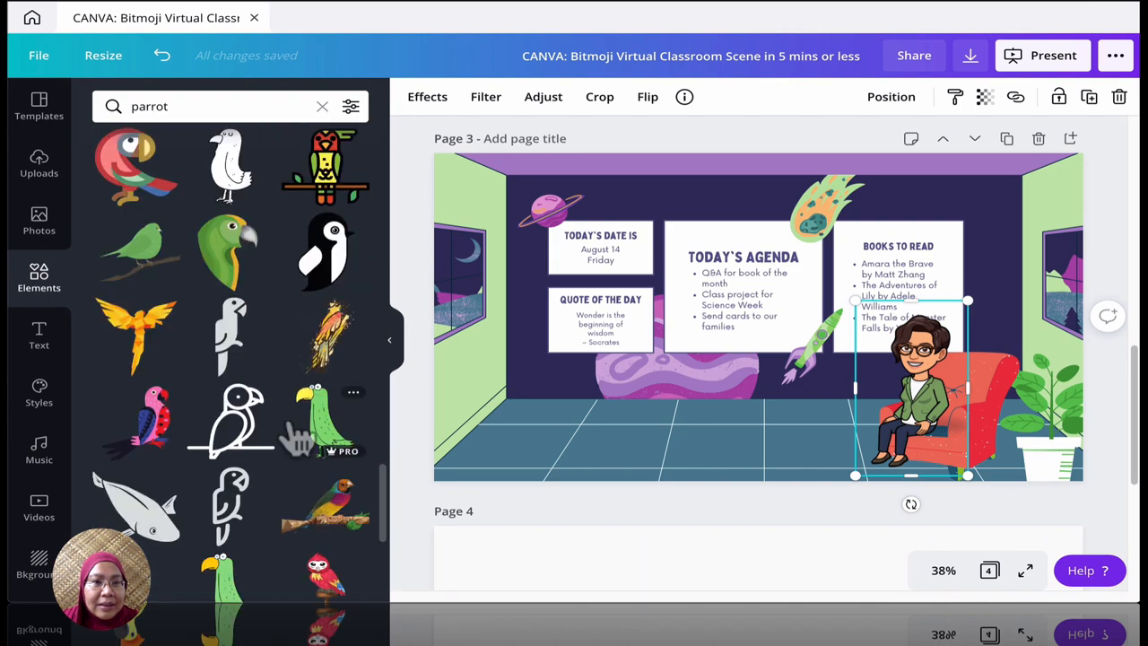
scroll("down", 3)
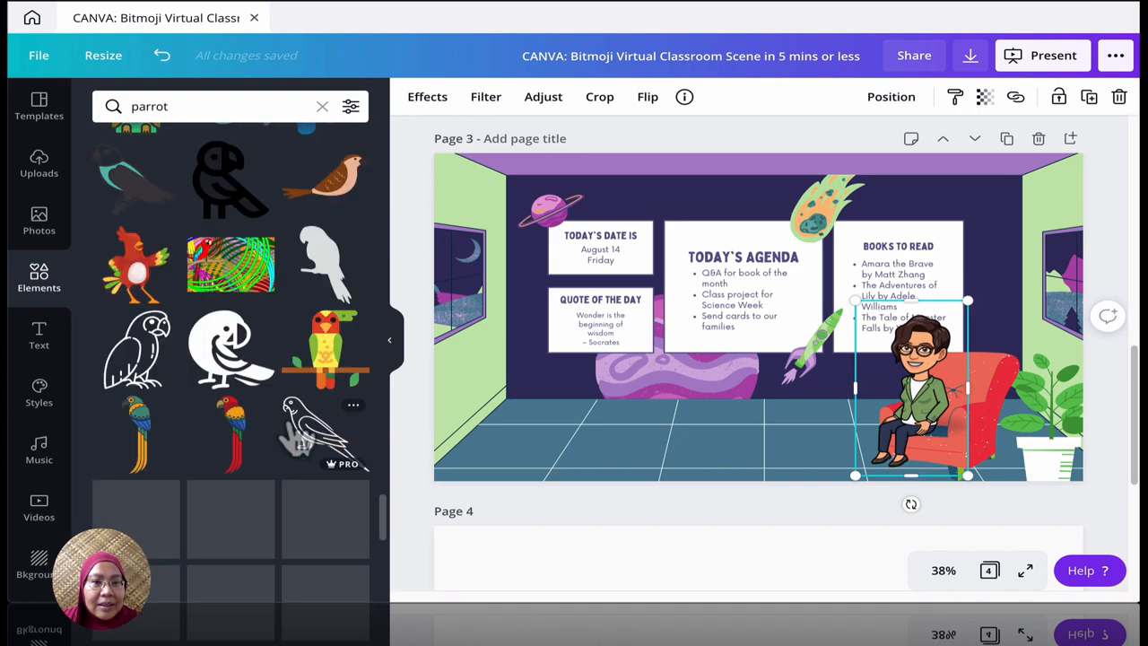
scroll("down", 3)
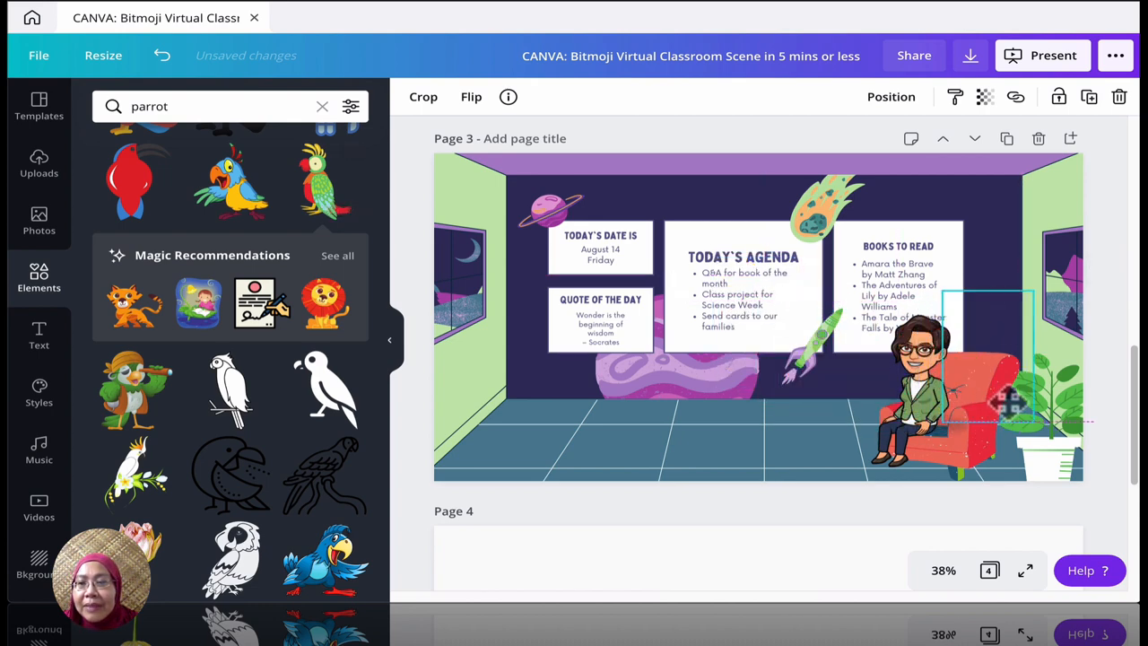
mouse_move(933, 307)
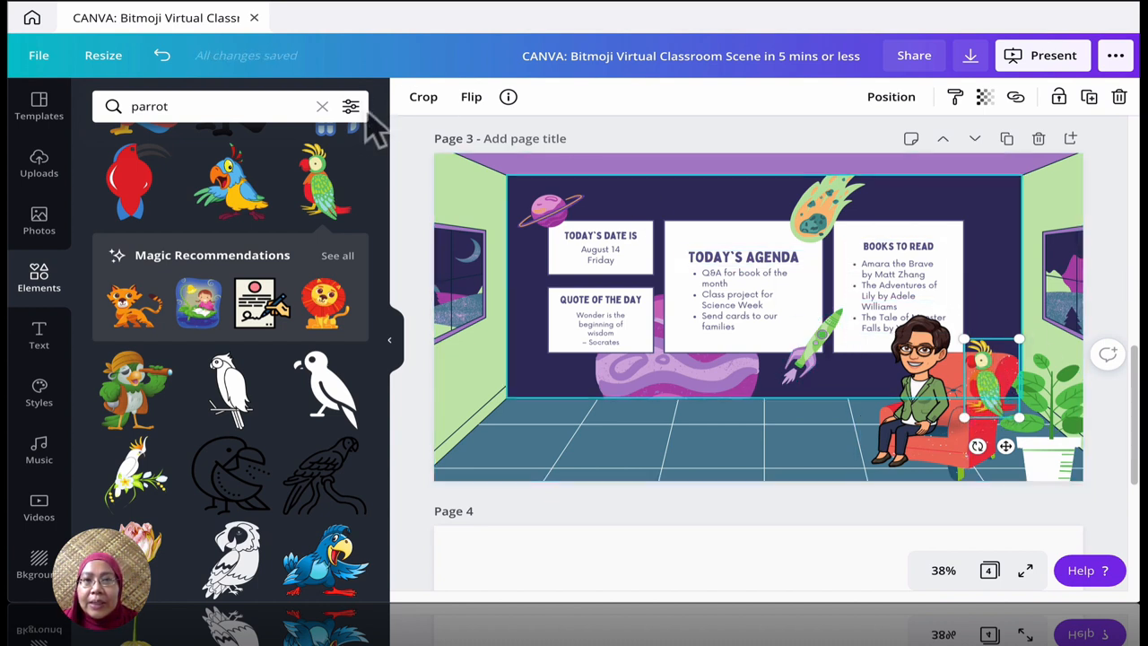
mouse_move(229, 472)
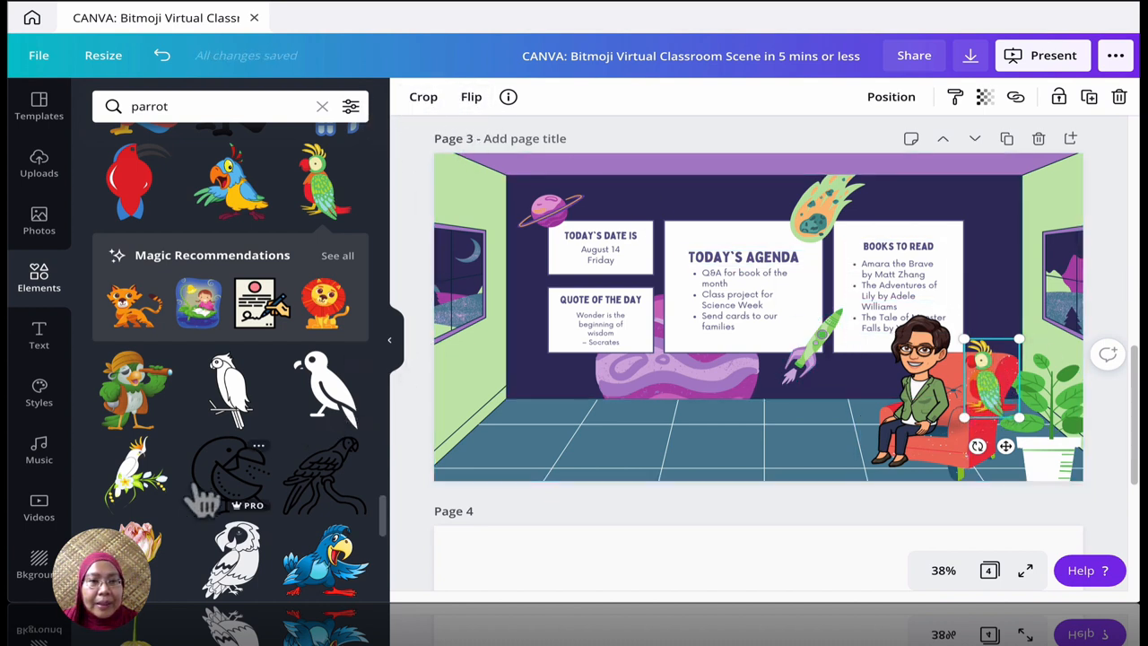
scroll("down", 3)
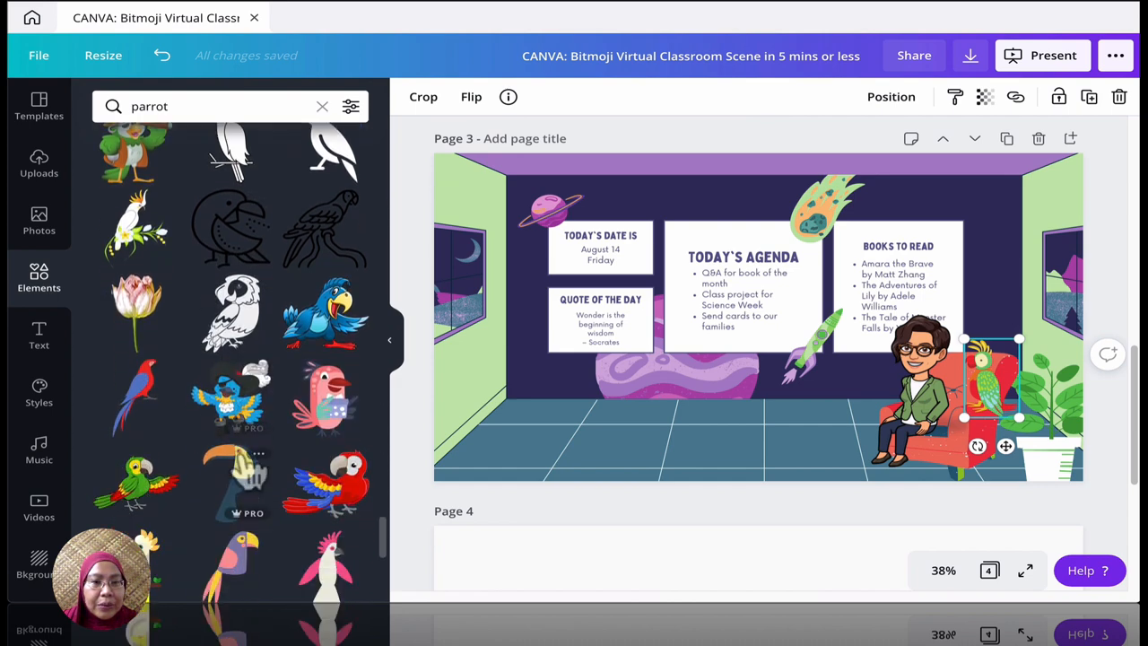
scroll("down", 3)
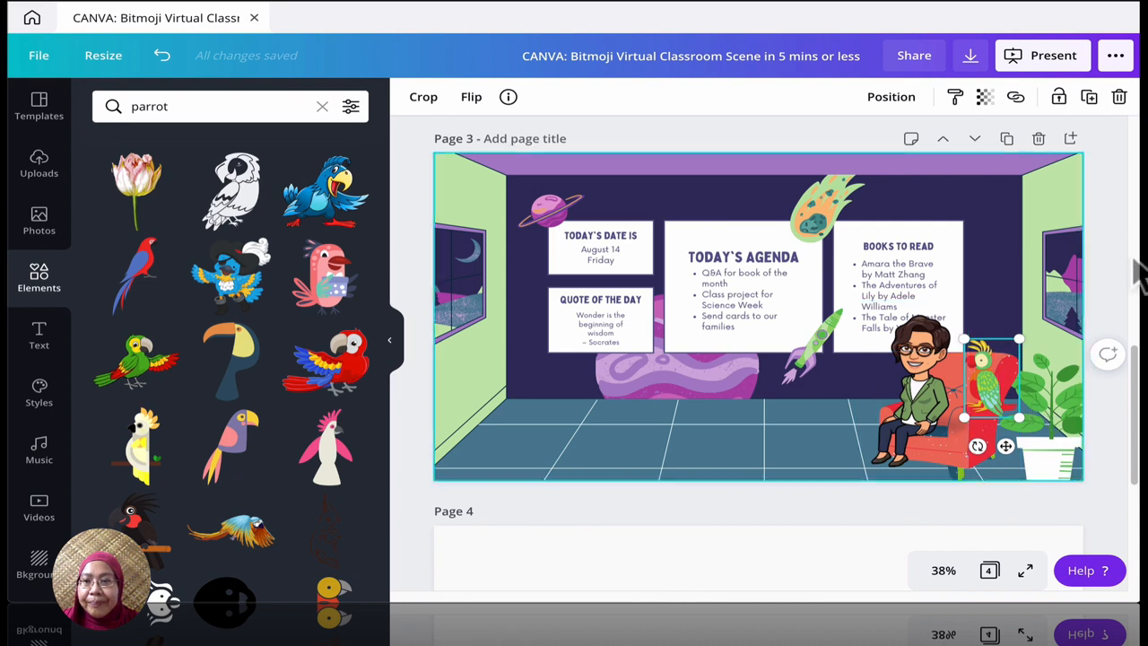
Step: Find a pink blank easel through the 'easel' search and stand it at the room's left
left_click(703, 435)
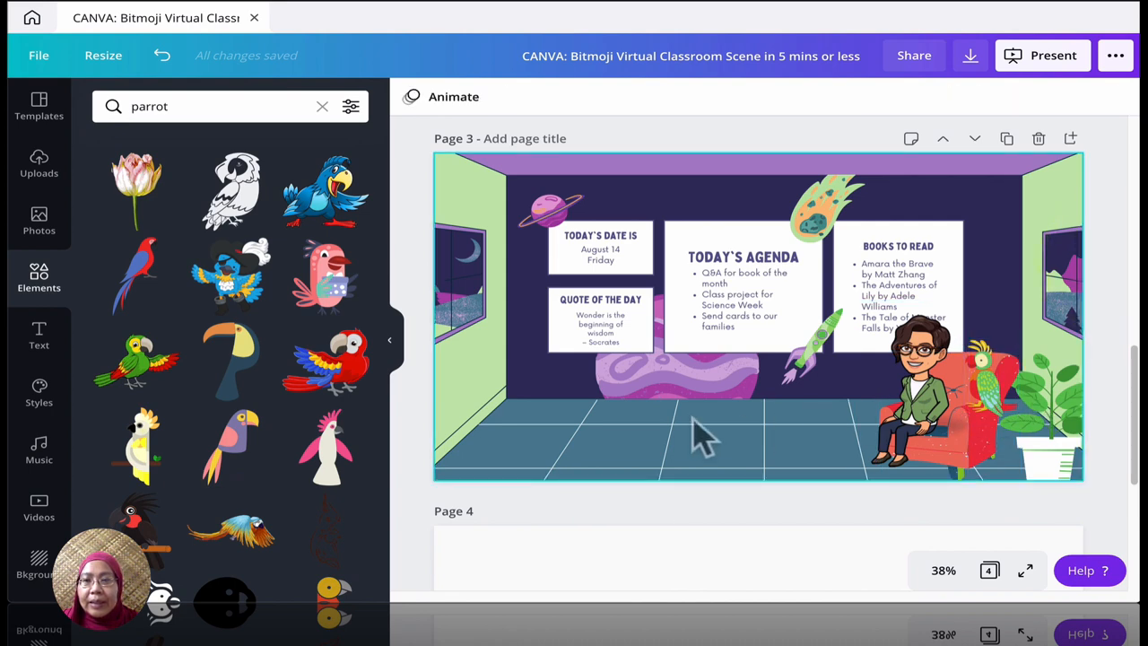
scroll("down", 3)
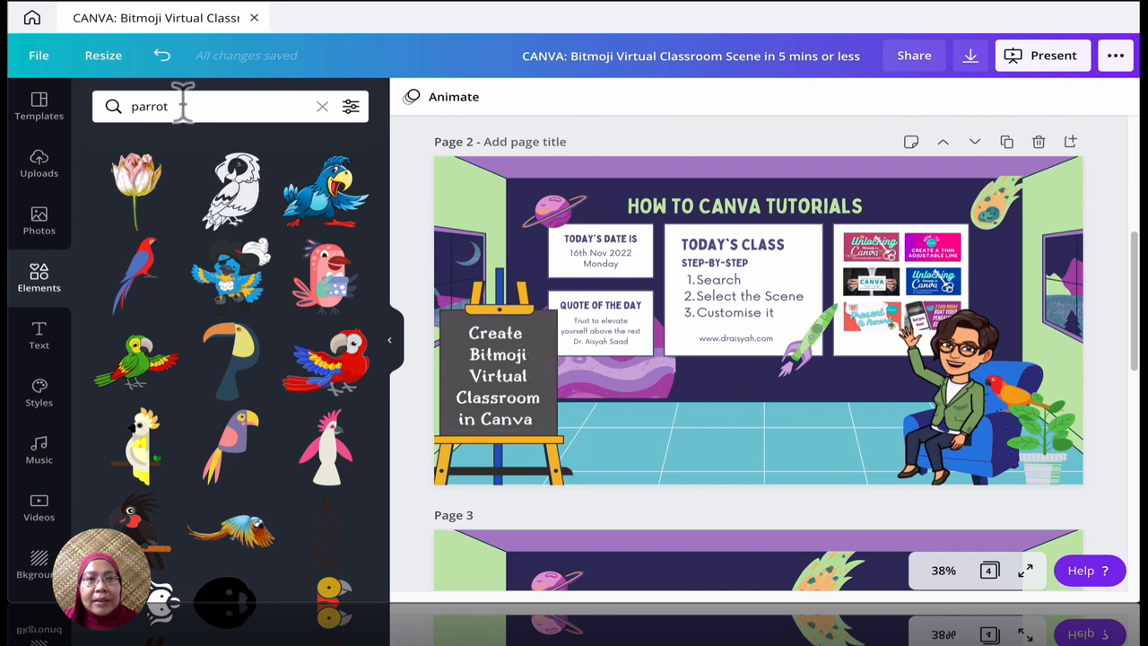
scroll("down", 3)
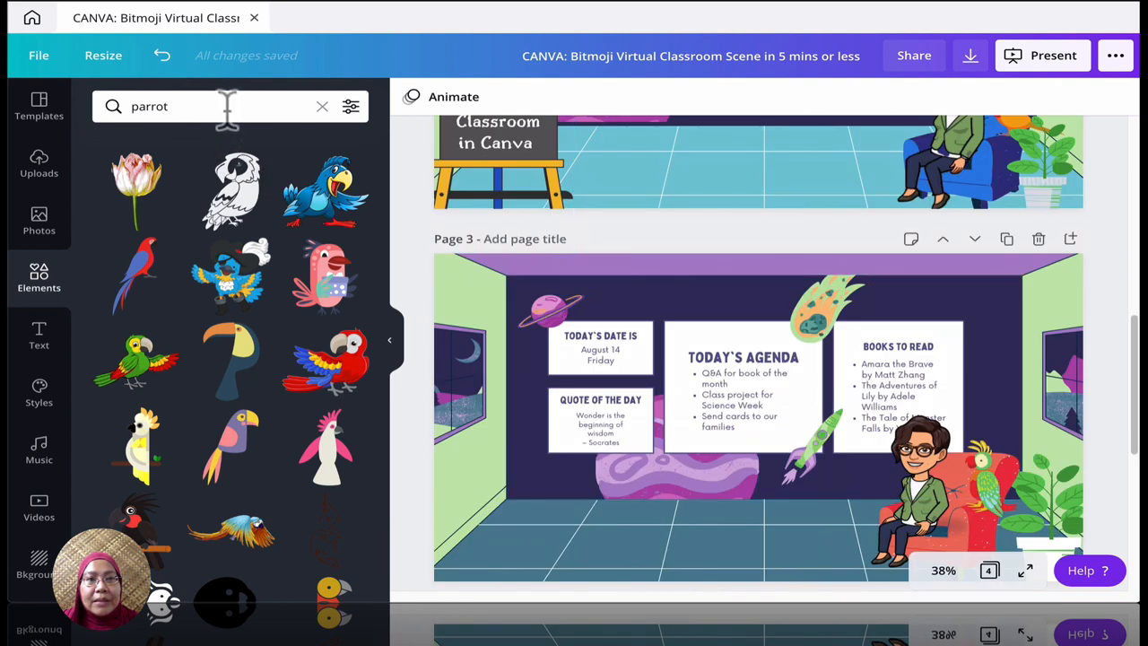
type("easel")
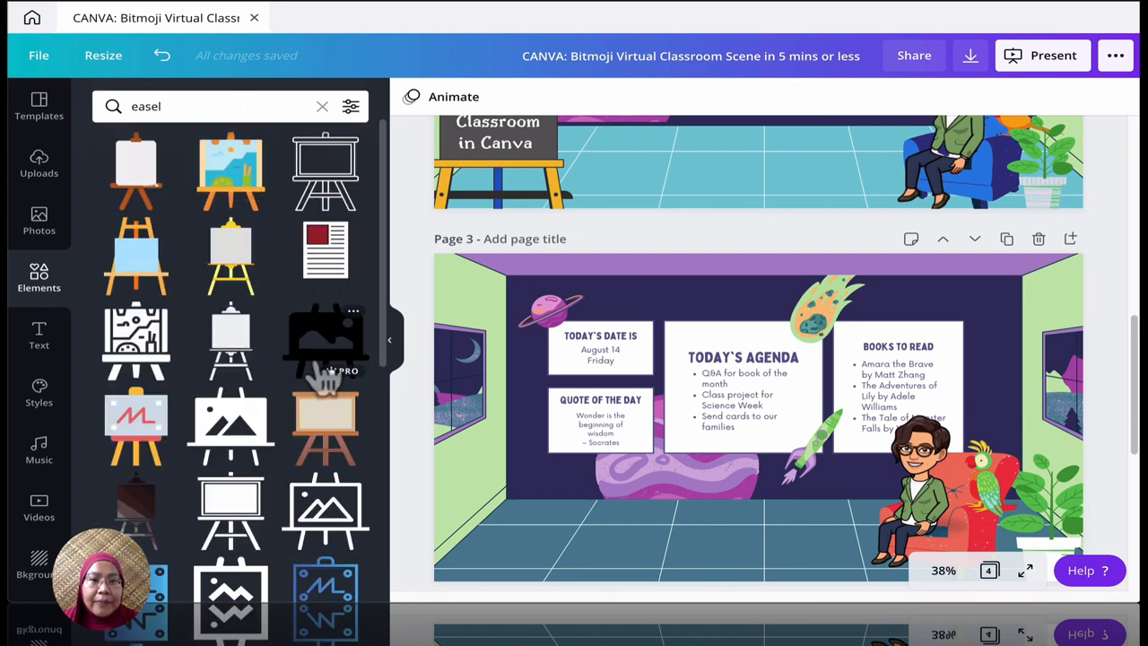
scroll("down", 3)
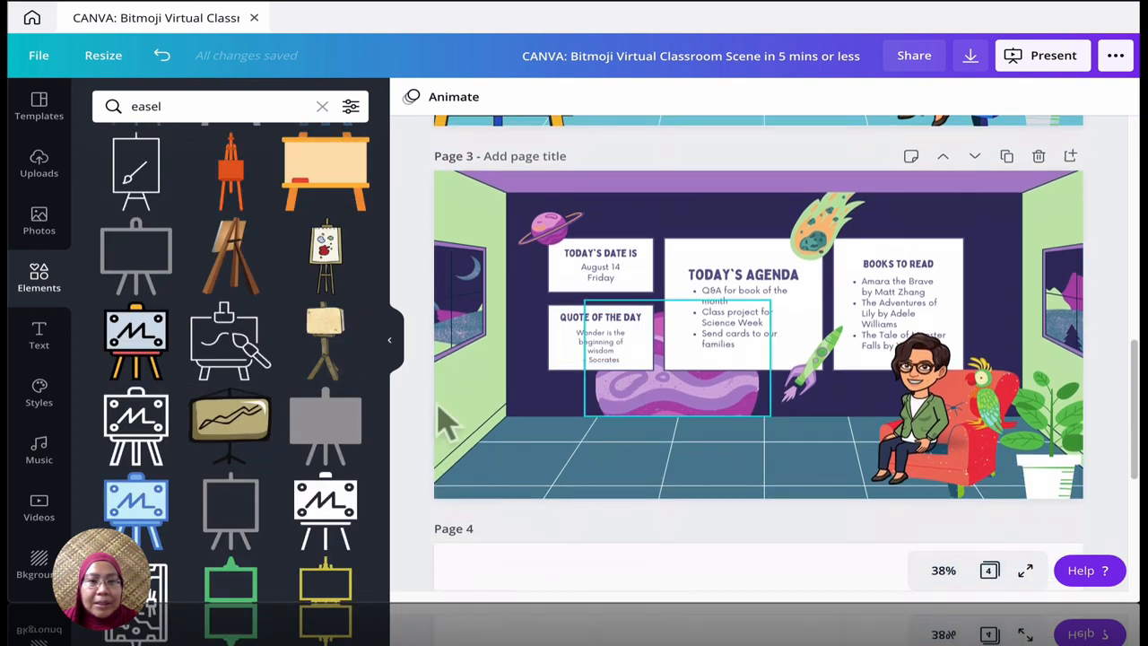
scroll("down", 3)
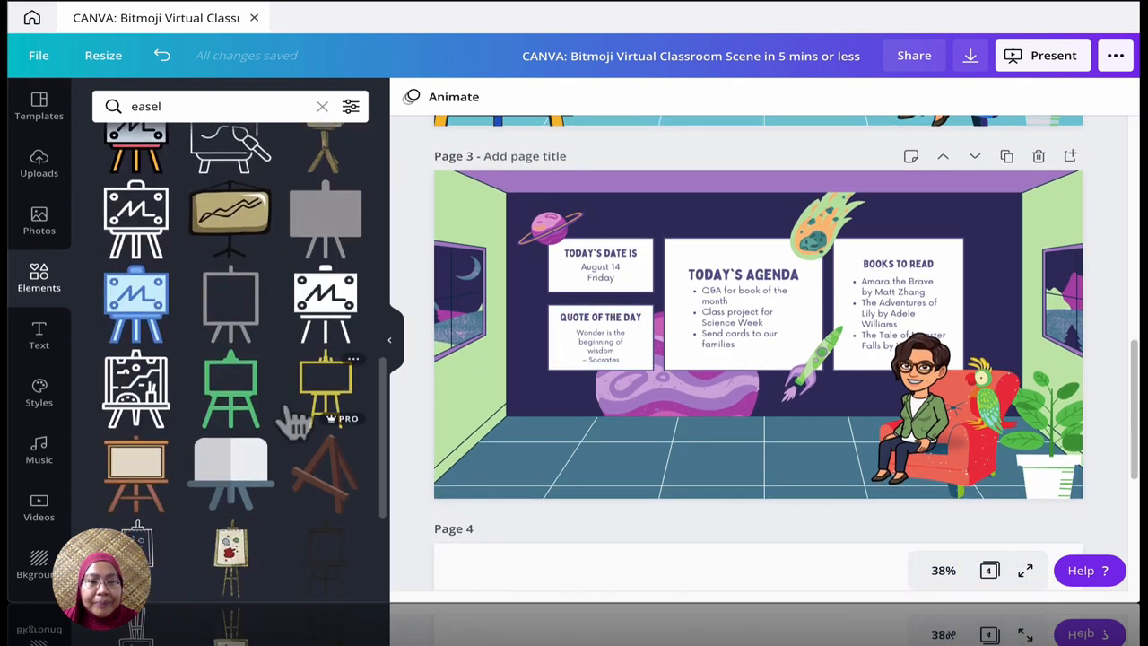
scroll("down", 3)
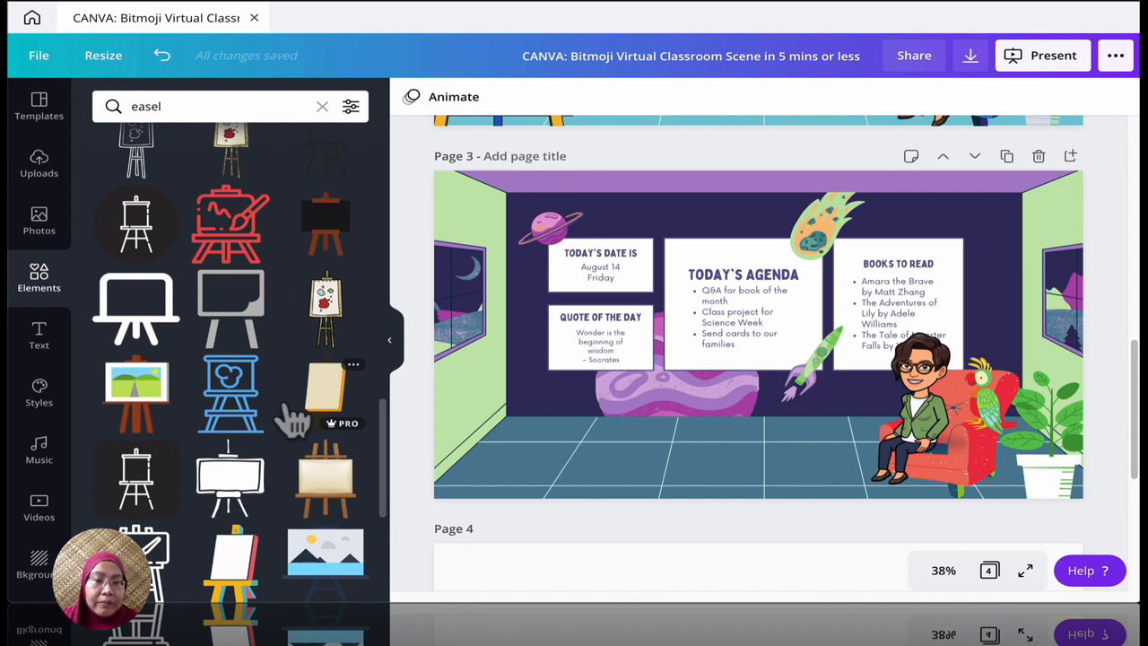
scroll("down", 3)
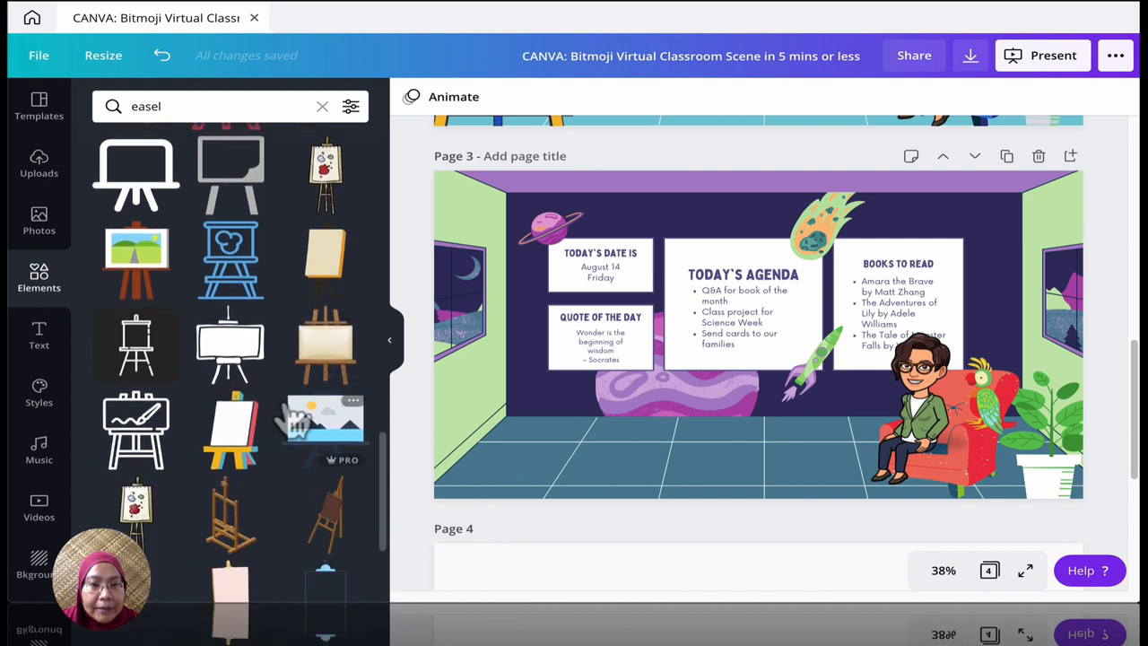
scroll("down", 3)
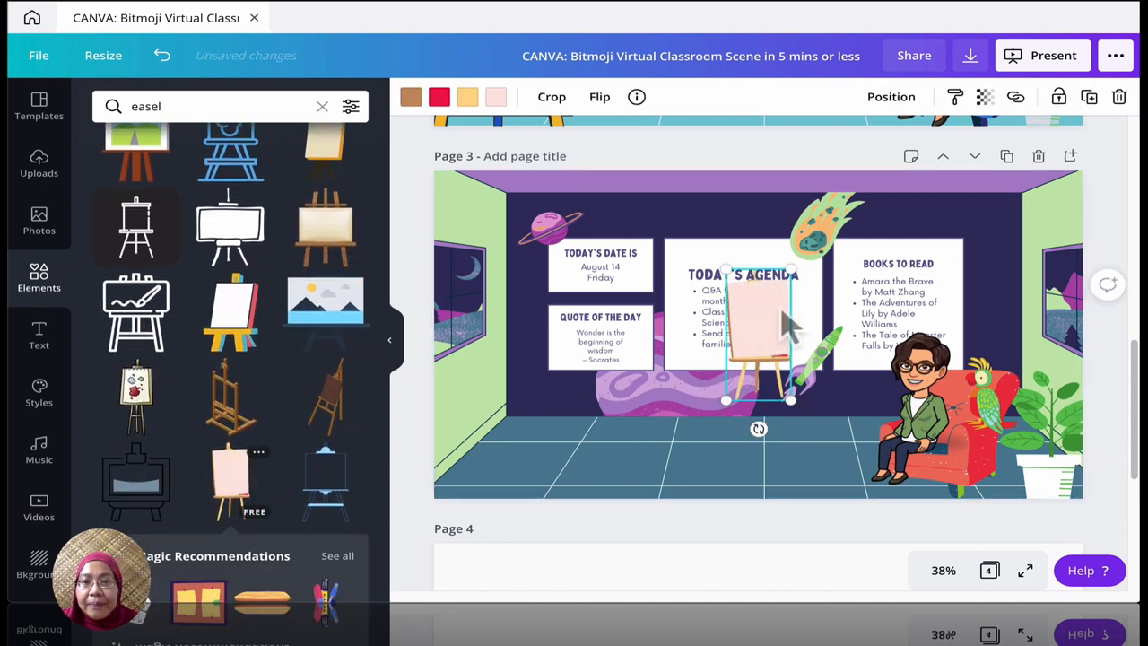
left_click_drag(758, 323, 526, 439)
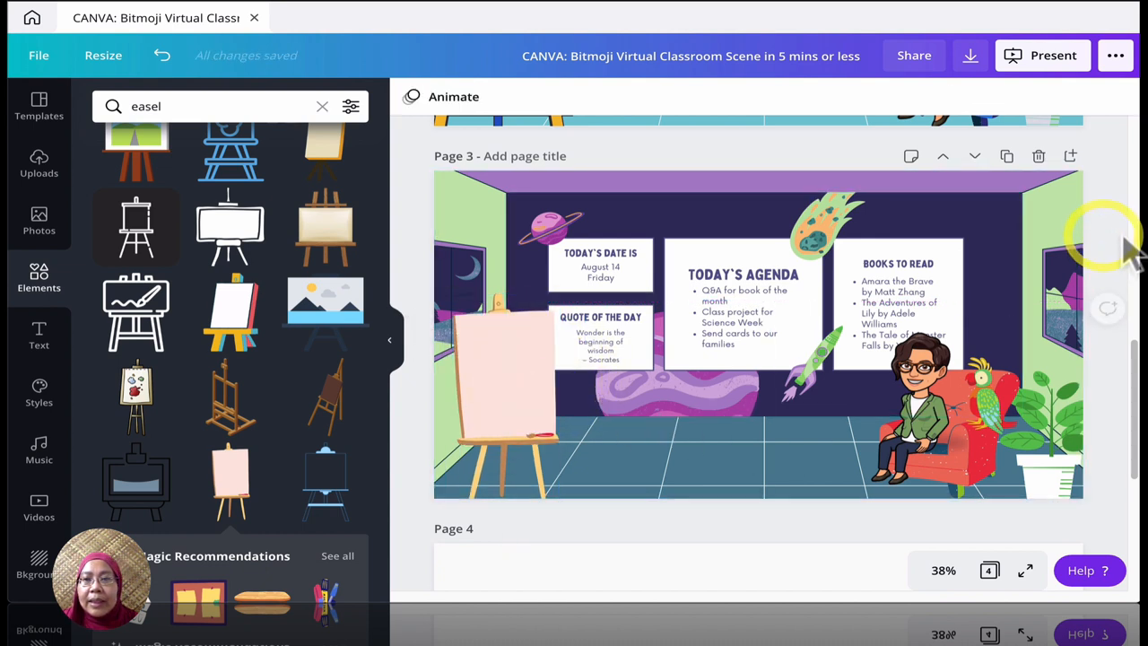
Step: Link the agenda text 'Send cards to our families' to the www draisya web address
left_click(600, 269)
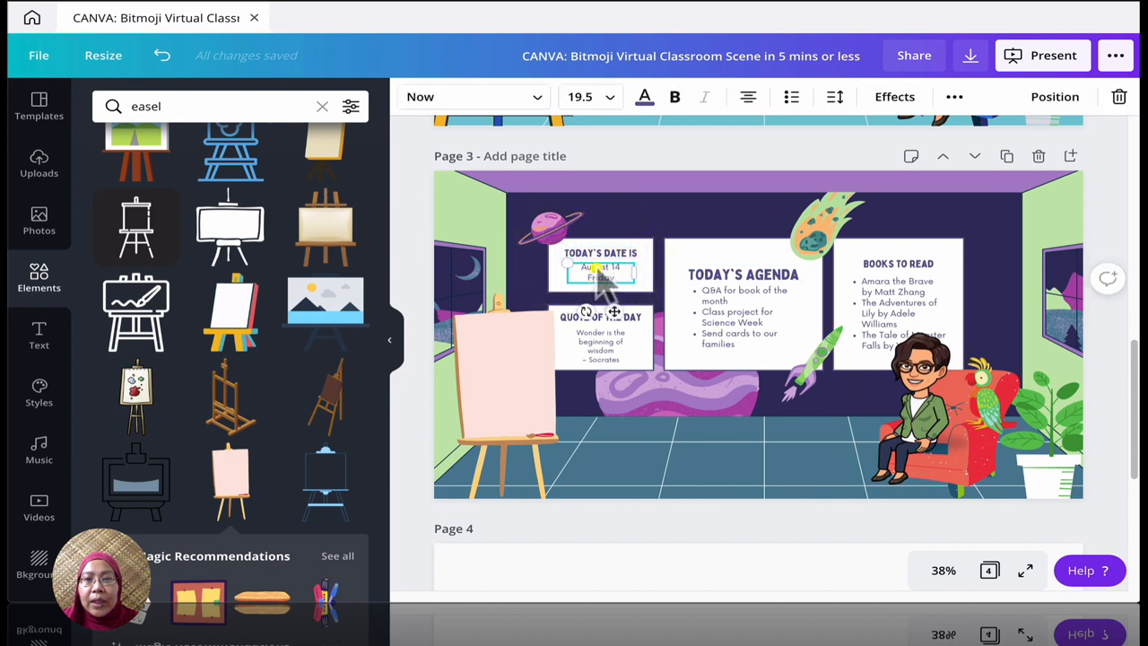
left_click(601, 345)
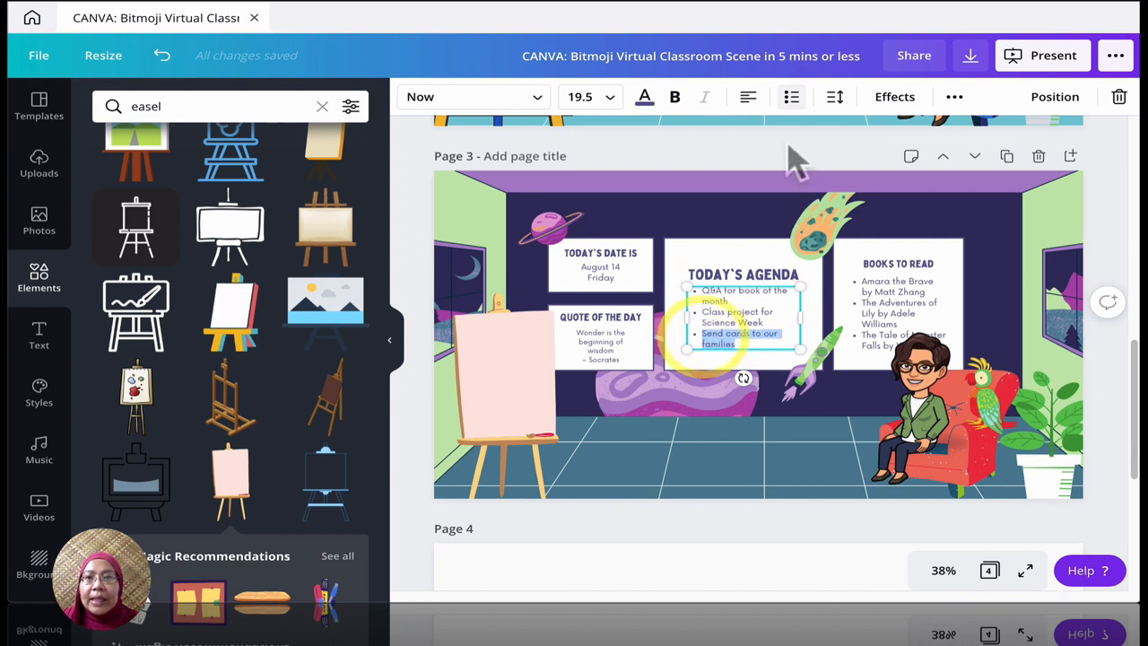
left_click(953, 97)
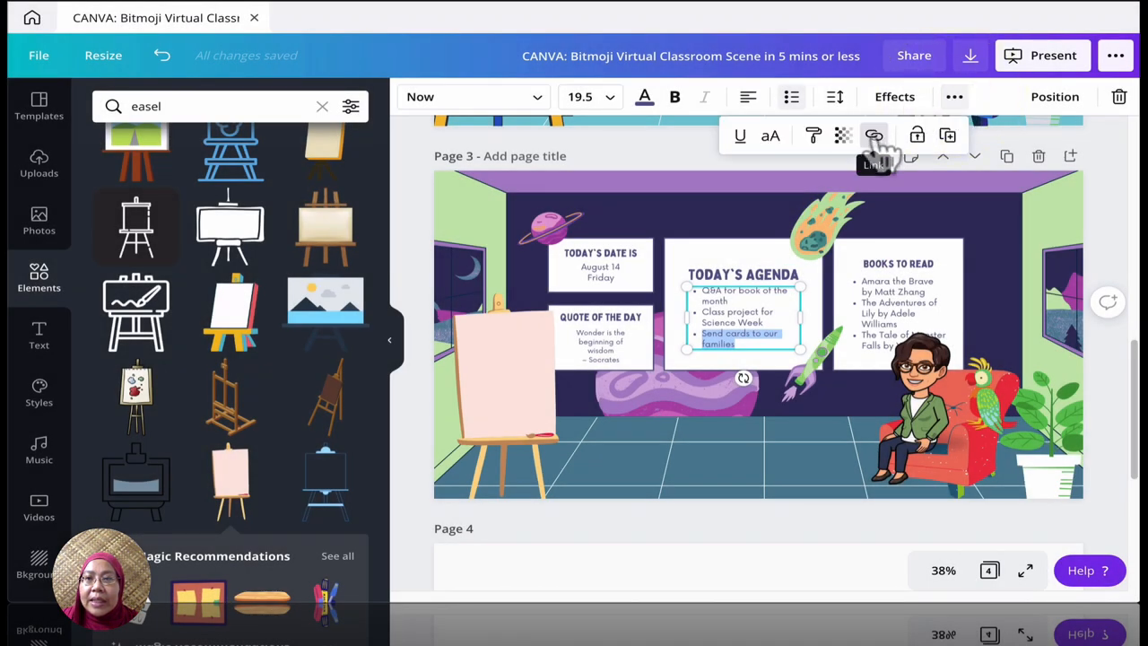
left_click(874, 135)
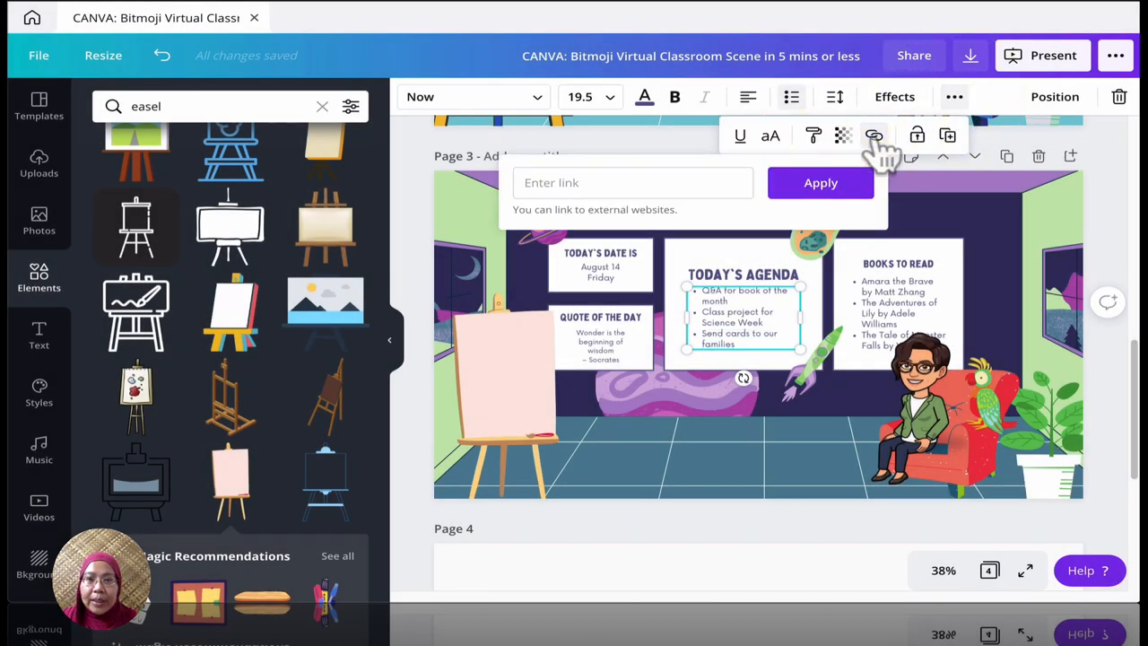
type("www.")
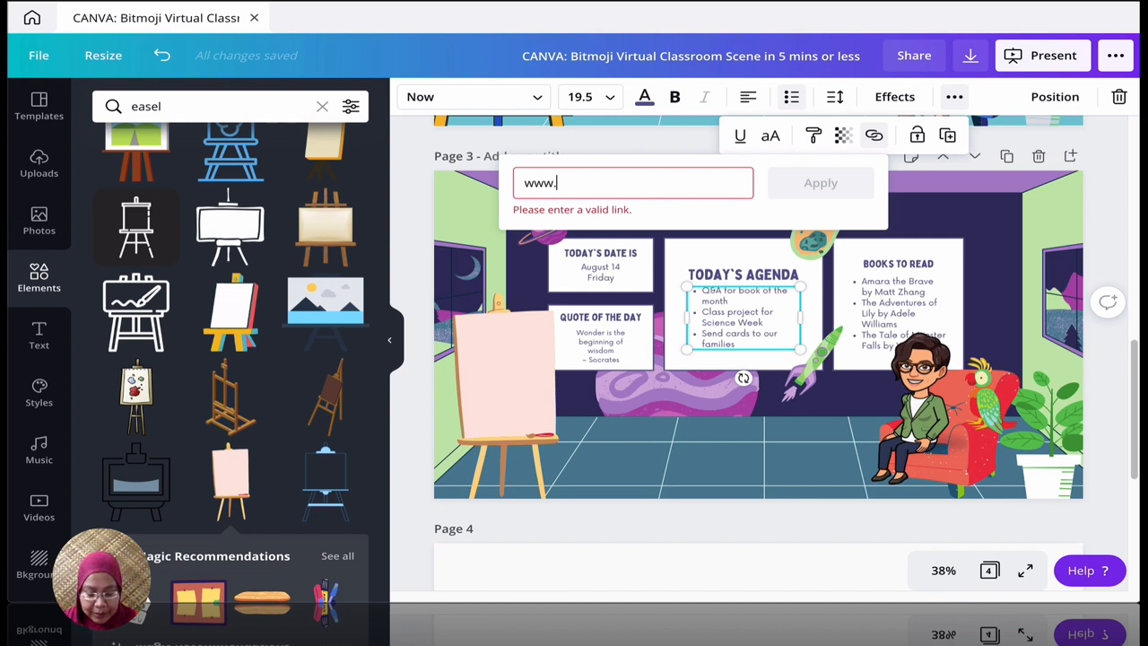
type("draisyah.com")
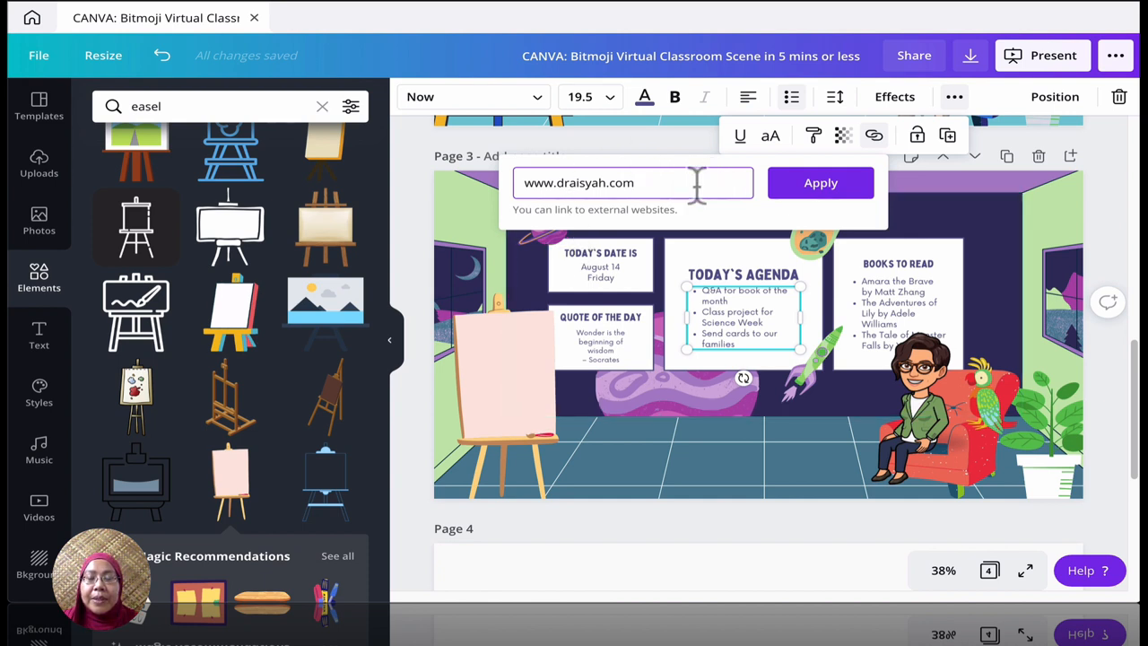
left_click(819, 183)
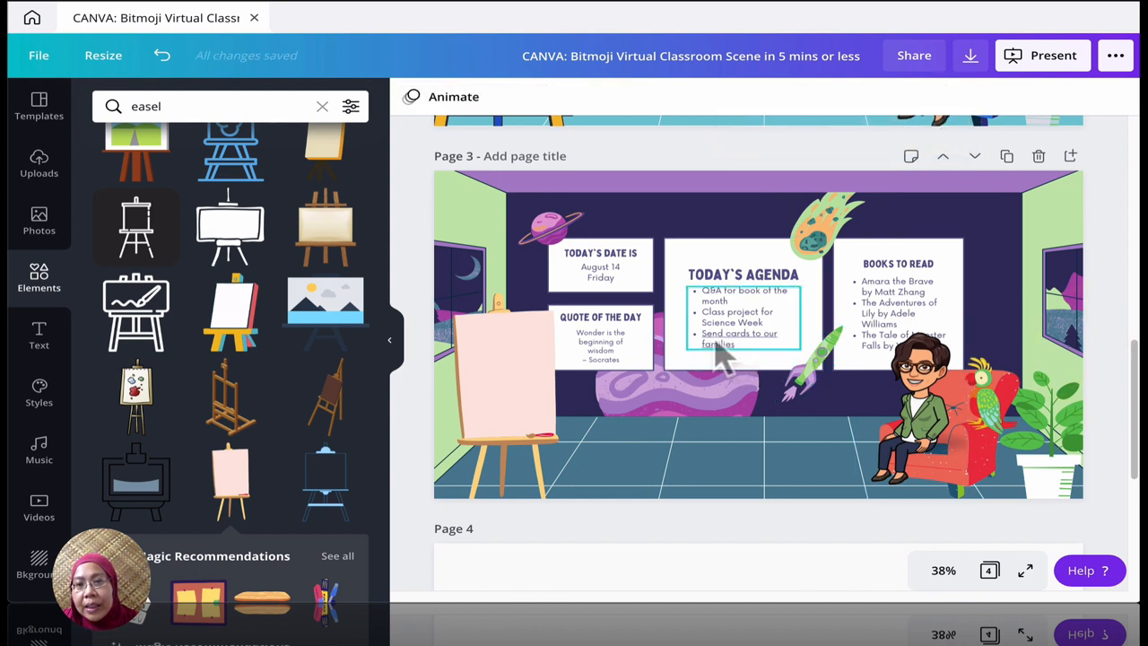
mouse_move(730, 359)
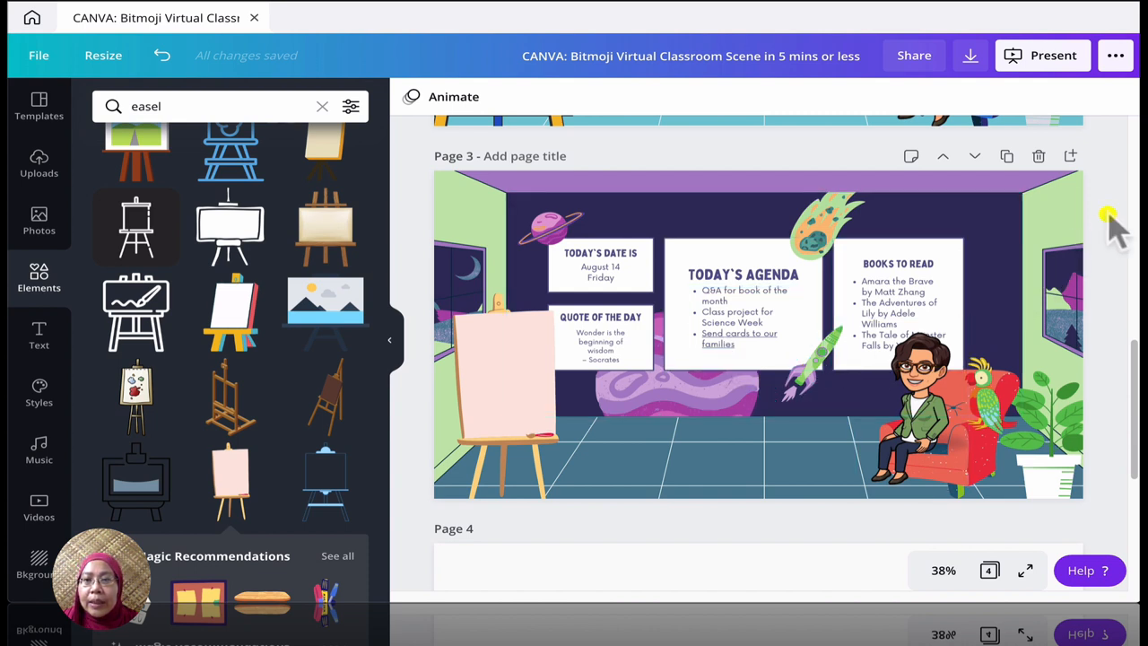
Step: Select the room illustration behind the boards on page 3
left_click(852, 385)
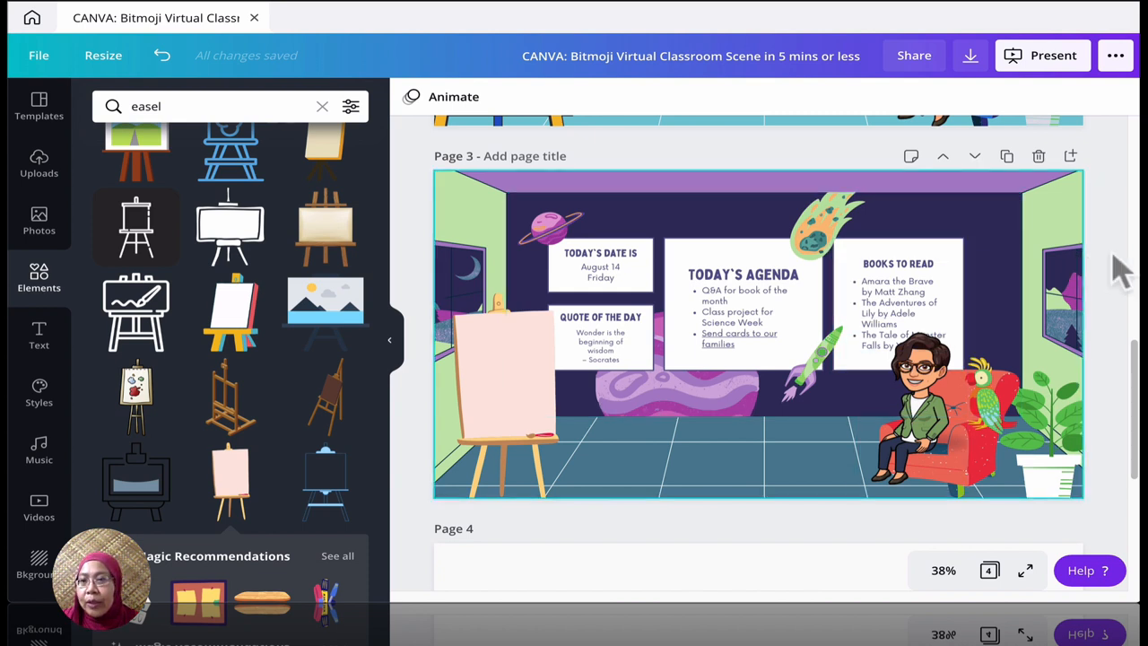
mouse_move(982, 359)
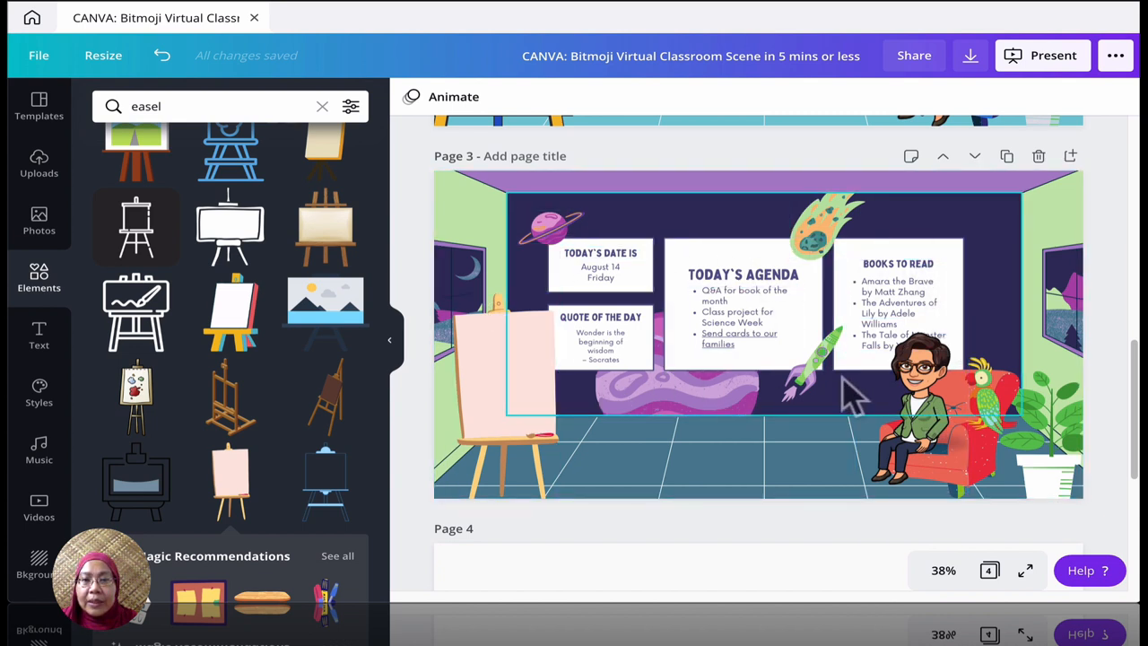
left_click(709, 417)
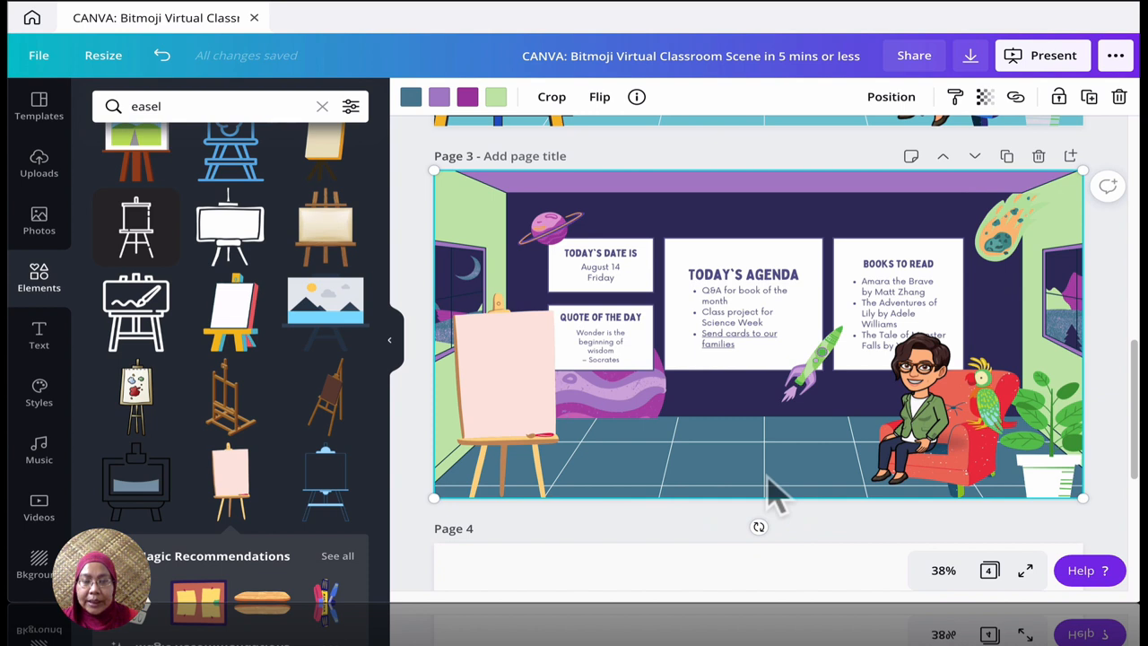
mouse_move(708, 493)
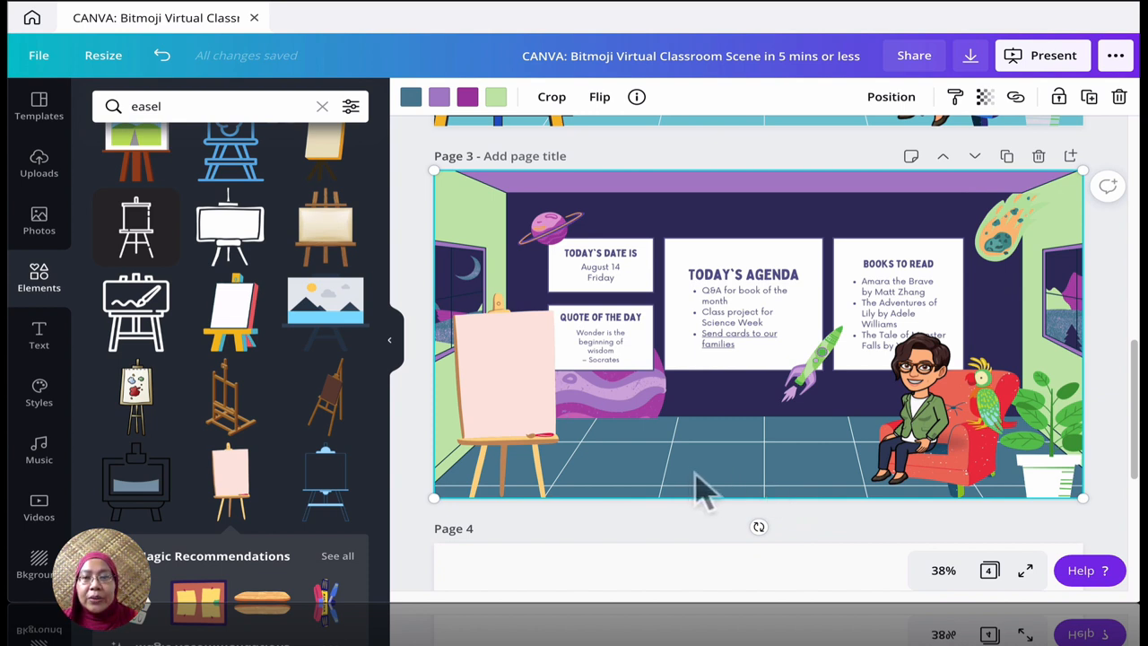
mouse_move(556, 260)
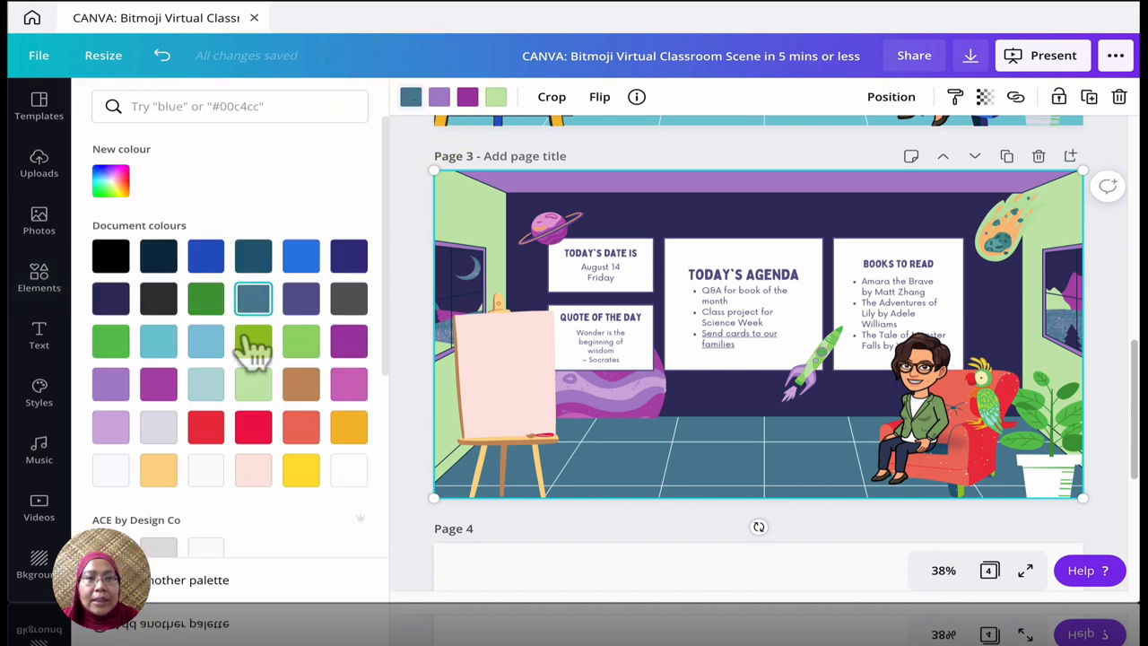
Step: Recolour the classroom floor pale aqua and keep the back wall dark navy after trying pale blue
left_click(159, 427)
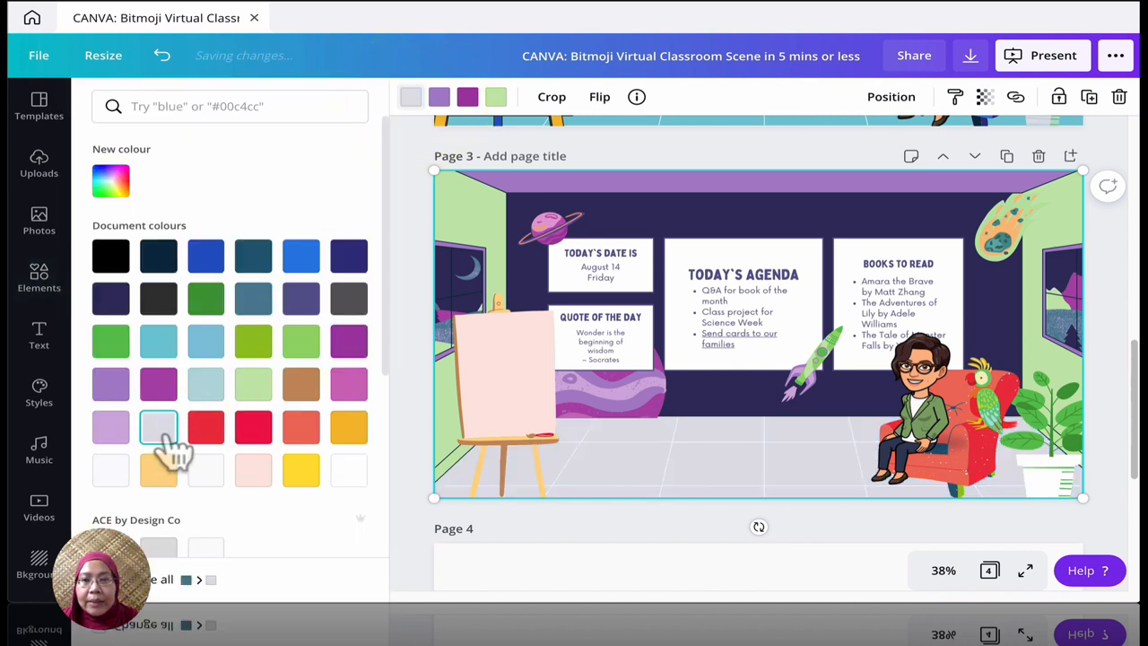
left_click(206, 384)
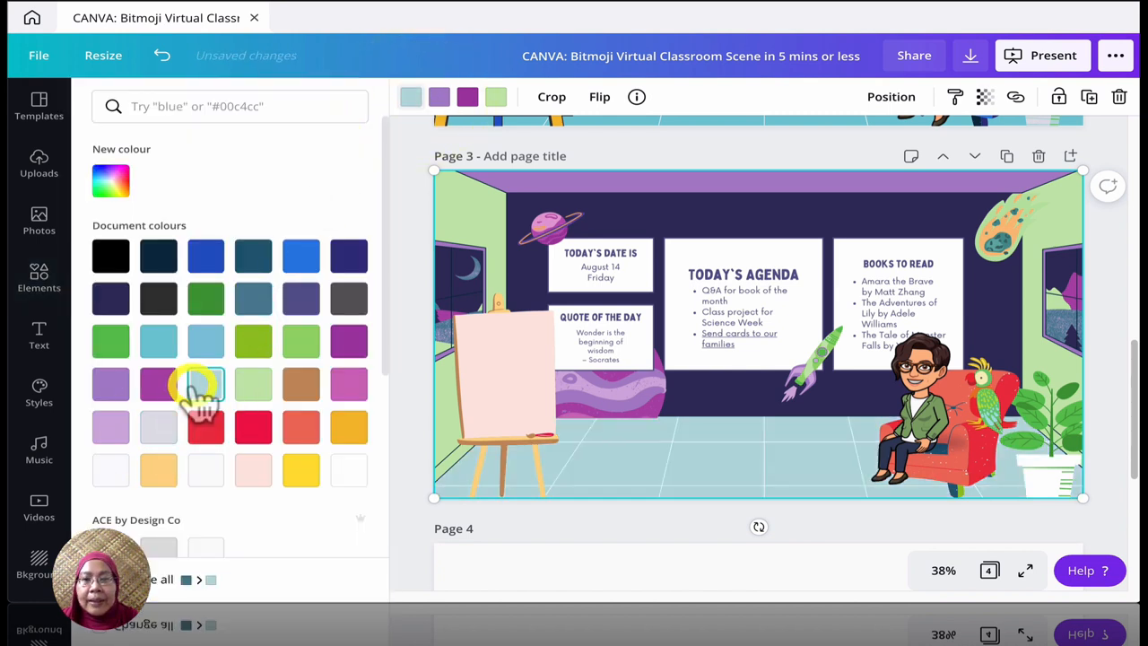
left_click(205, 383)
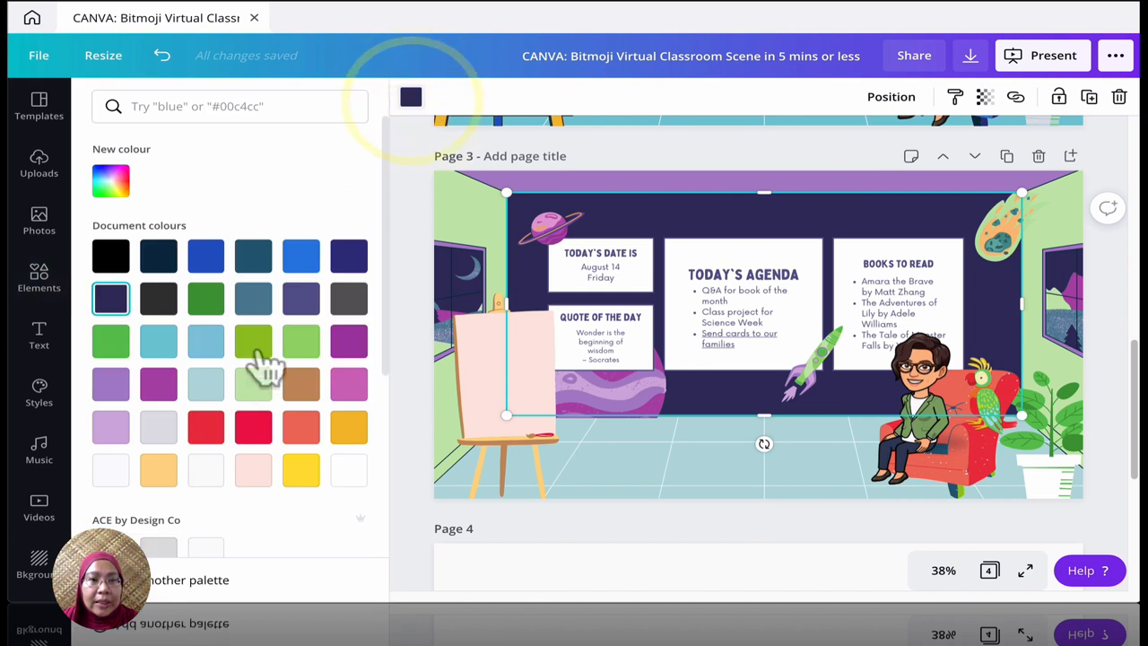
left_click(206, 383)
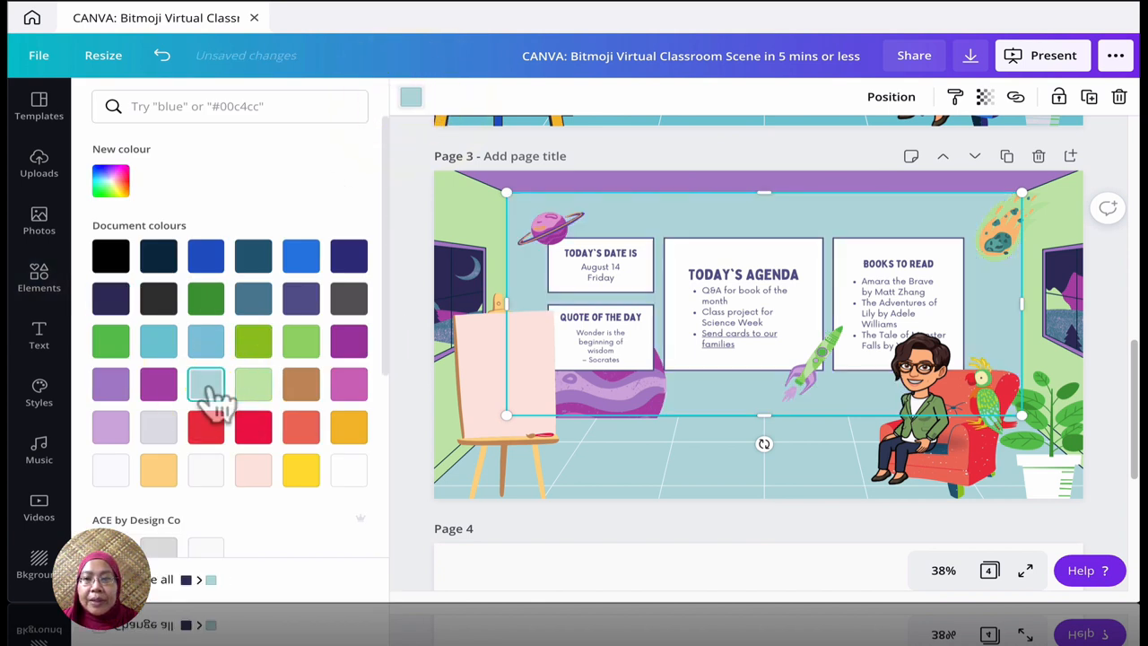
left_click(206, 255)
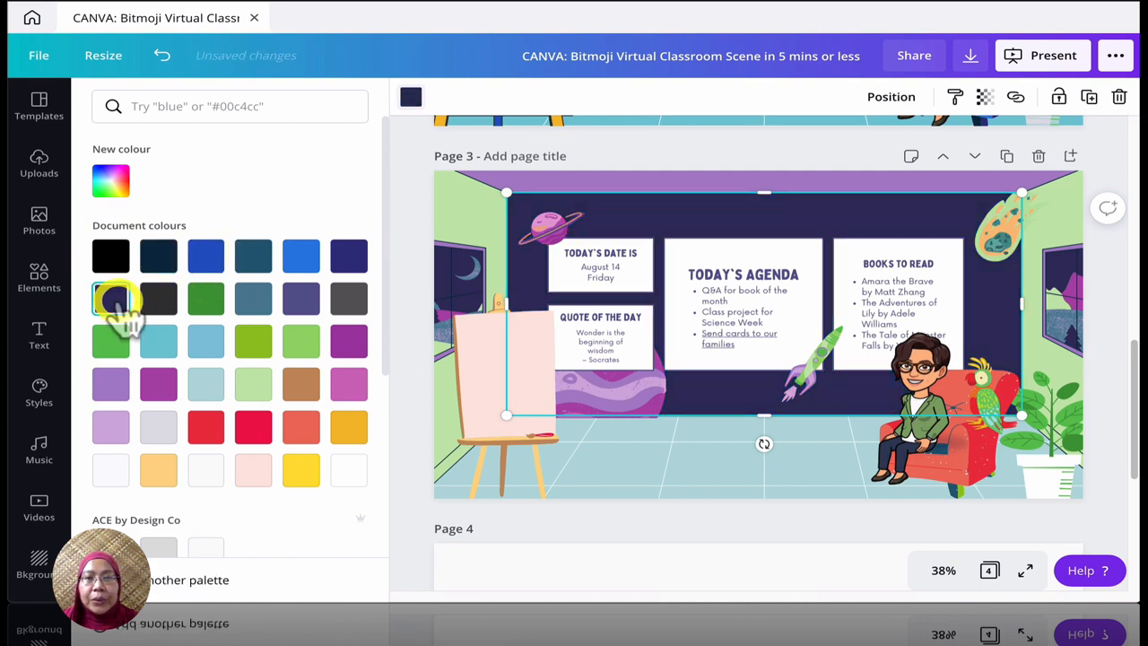
left_click(38, 277)
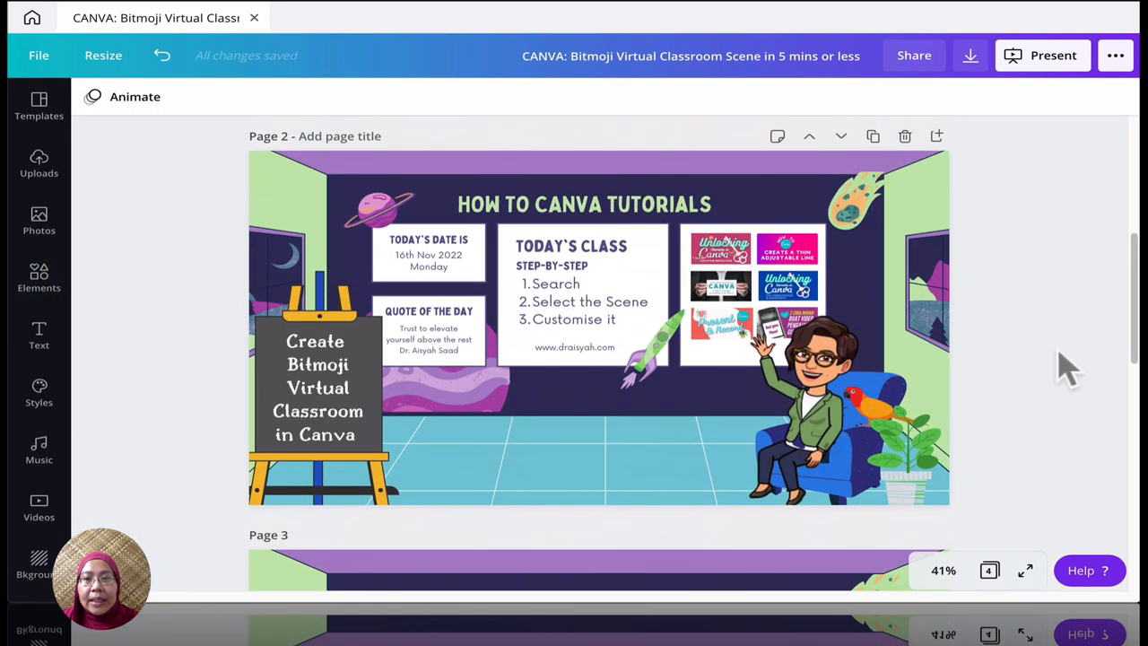
Step: View the design's Download options and available file types, then dismiss them
left_click(943, 570)
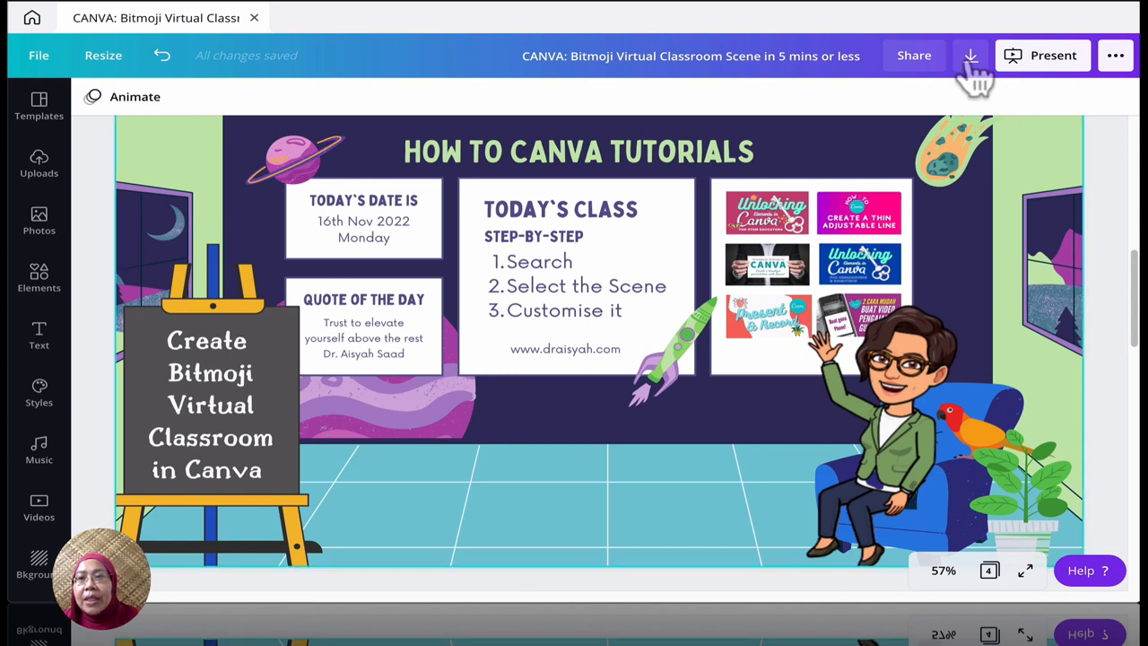
left_click(970, 56)
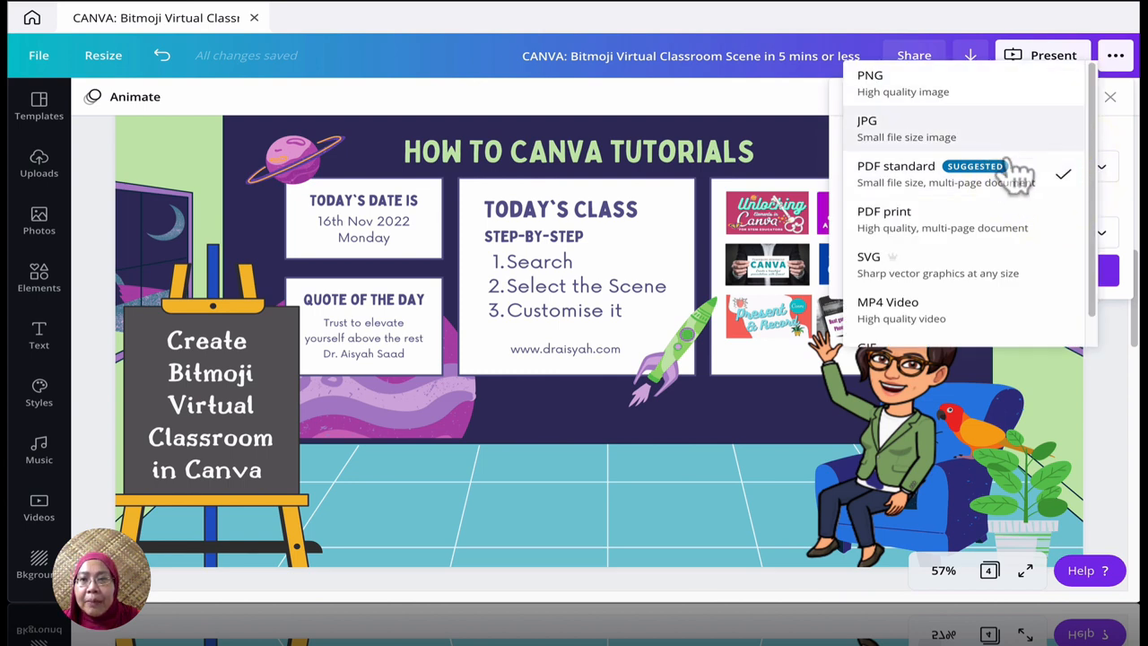
mouse_move(1121, 368)
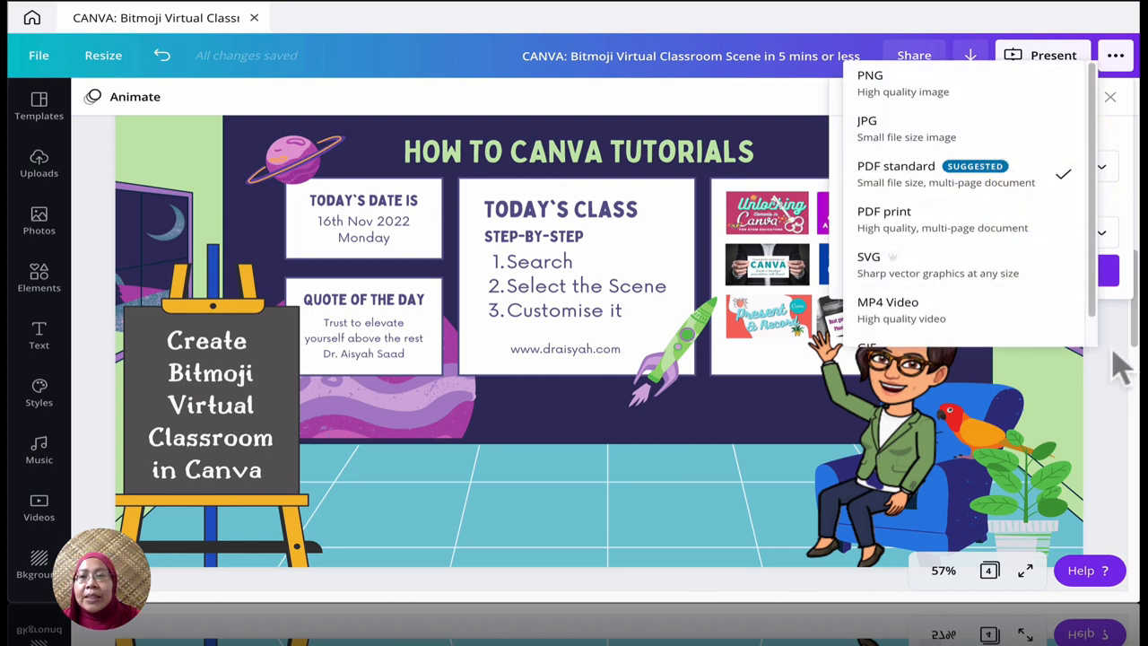
left_click(895, 165)
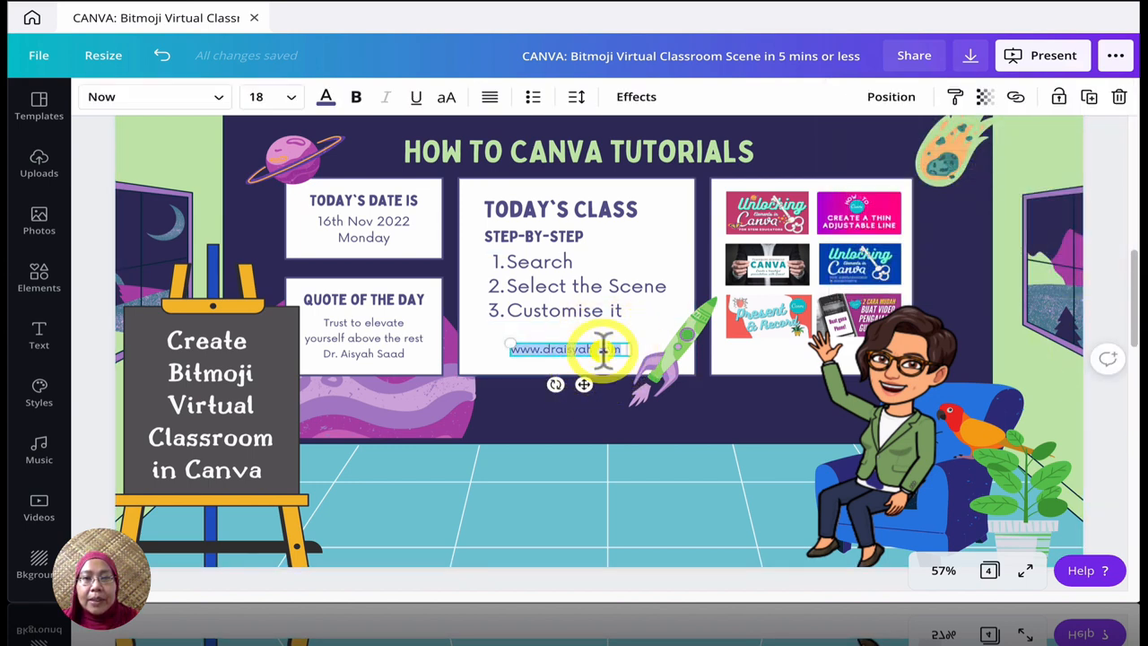
mouse_move(1015, 97)
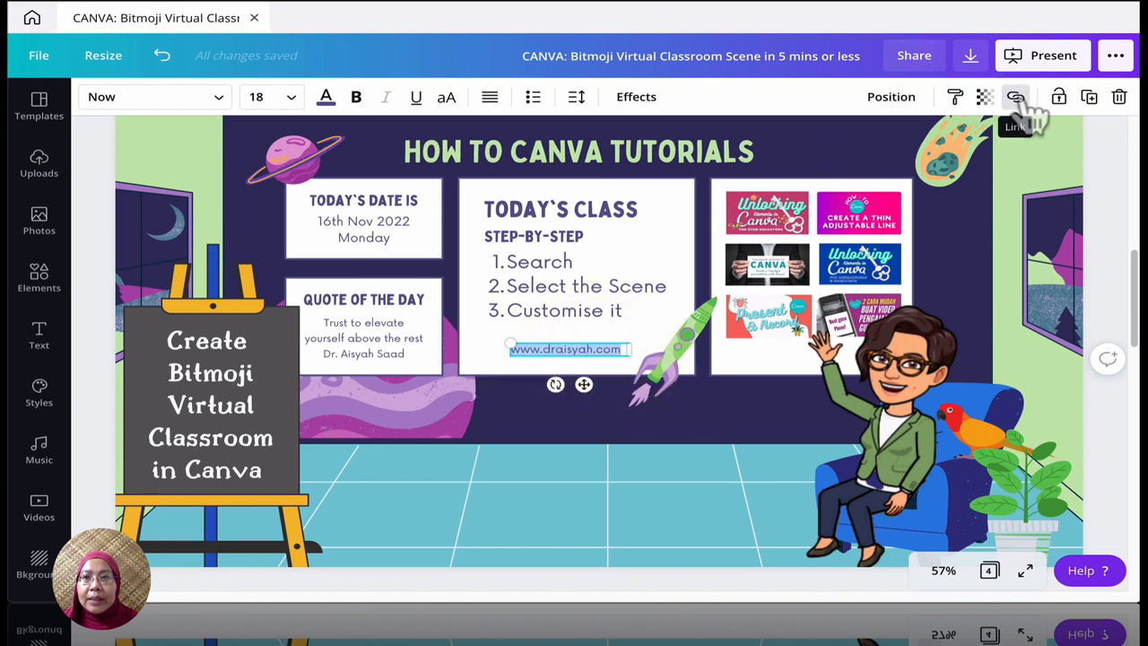
left_click(1015, 97)
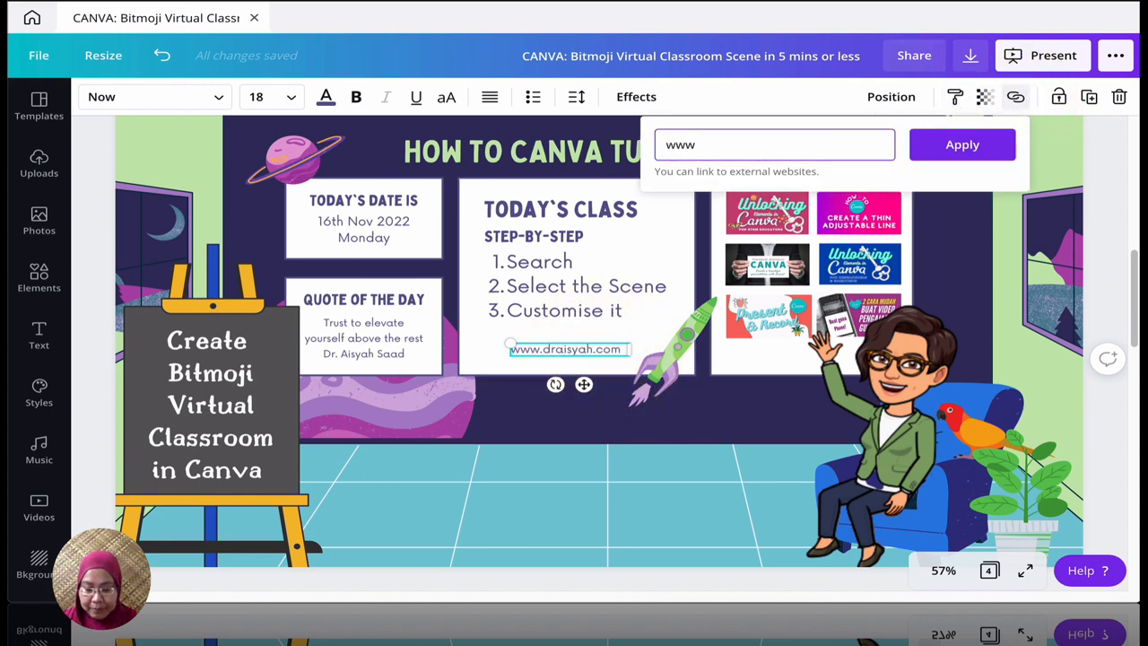
left_click(961, 145)
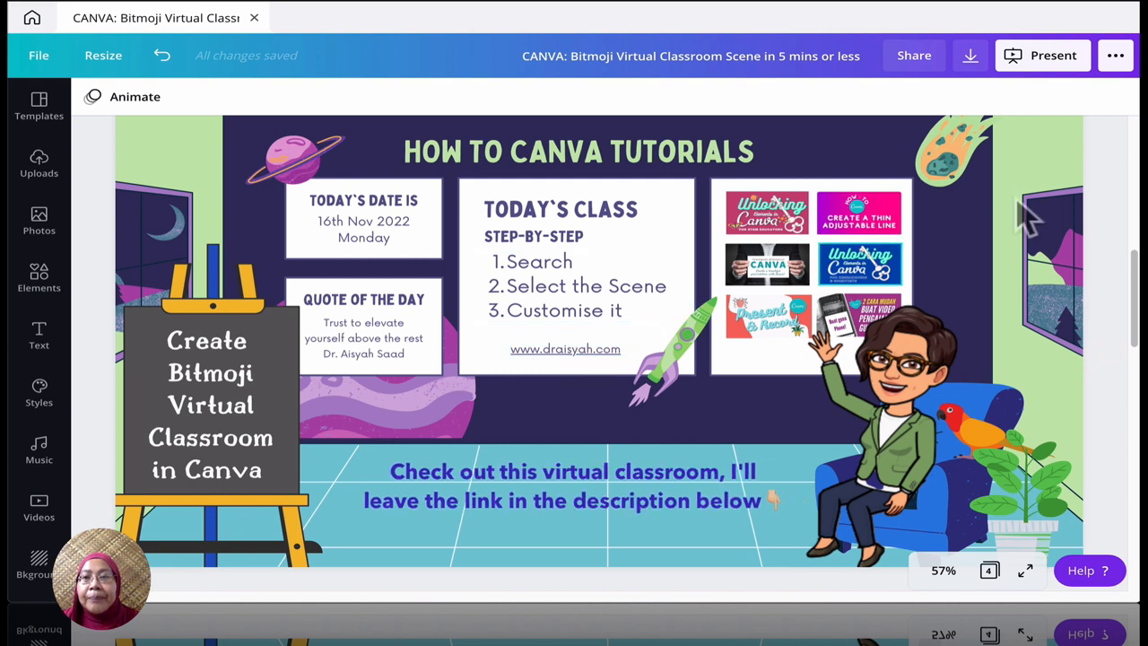
left_click(858, 213)
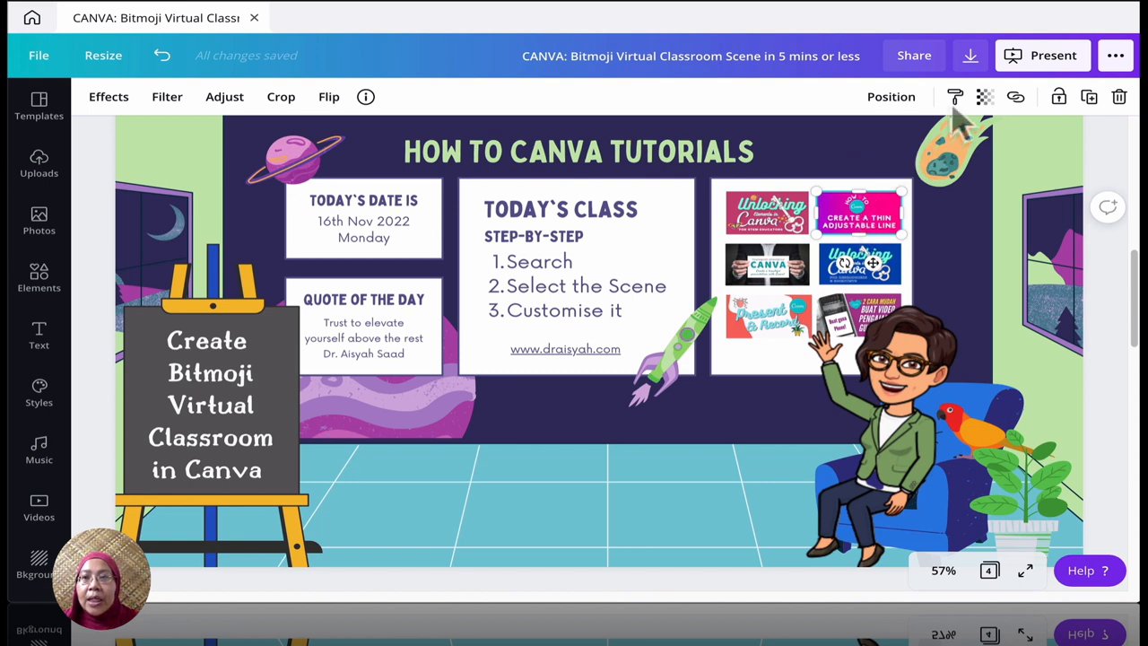
left_click(1015, 97)
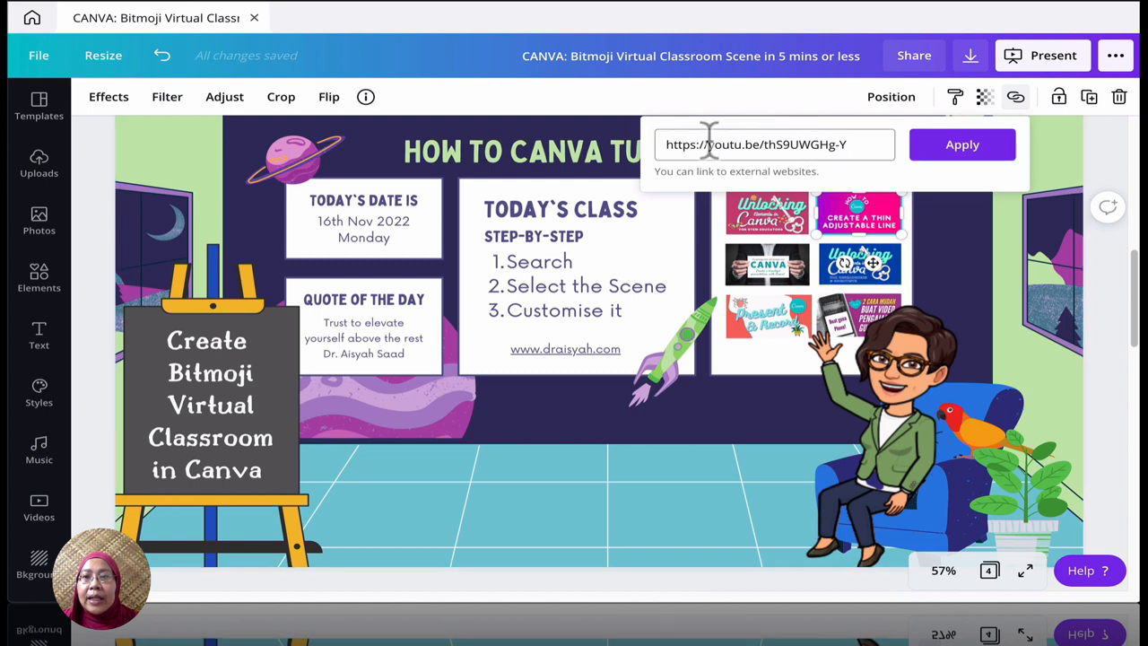
mouse_move(1107, 166)
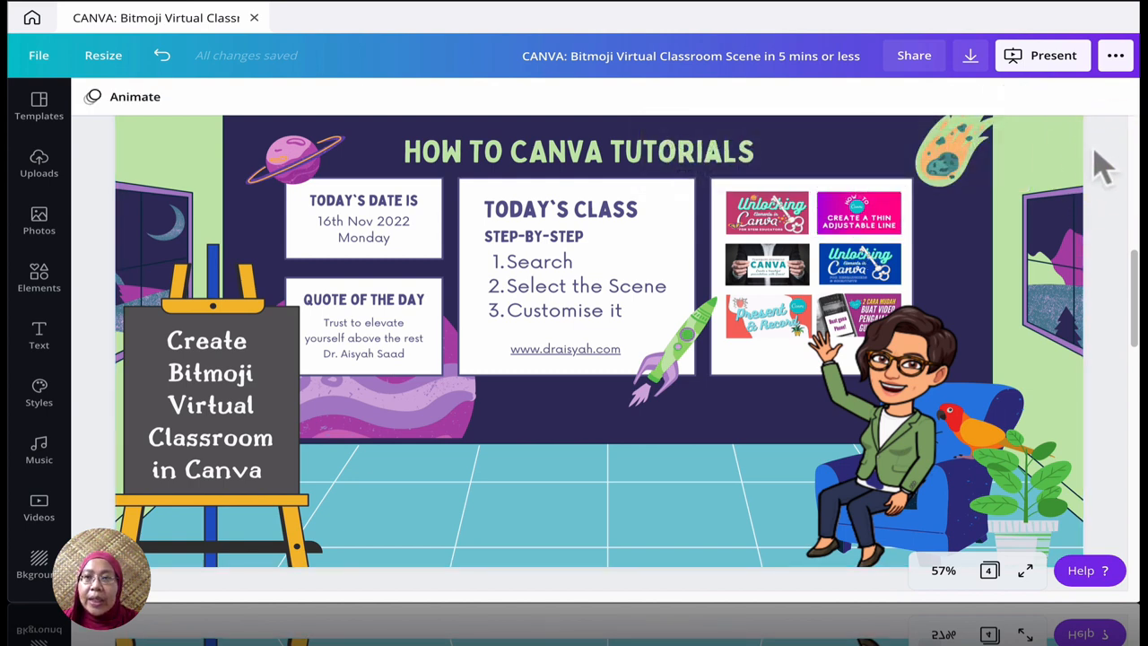
left_click(1042, 55)
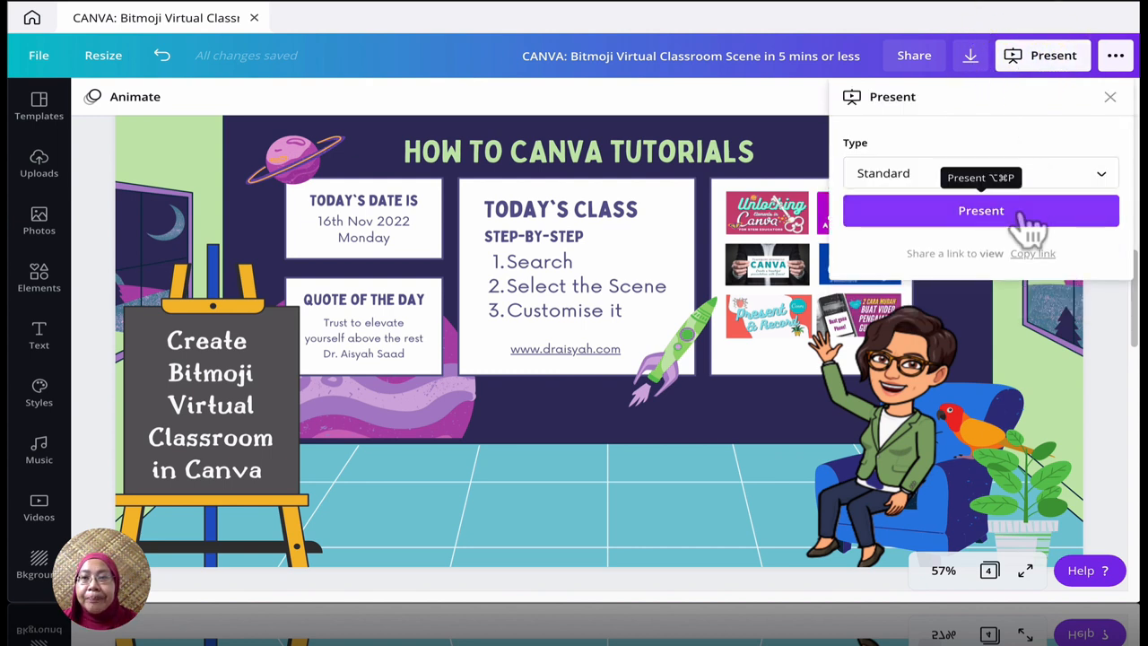
left_click(981, 210)
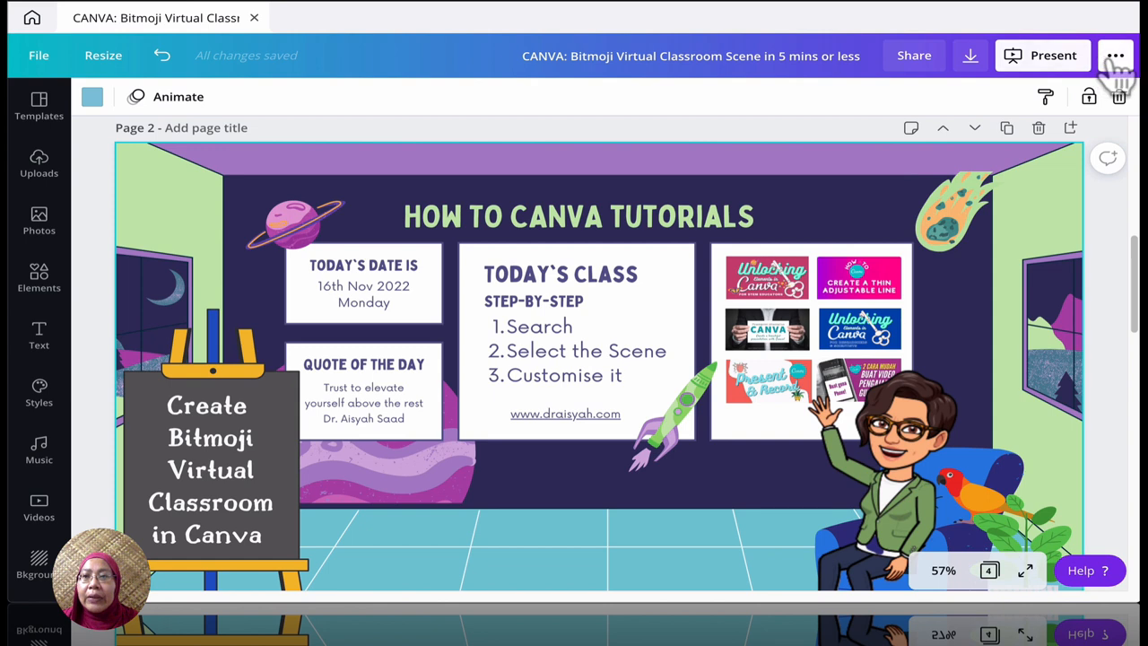
Step: Open the ••• menu listing presenting, download and sharing destinations
left_click(1116, 55)
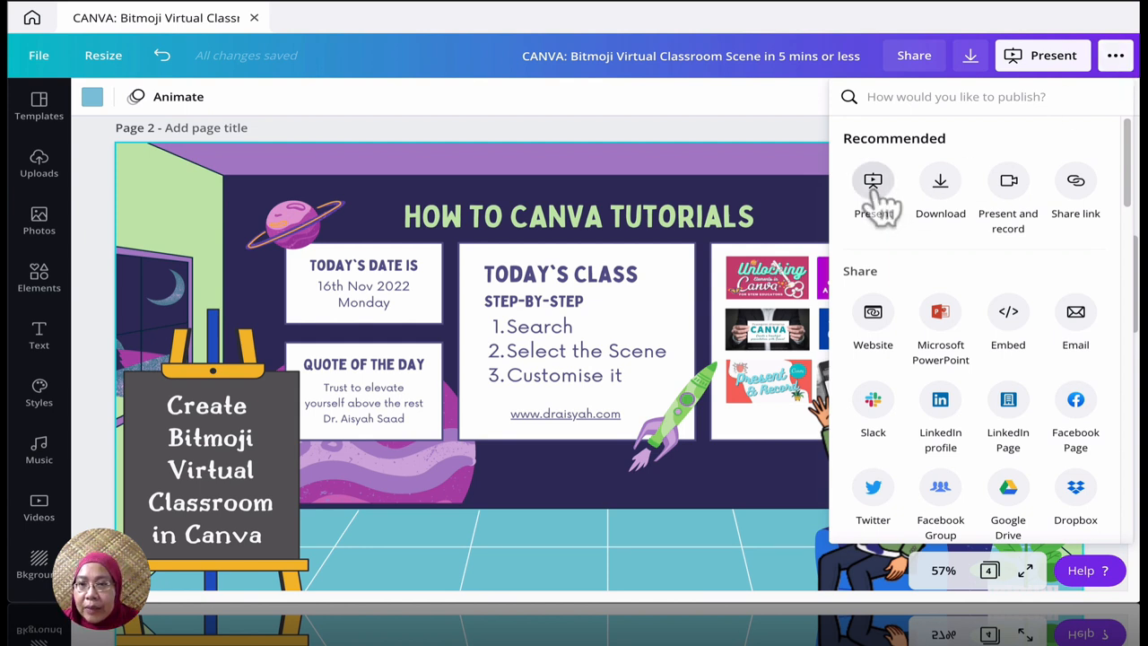
mouse_move(940, 188)
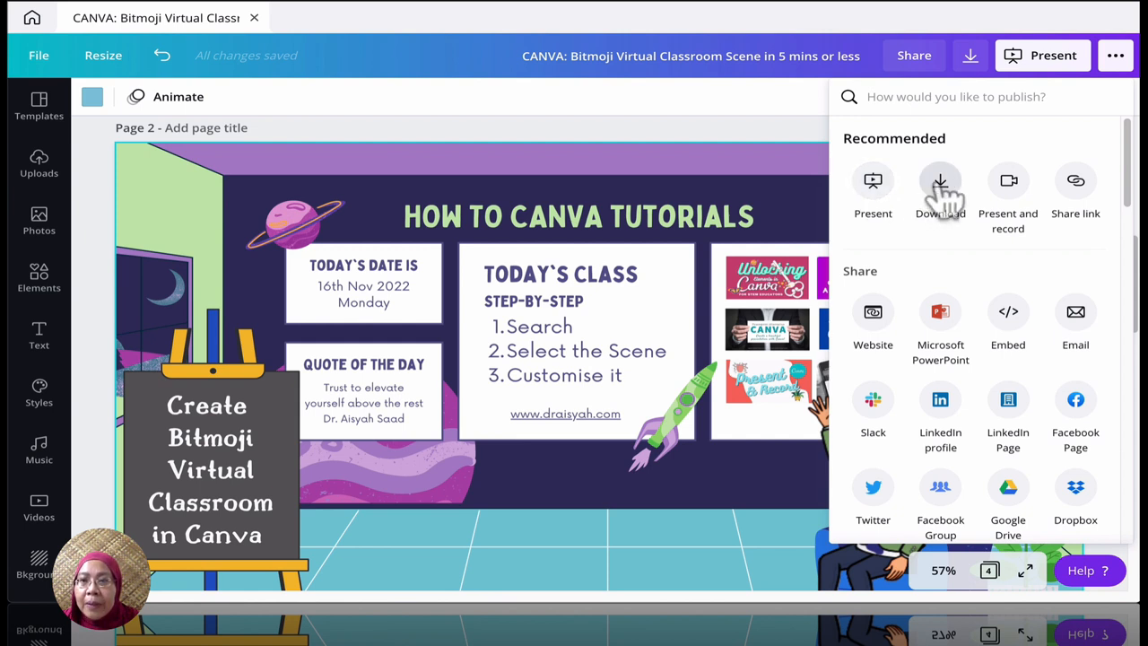
mouse_move(1008, 193)
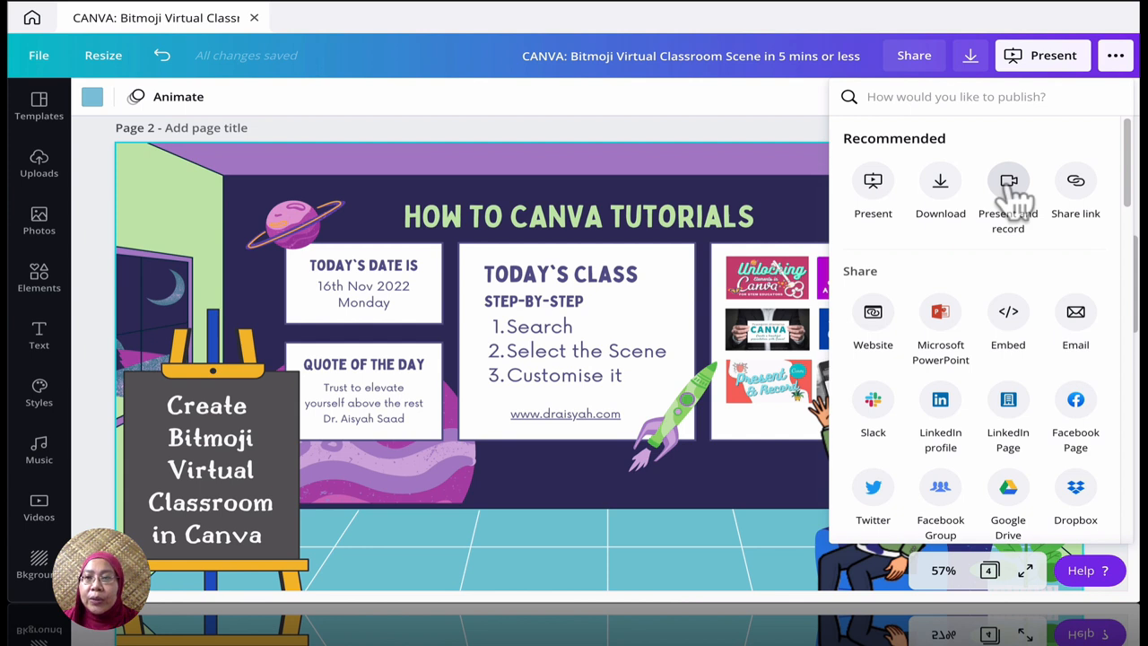
mouse_move(1075, 188)
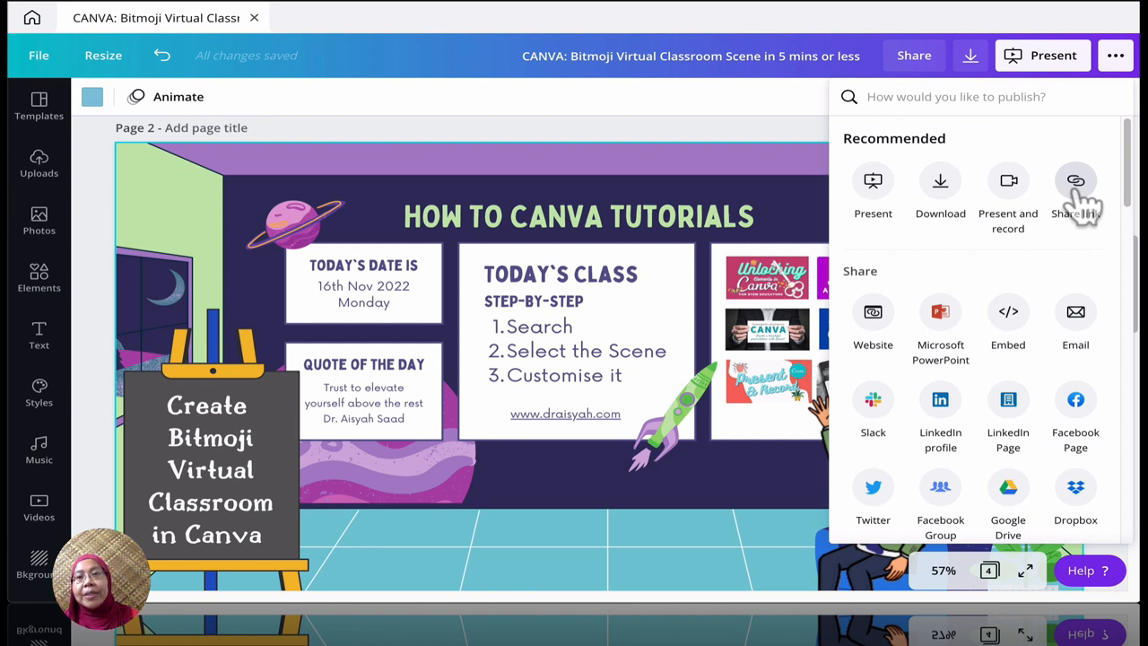
mouse_move(939, 323)
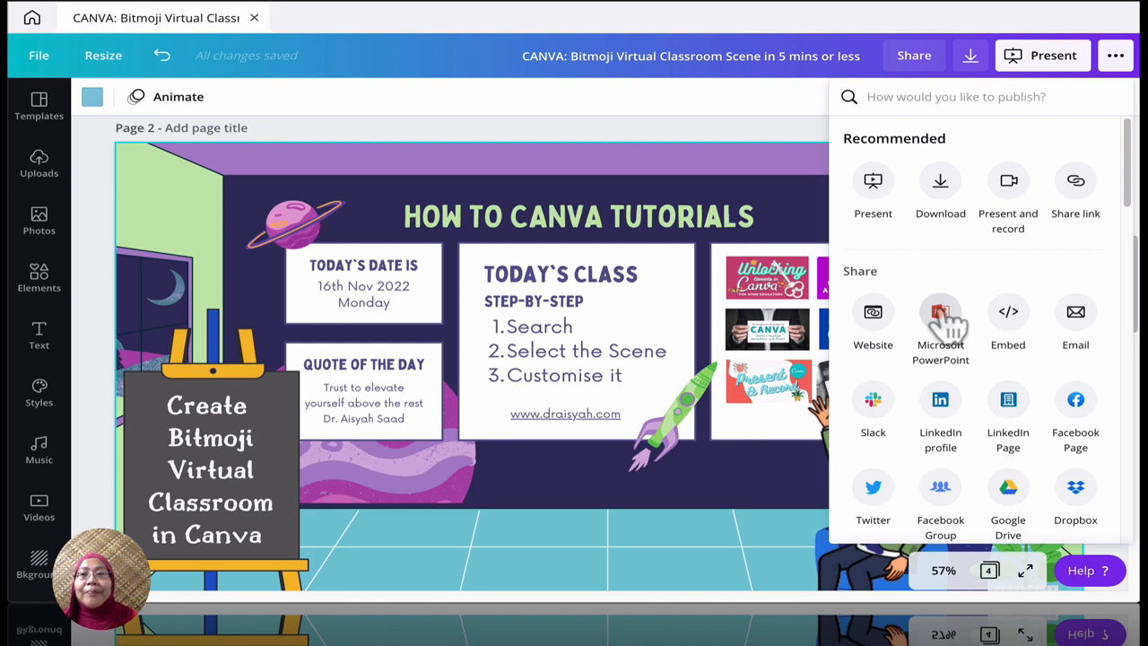
Step: Download only Page 2 as a Microsoft PowerPoint file
left_click(940, 323)
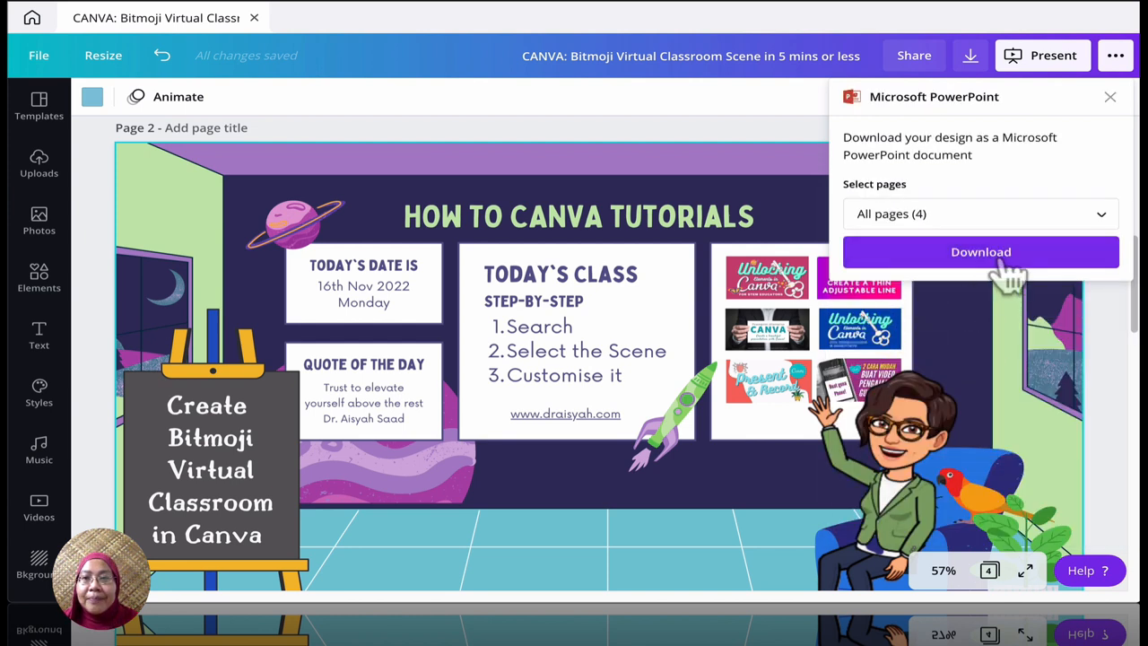
left_click(978, 214)
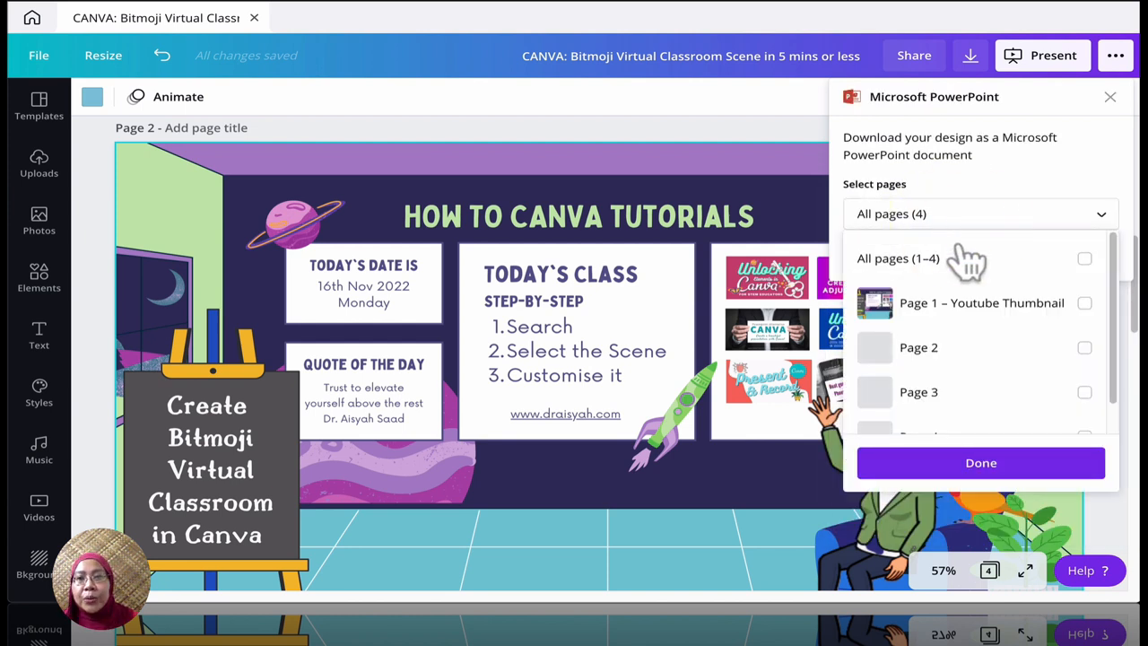
left_click(1084, 347)
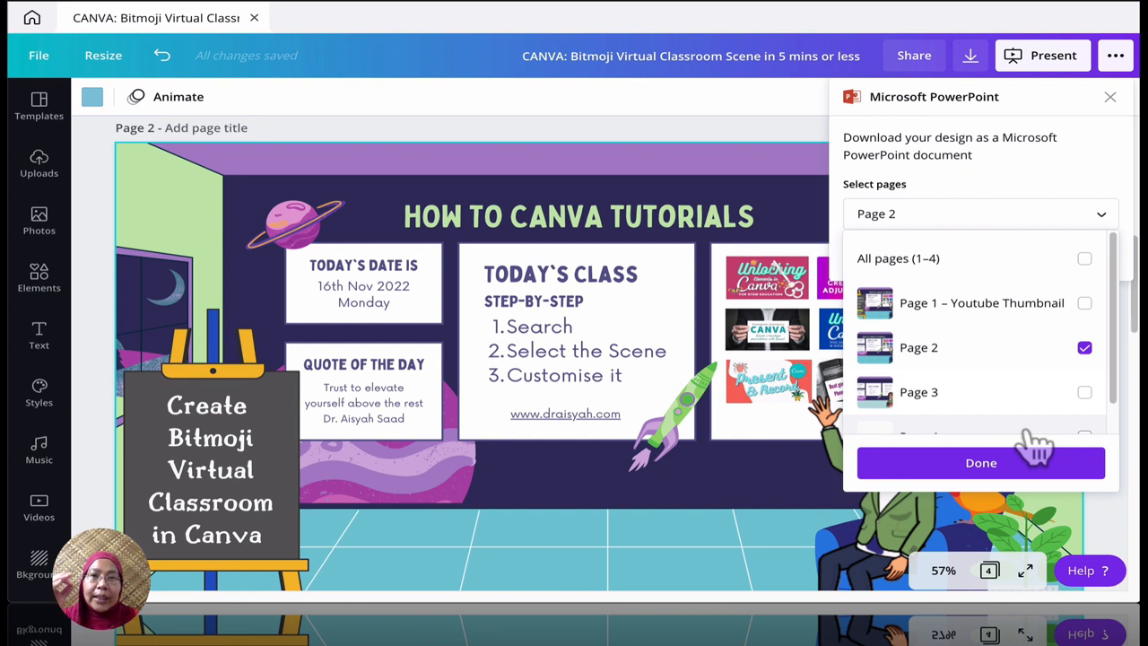
mouse_move(1031, 480)
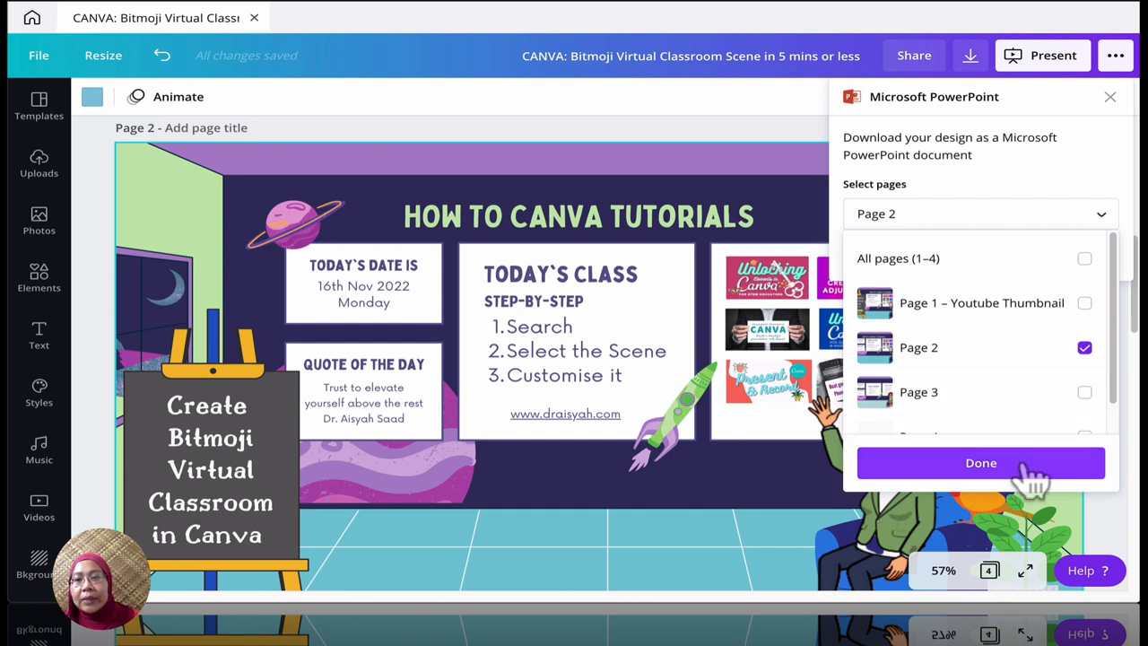
left_click(980, 462)
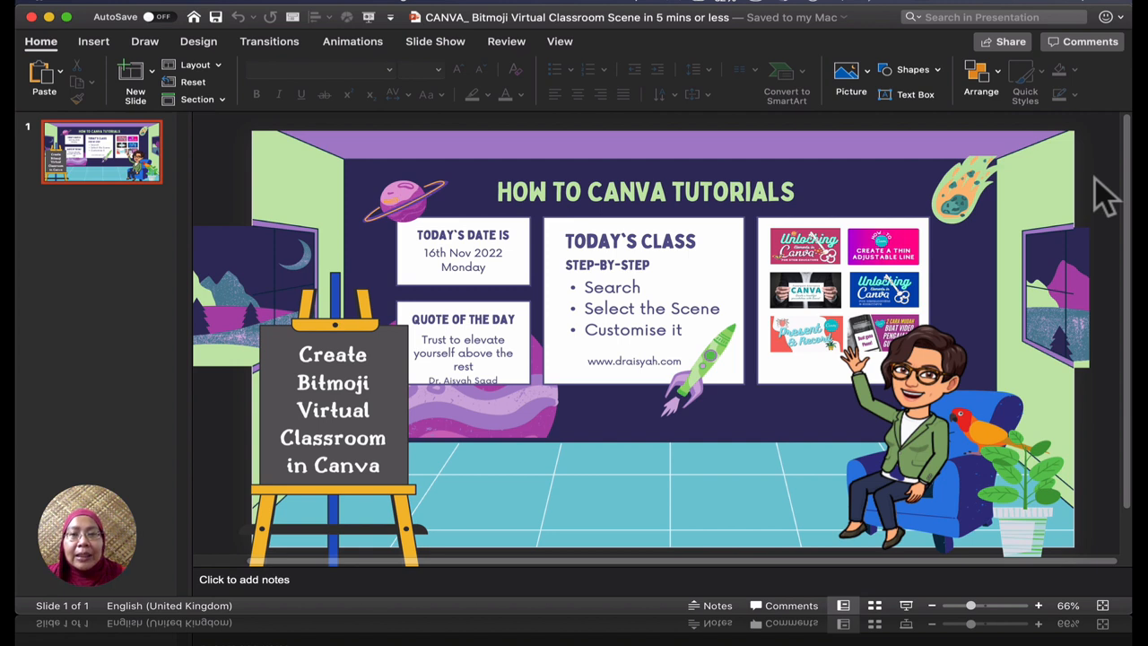
Step: Change the second class step to 'Select Virtual Scene' and check it in Slide Show
left_click(463, 352)
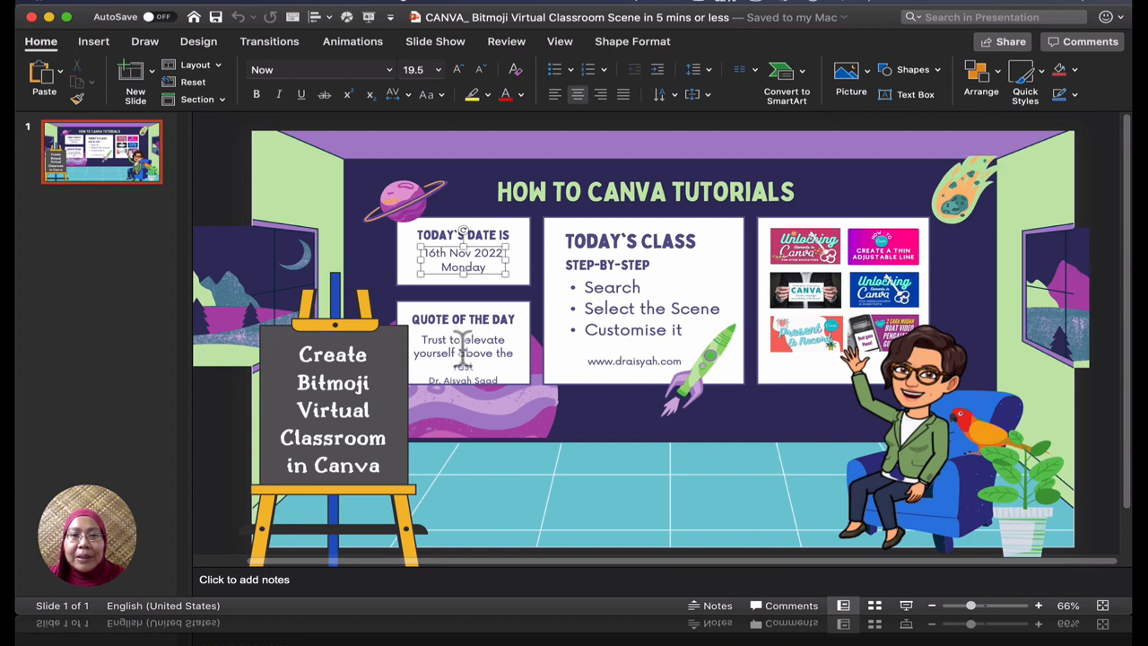
left_click(462, 352)
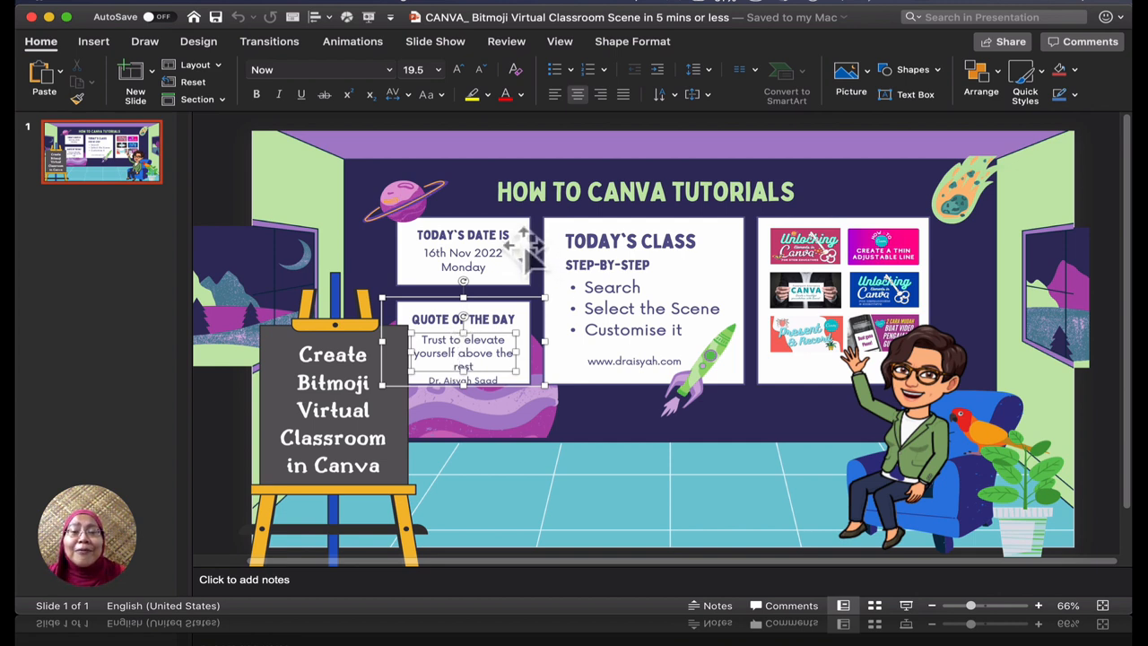
left_click(646, 191)
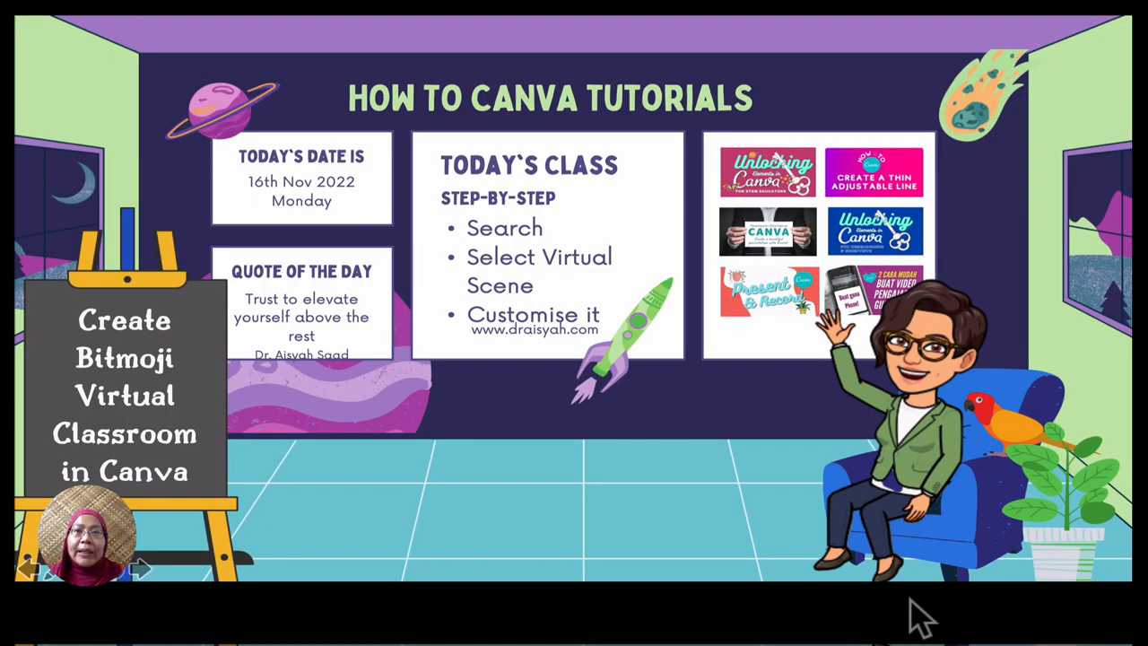
key("Escape")
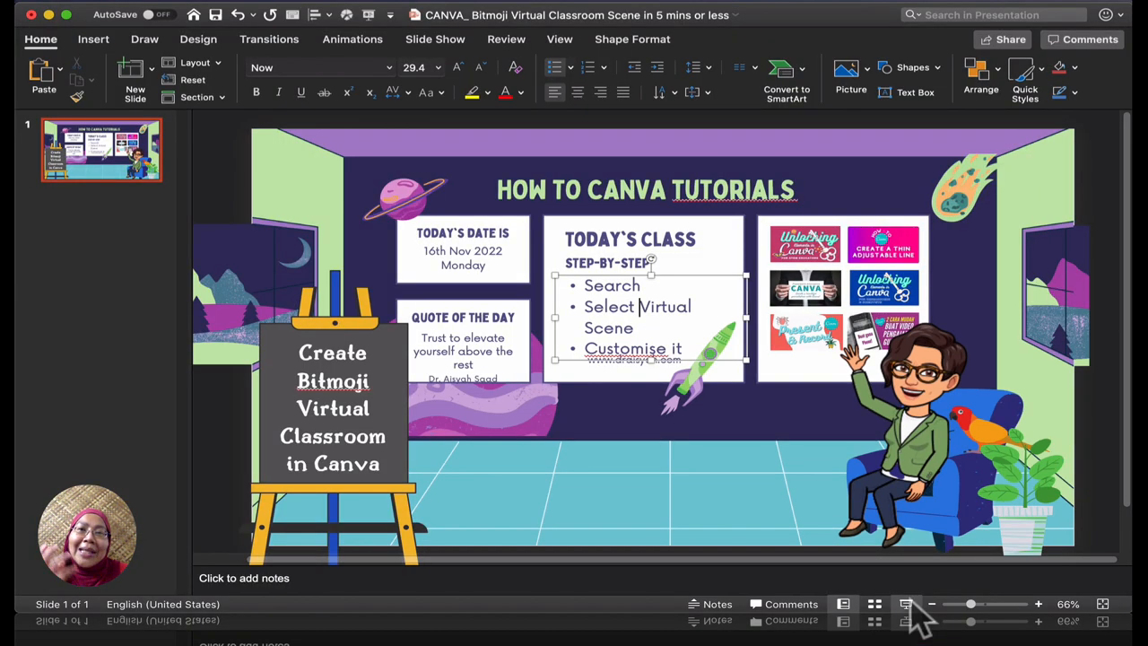